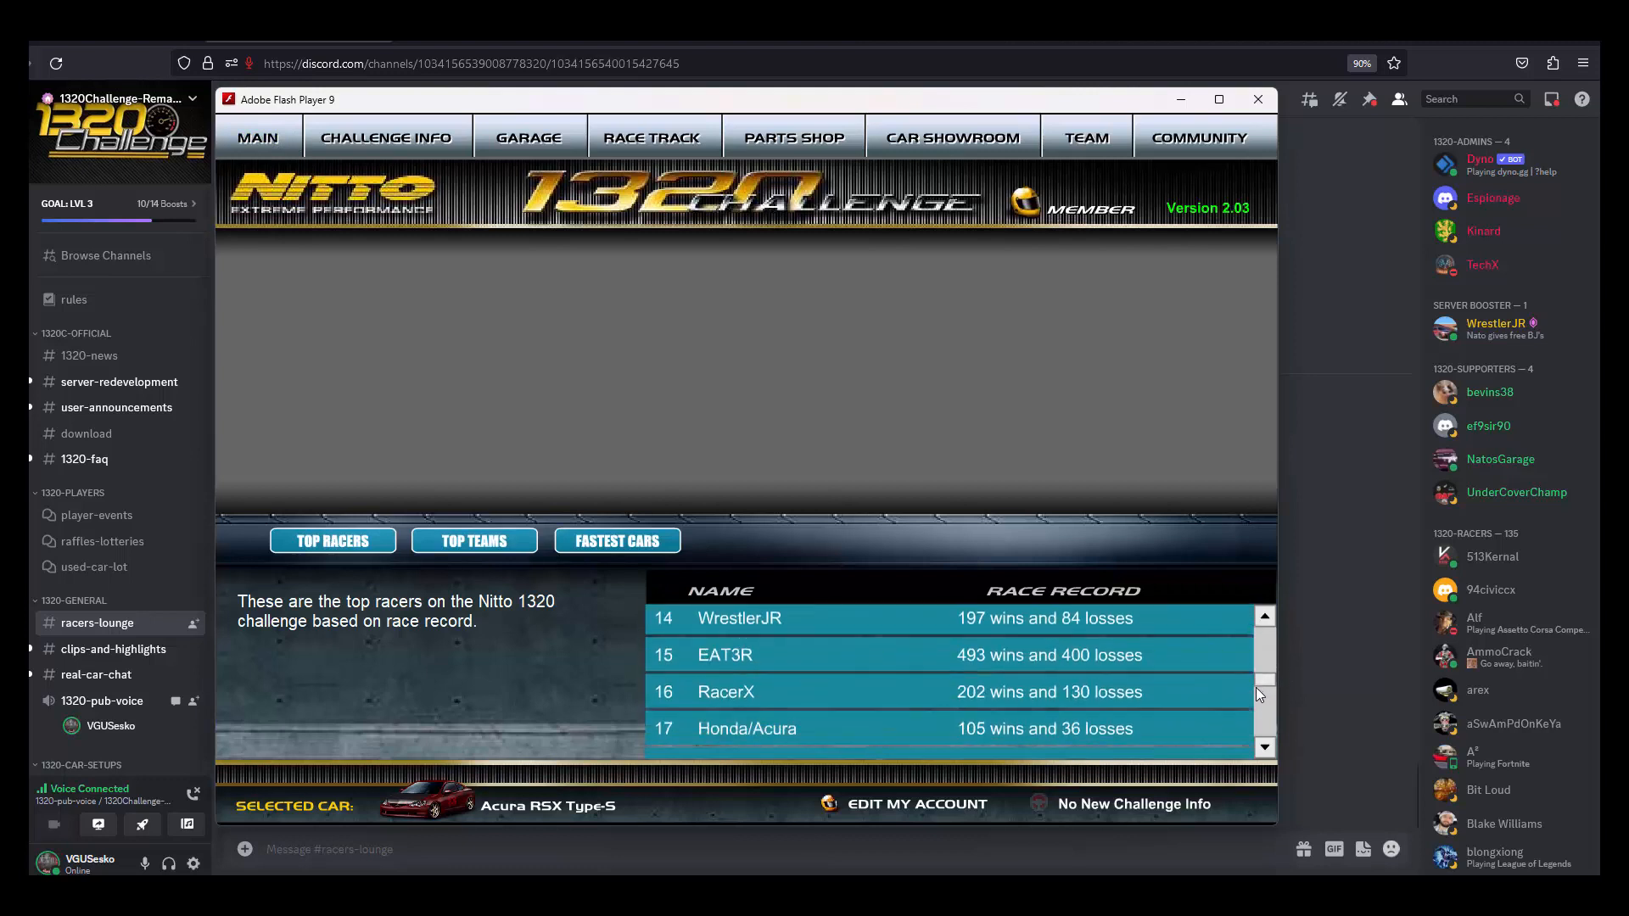
Step: Scroll the Top Racers list, then view the garage with the Acura RSX selected
{"action": "scroll", "scroll_direction": "down", "scroll_amount": 3}
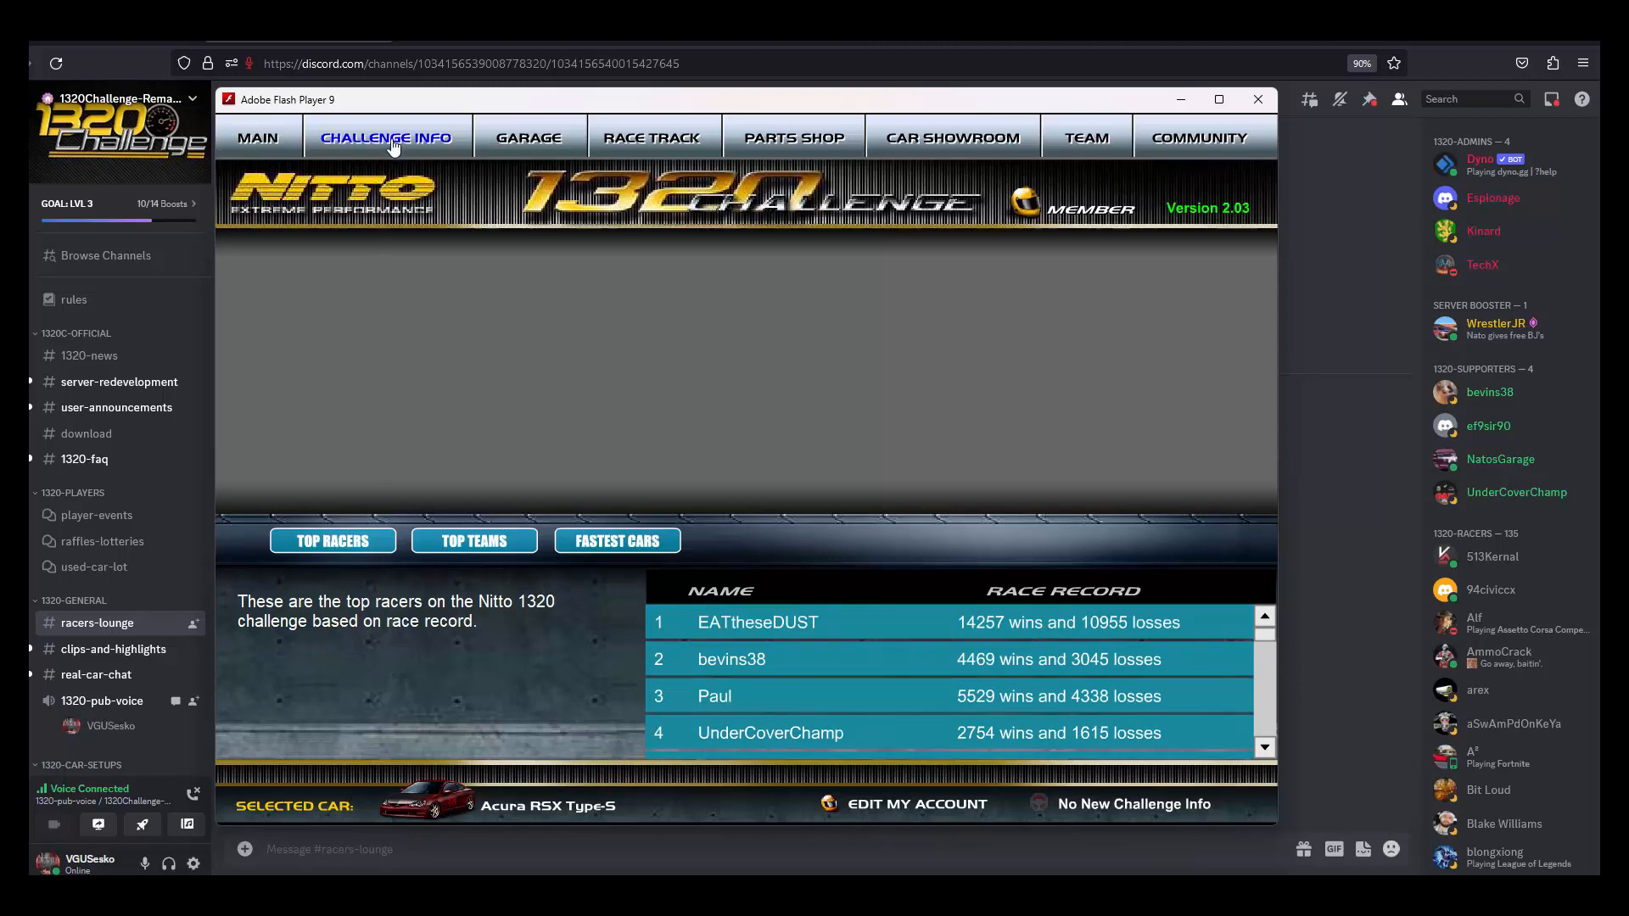
{"action": "left_click", "coordinate": [526, 137]}
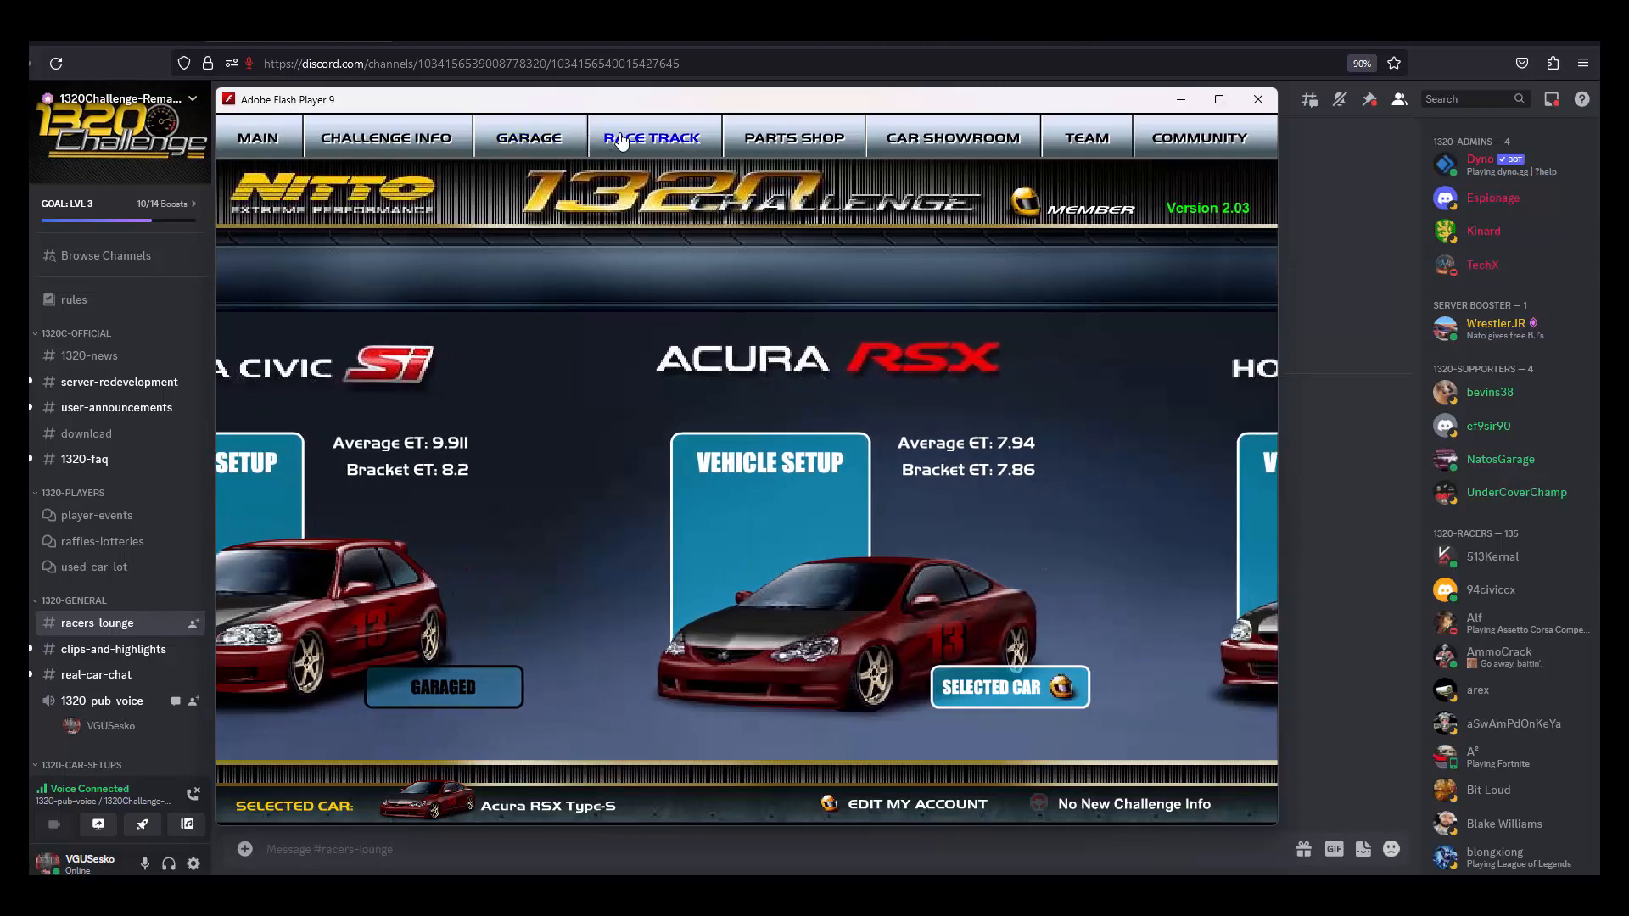
Step: Browse the Parts Shop's suspension coil overs (H&R system), then switch to the Car Showroom
{"action": "left_click", "coordinate": [795, 137]}
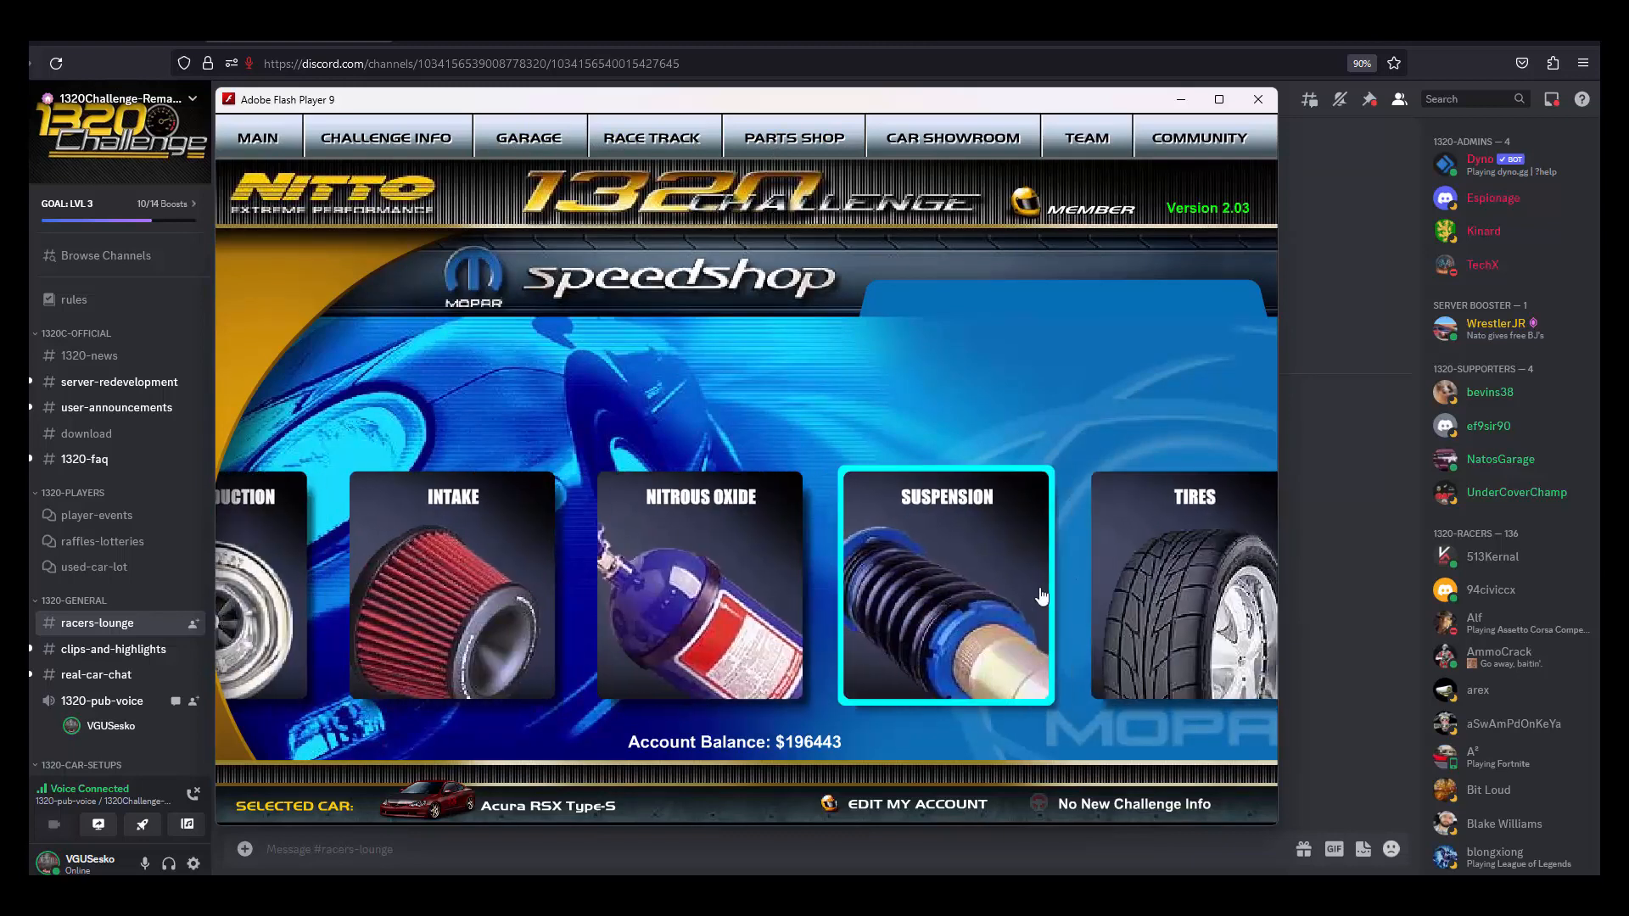
{"action": "left_click", "coordinate": [945, 586]}
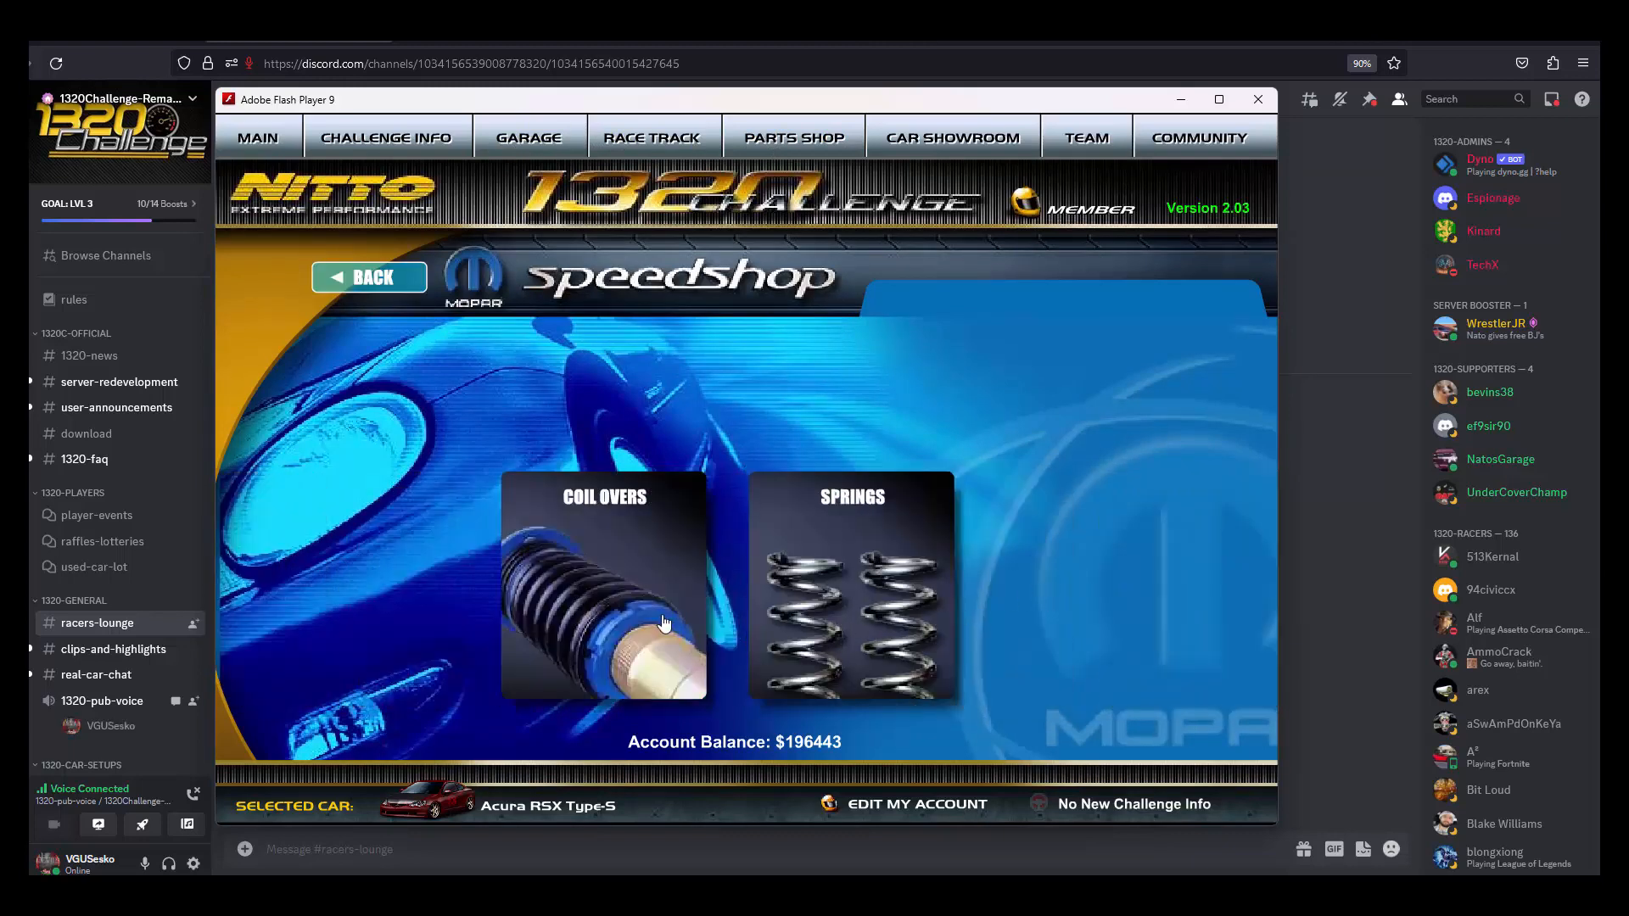
{"action": "left_click", "coordinate": [605, 587]}
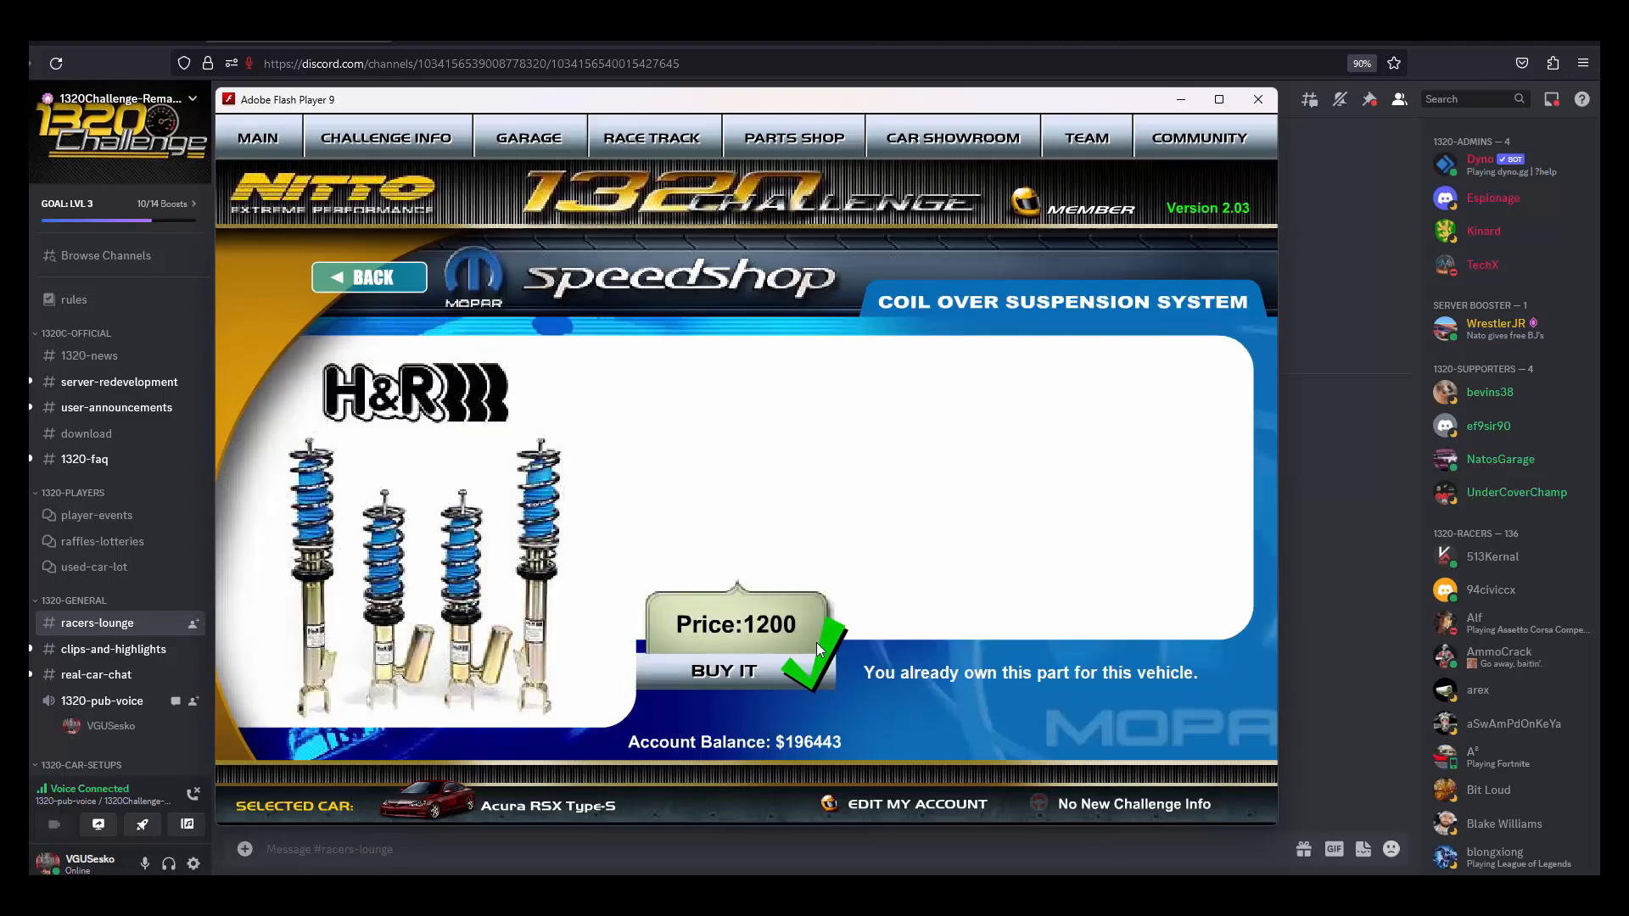
{"action": "left_click", "coordinate": [370, 276]}
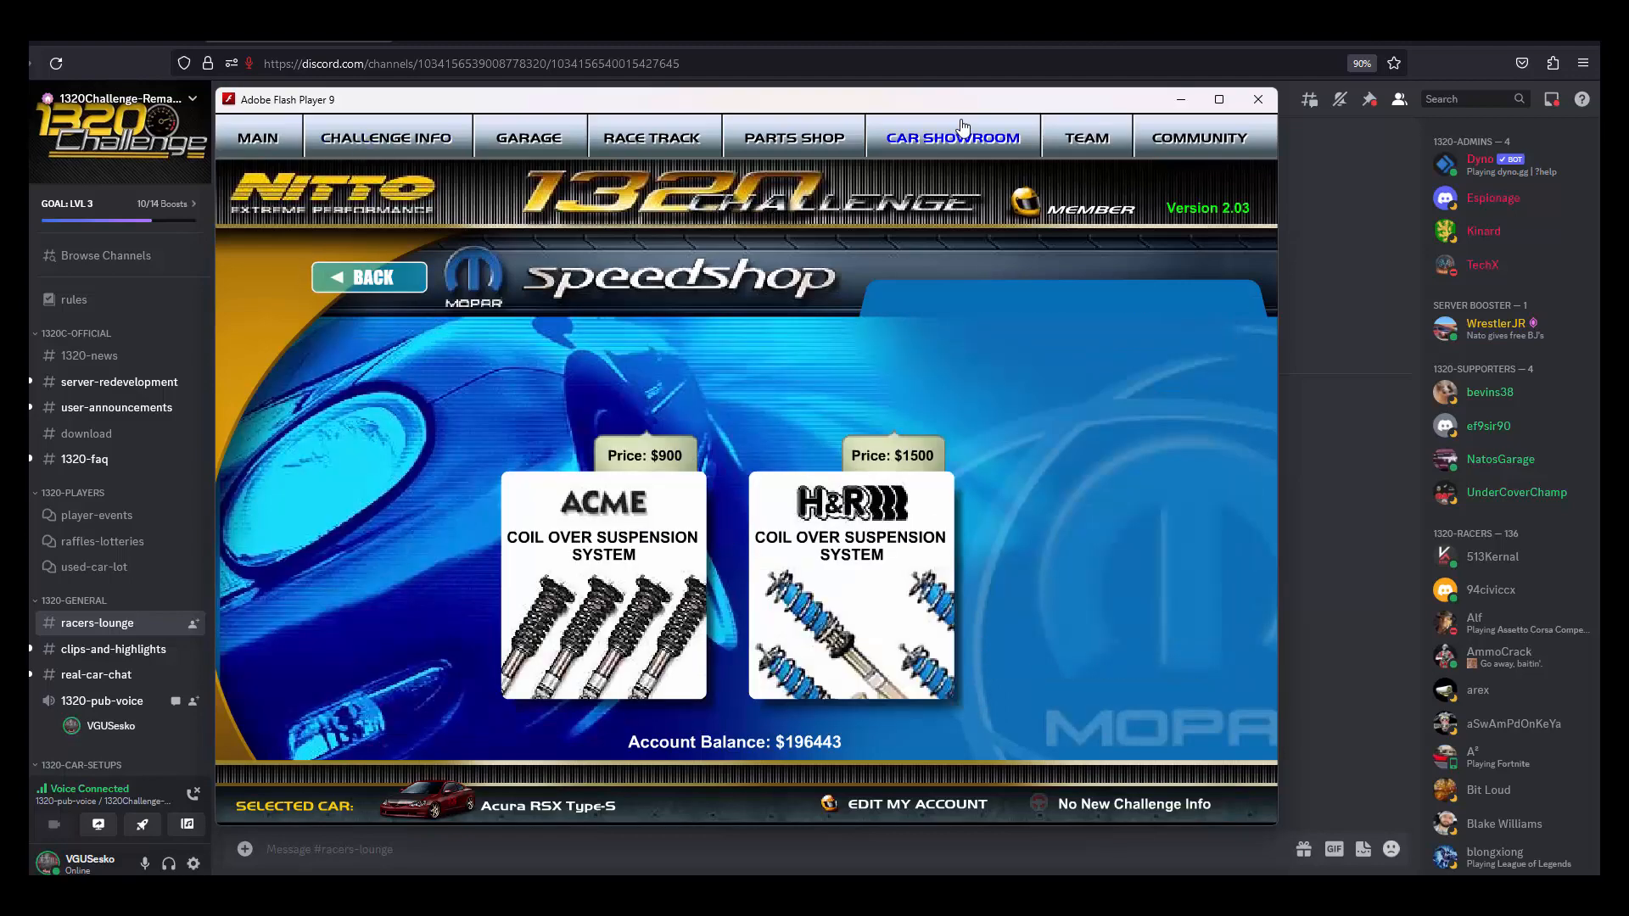
{"action": "left_click", "coordinate": [952, 135]}
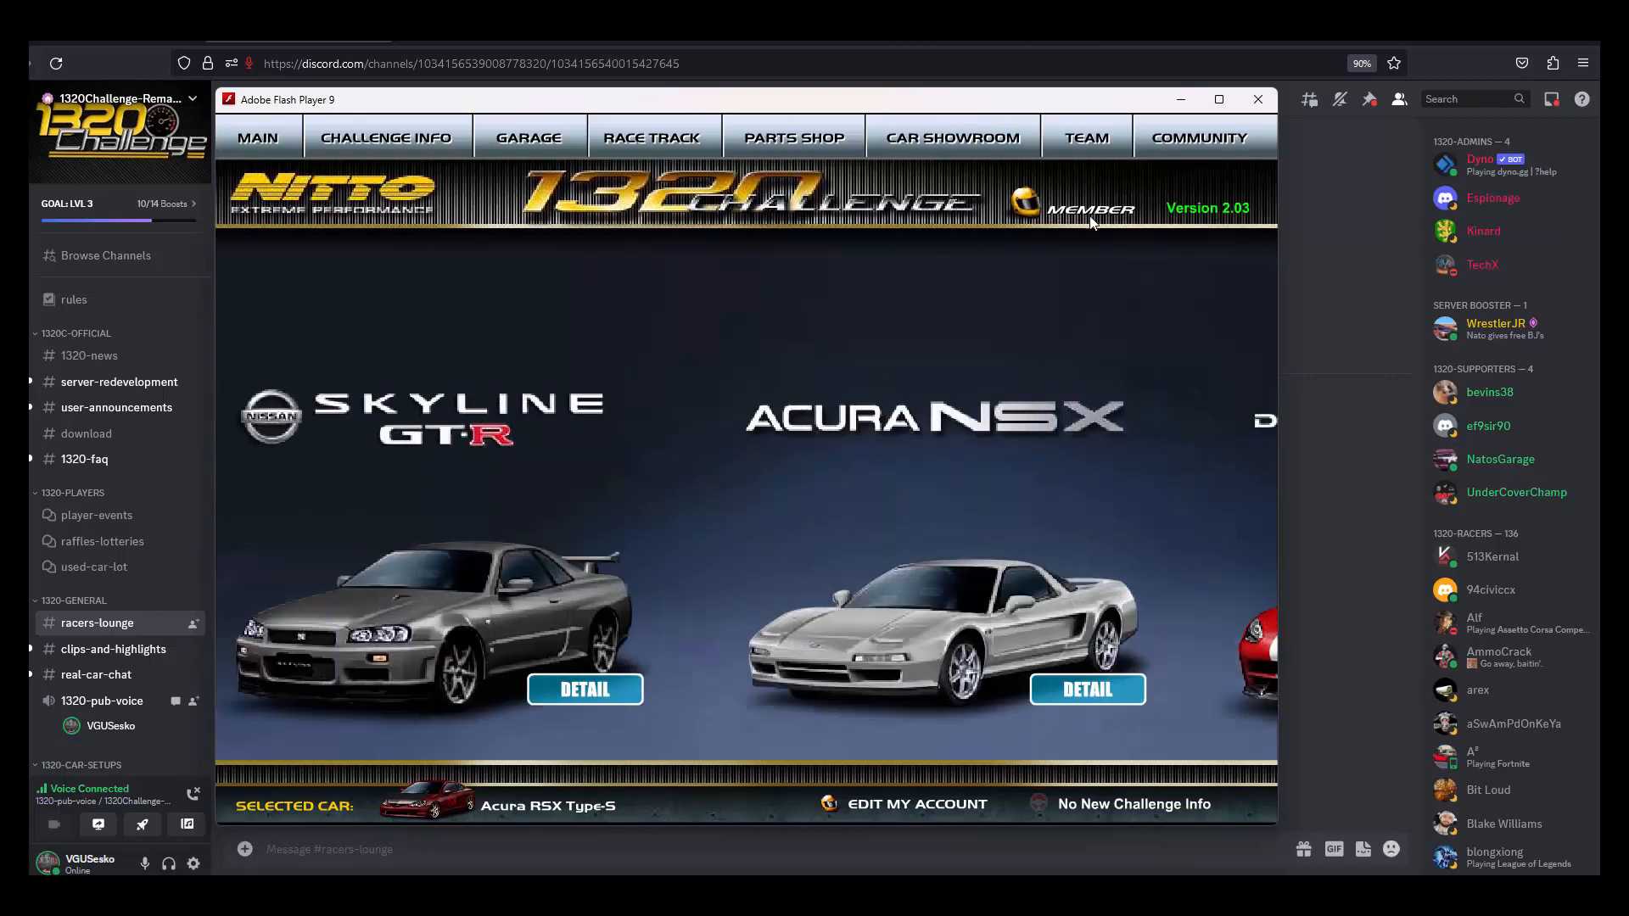
Step: Enter the Racers Lounge chat room, read recent messages and select Brett in the room list
{"action": "left_click", "coordinate": [1085, 137]}
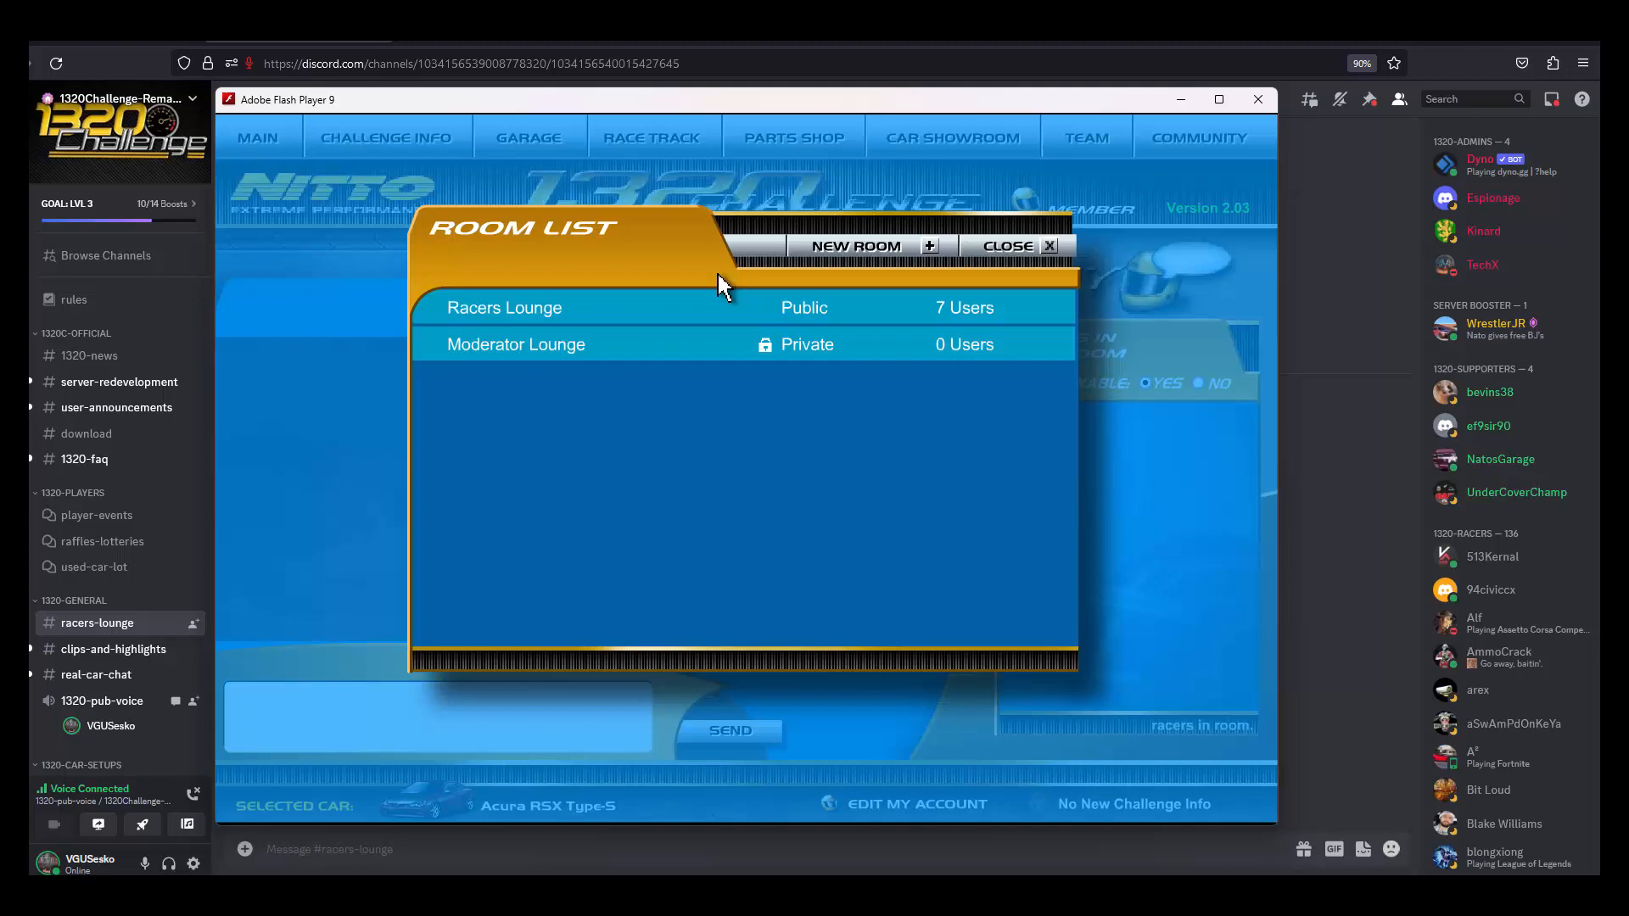
{"action": "left_click", "coordinate": [504, 308]}
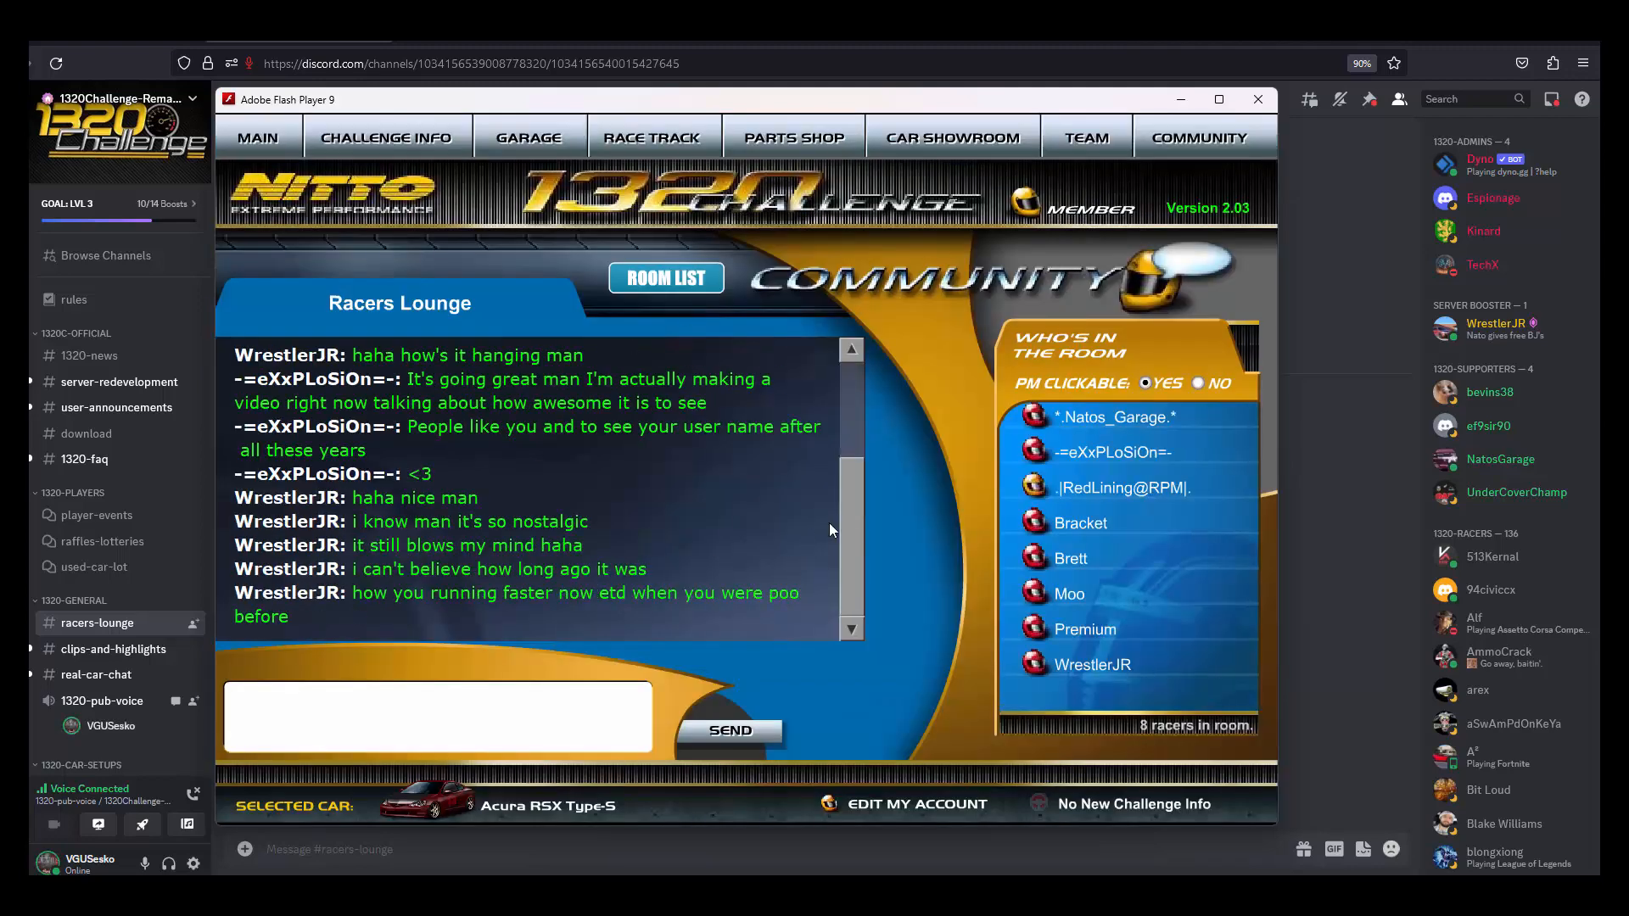
{"action": "scroll", "scroll_direction": "up", "scroll_amount": 3}
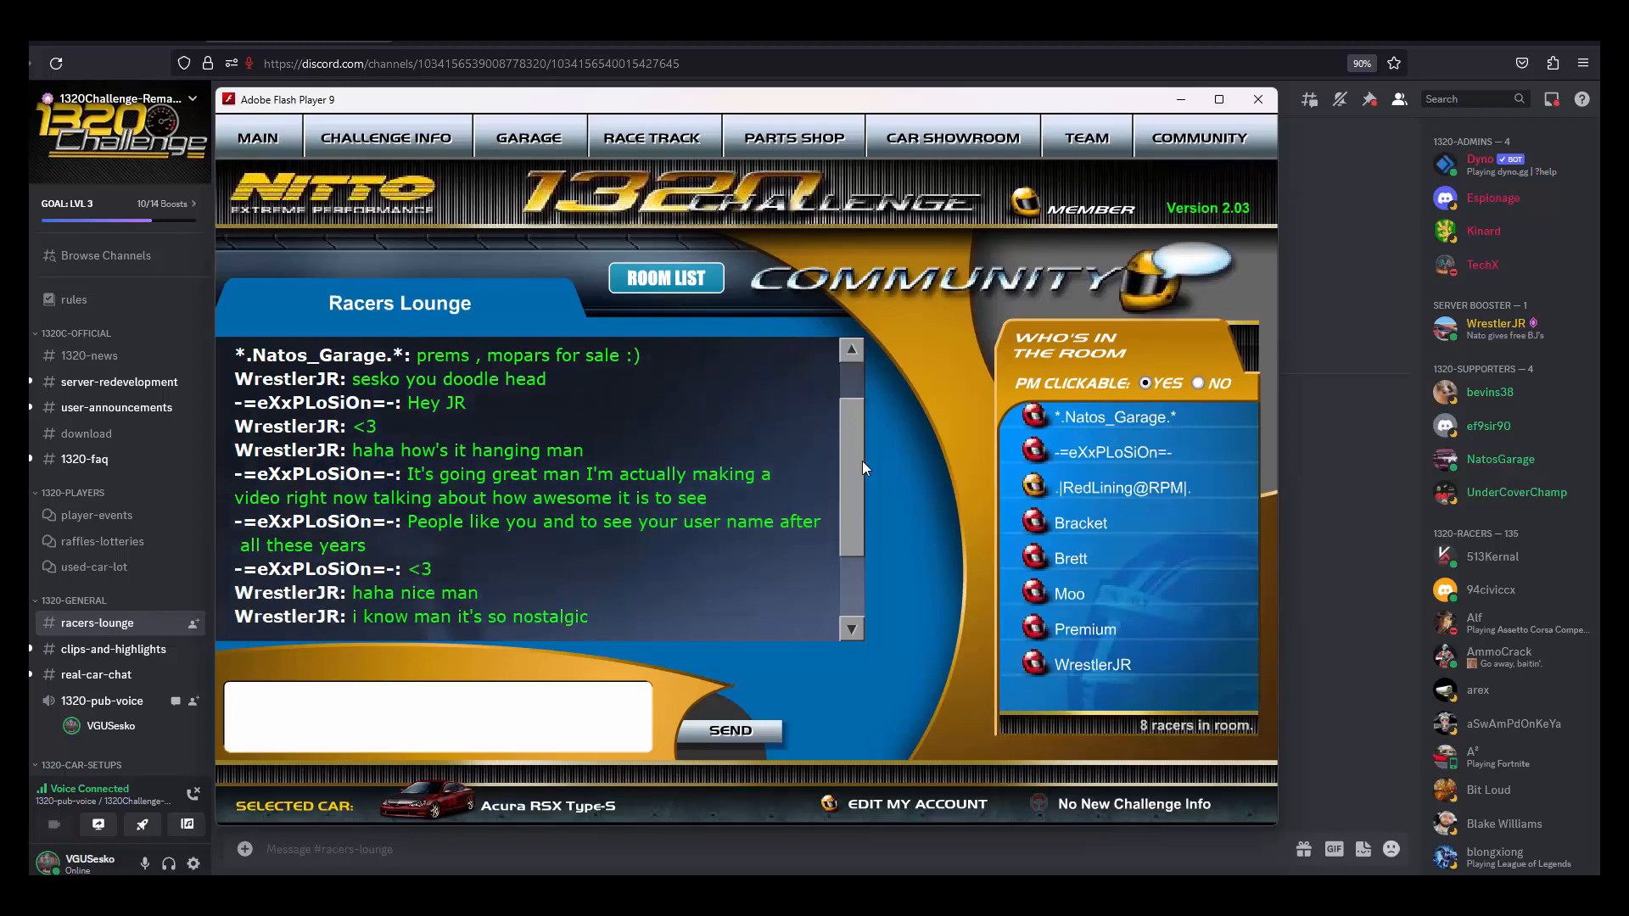
{"action": "scroll", "scroll_direction": "down", "scroll_amount": 3}
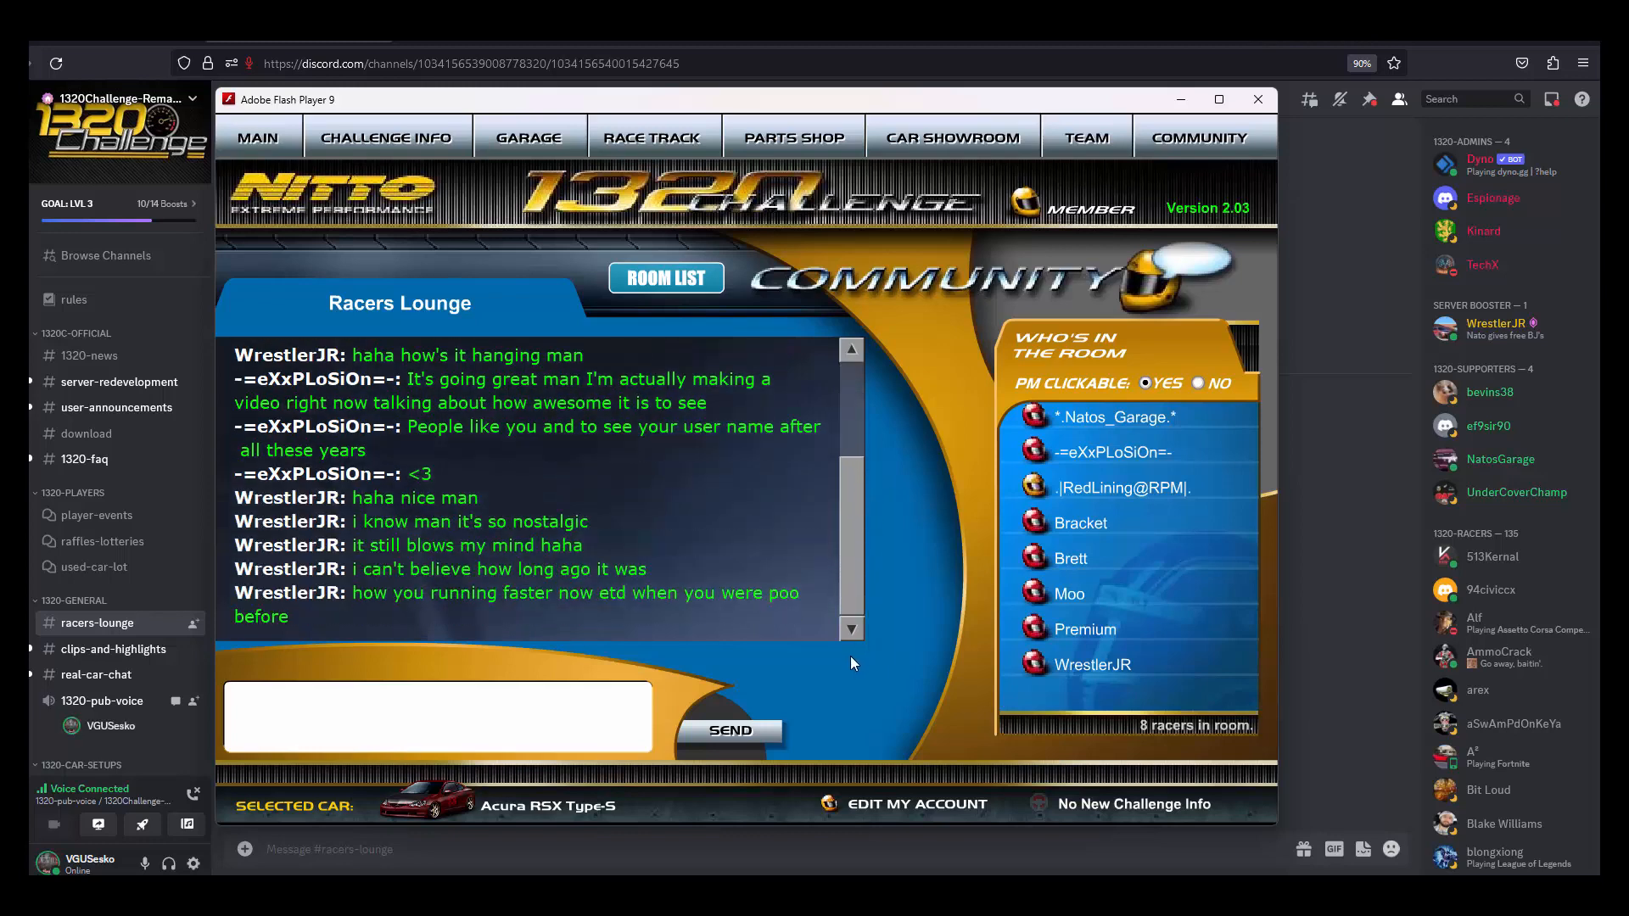
{"action": "mouse_move", "coordinate": [999, 438]}
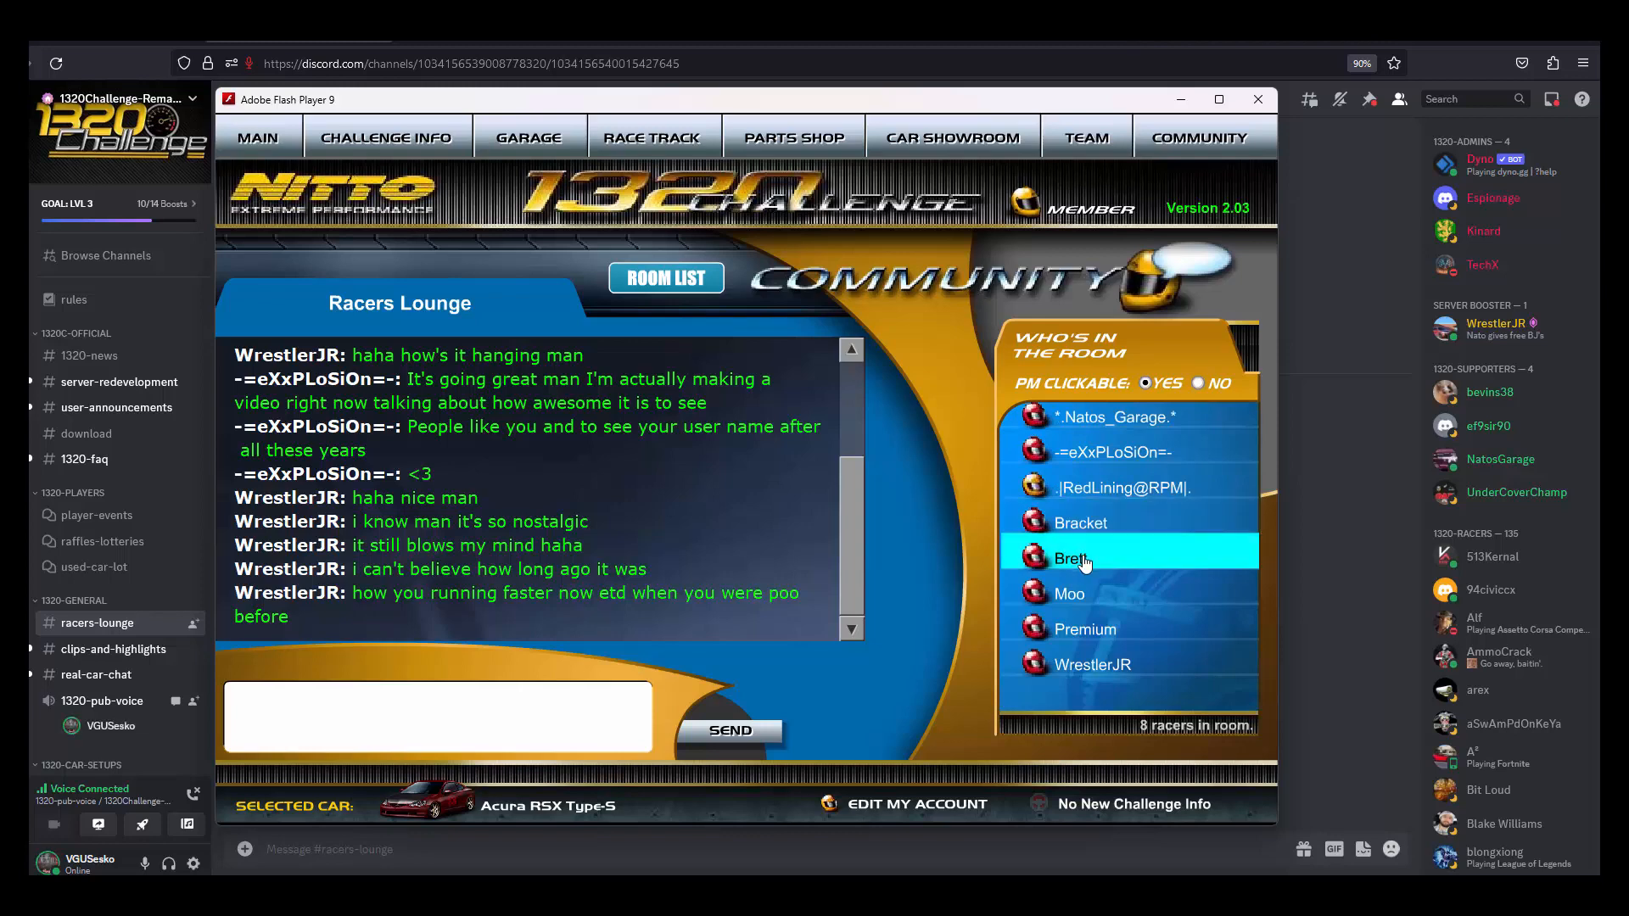
{"action": "left_click", "coordinate": [652, 136]}
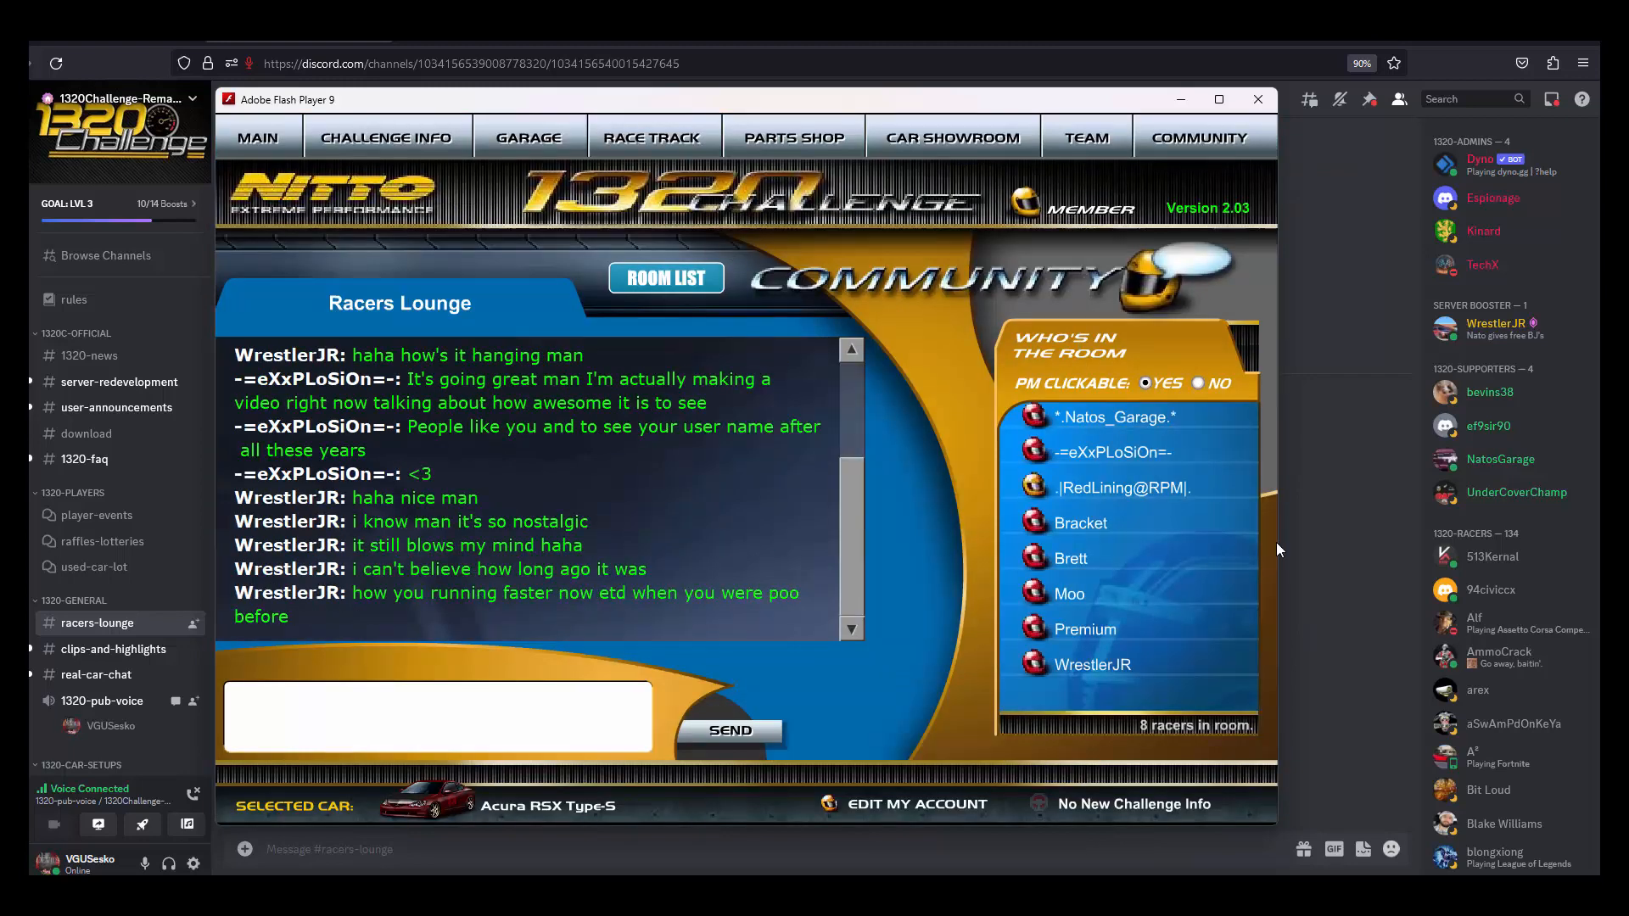
Step: Challenge Brett's black car to a just-for-fun bracket race and run it (7.919 at 164.56 mph)
{"action": "left_click", "coordinate": [1079, 558]}
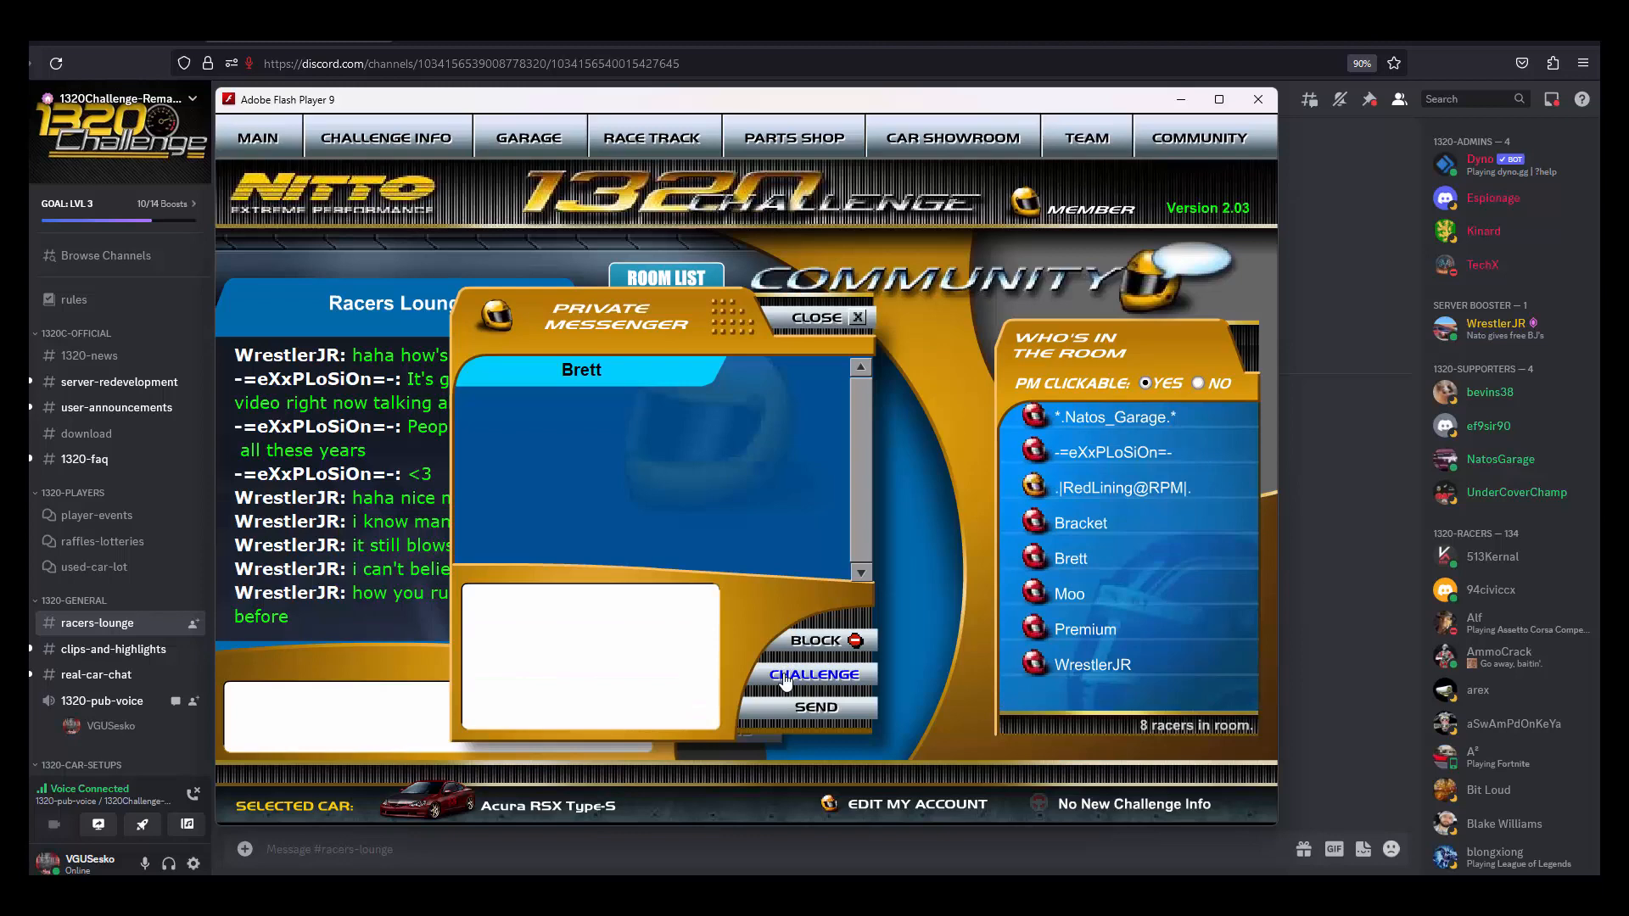
{"action": "left_click", "coordinate": [813, 674]}
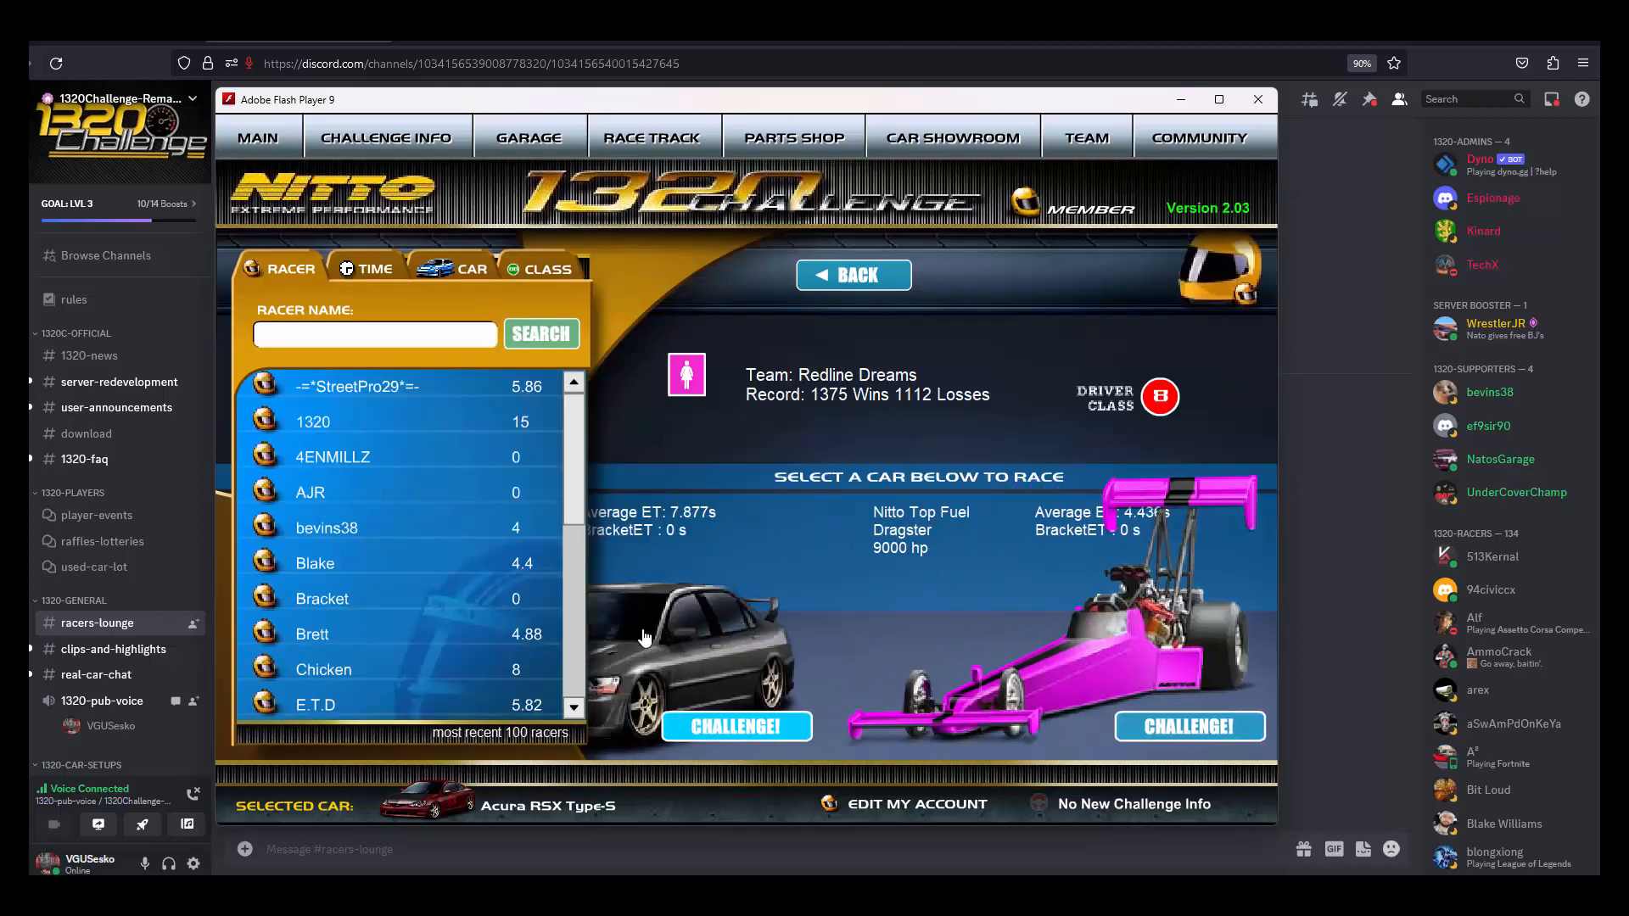
{"action": "left_click", "coordinate": [735, 725]}
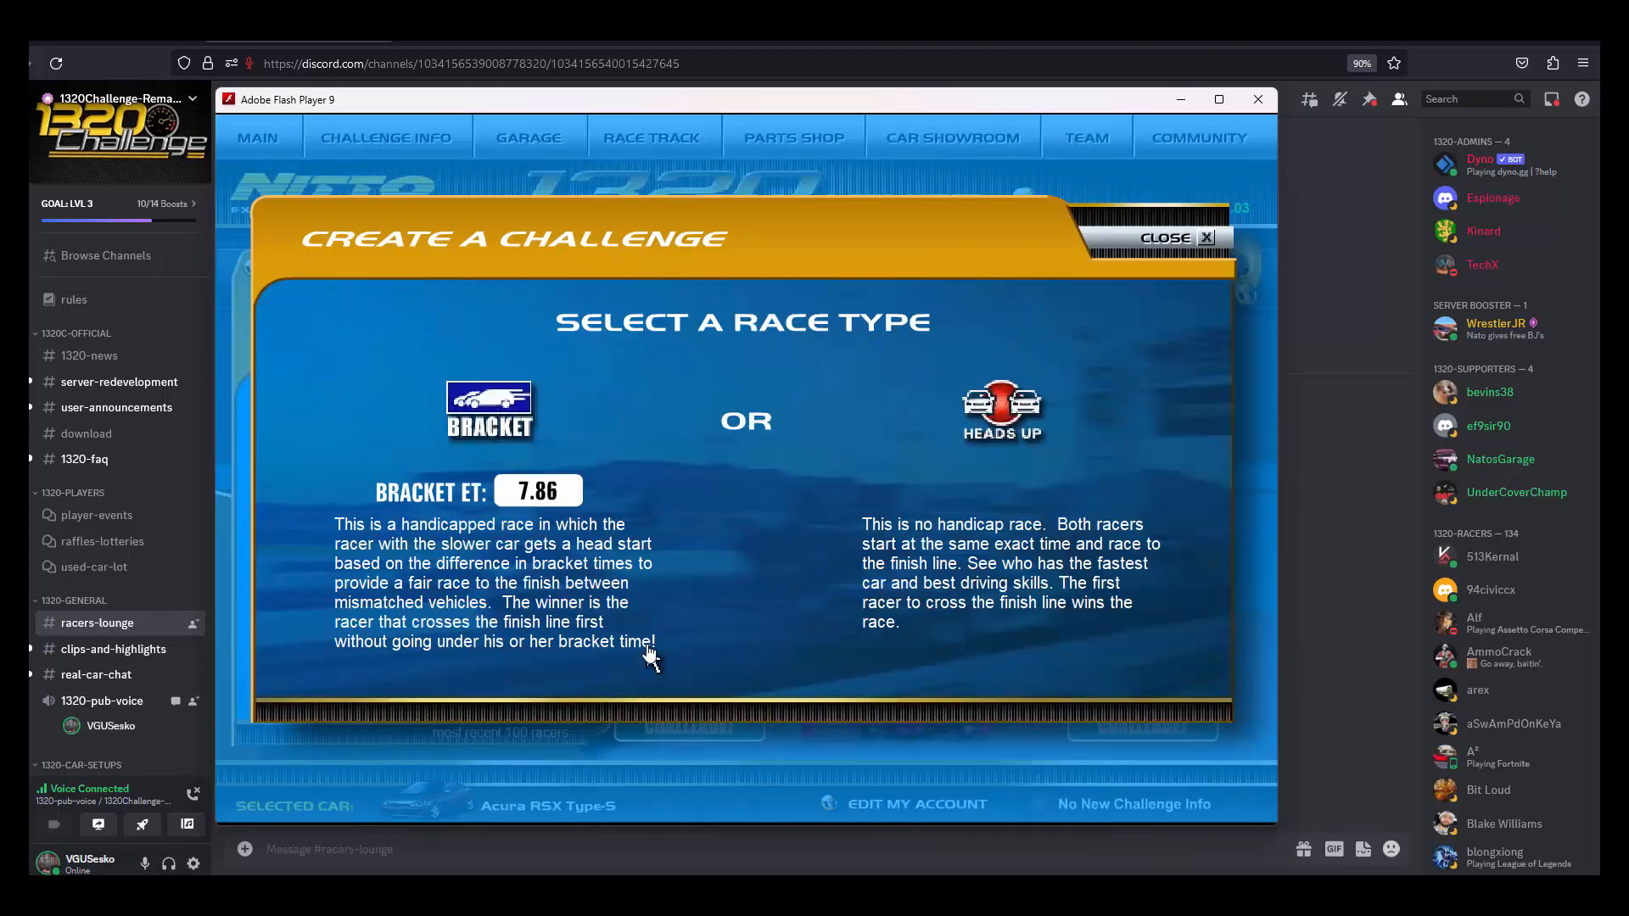
{"action": "left_click", "coordinate": [489, 410]}
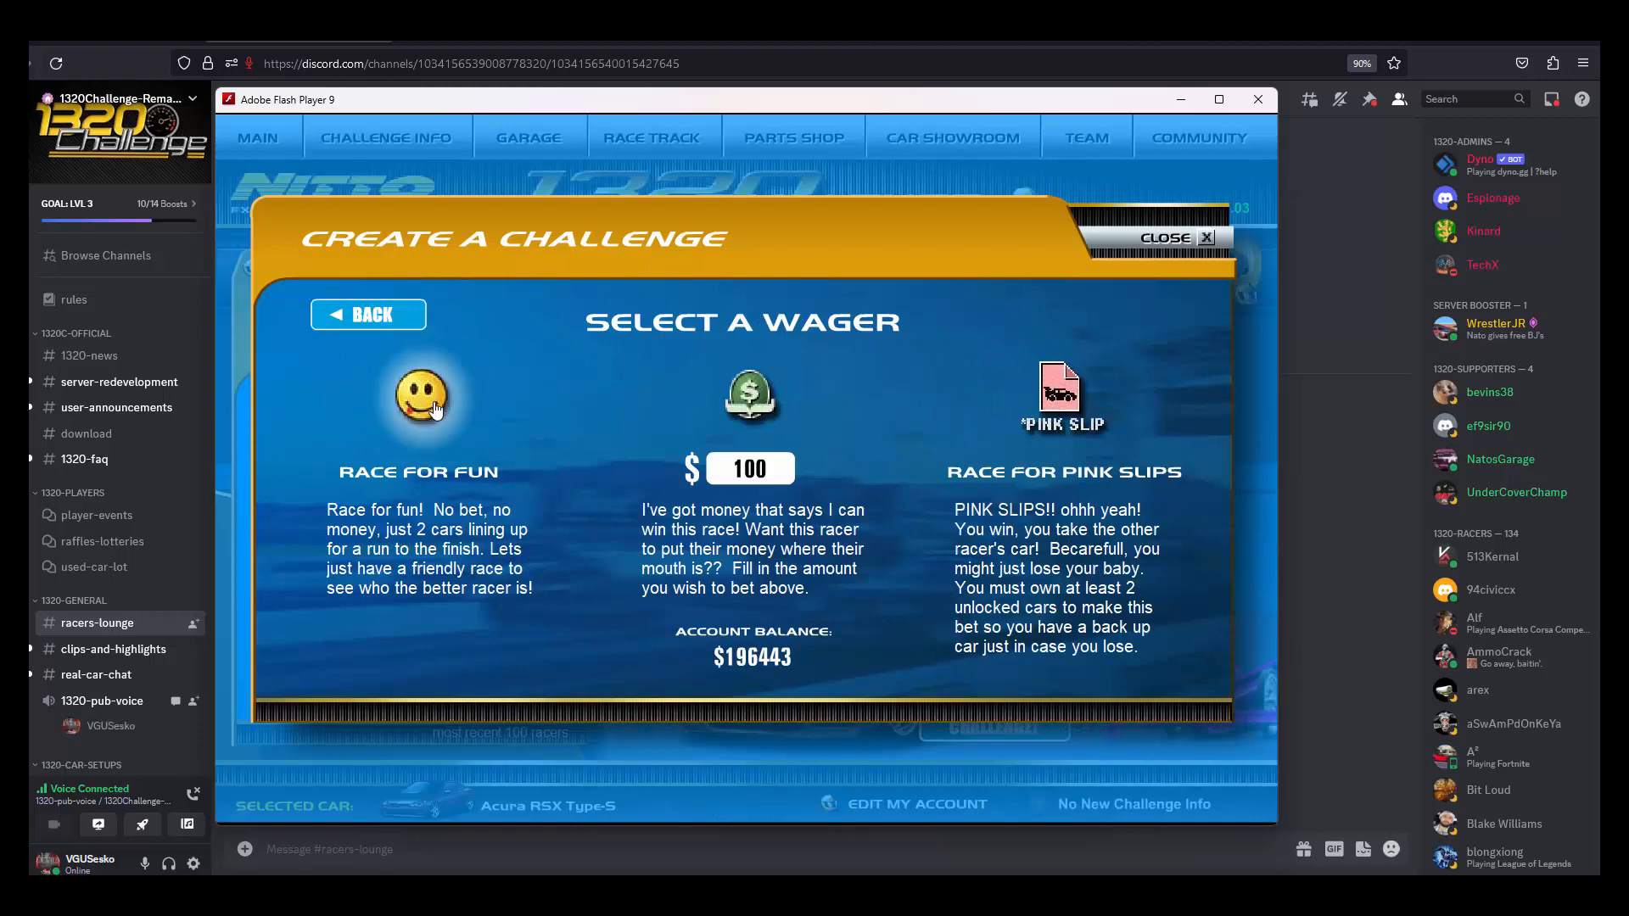
{"action": "left_click", "coordinate": [423, 397]}
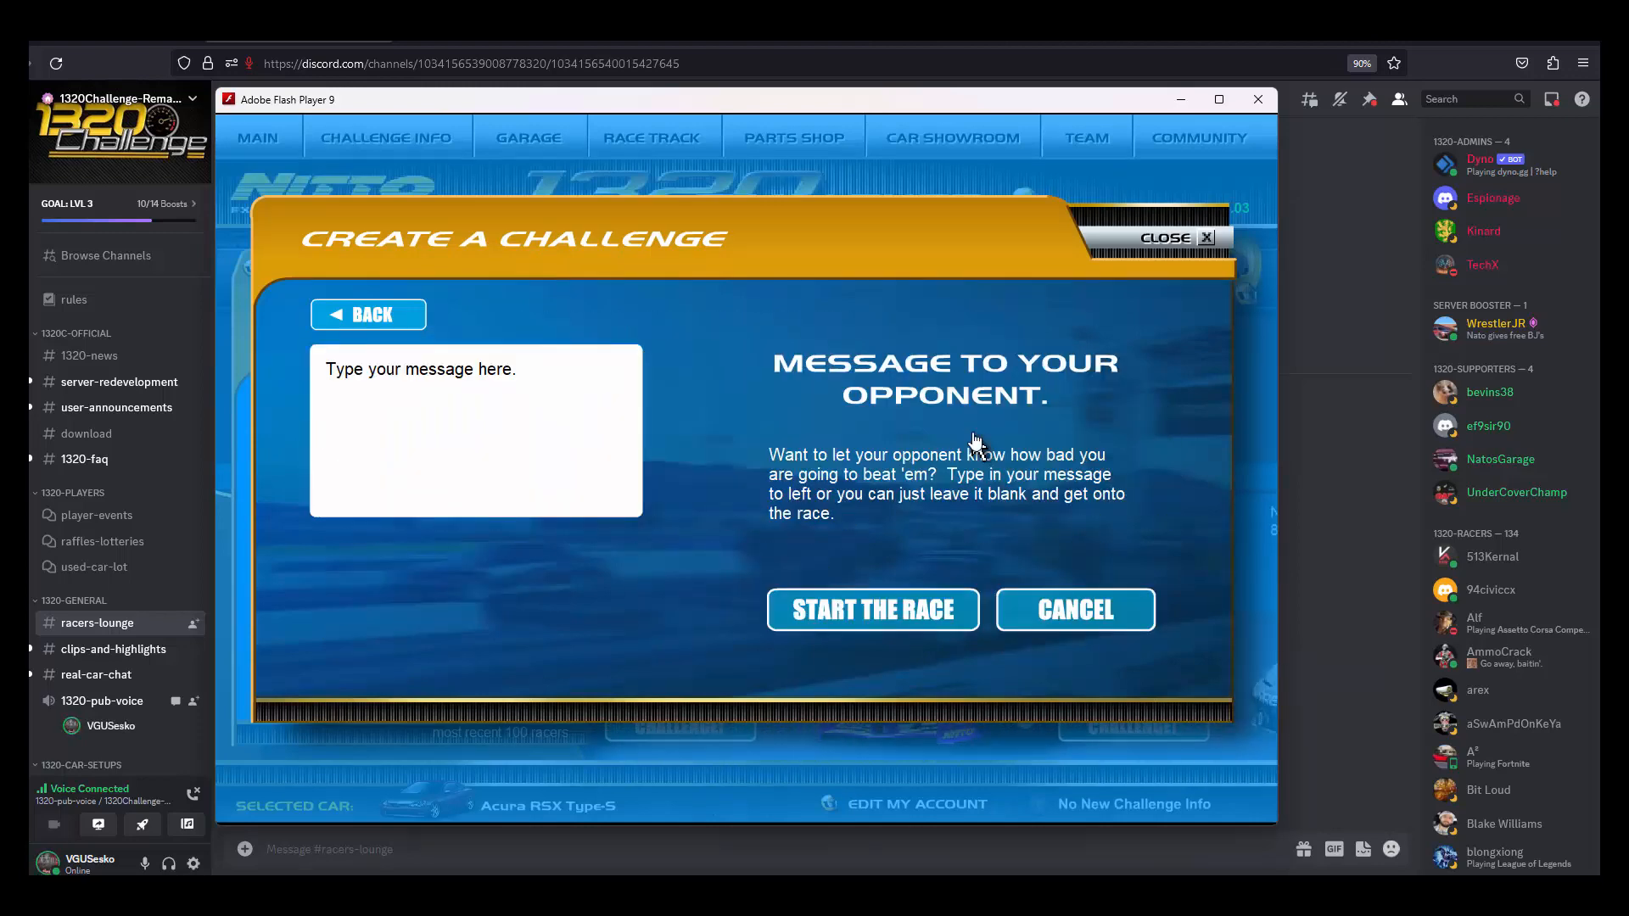
{"action": "left_click", "coordinate": [873, 609]}
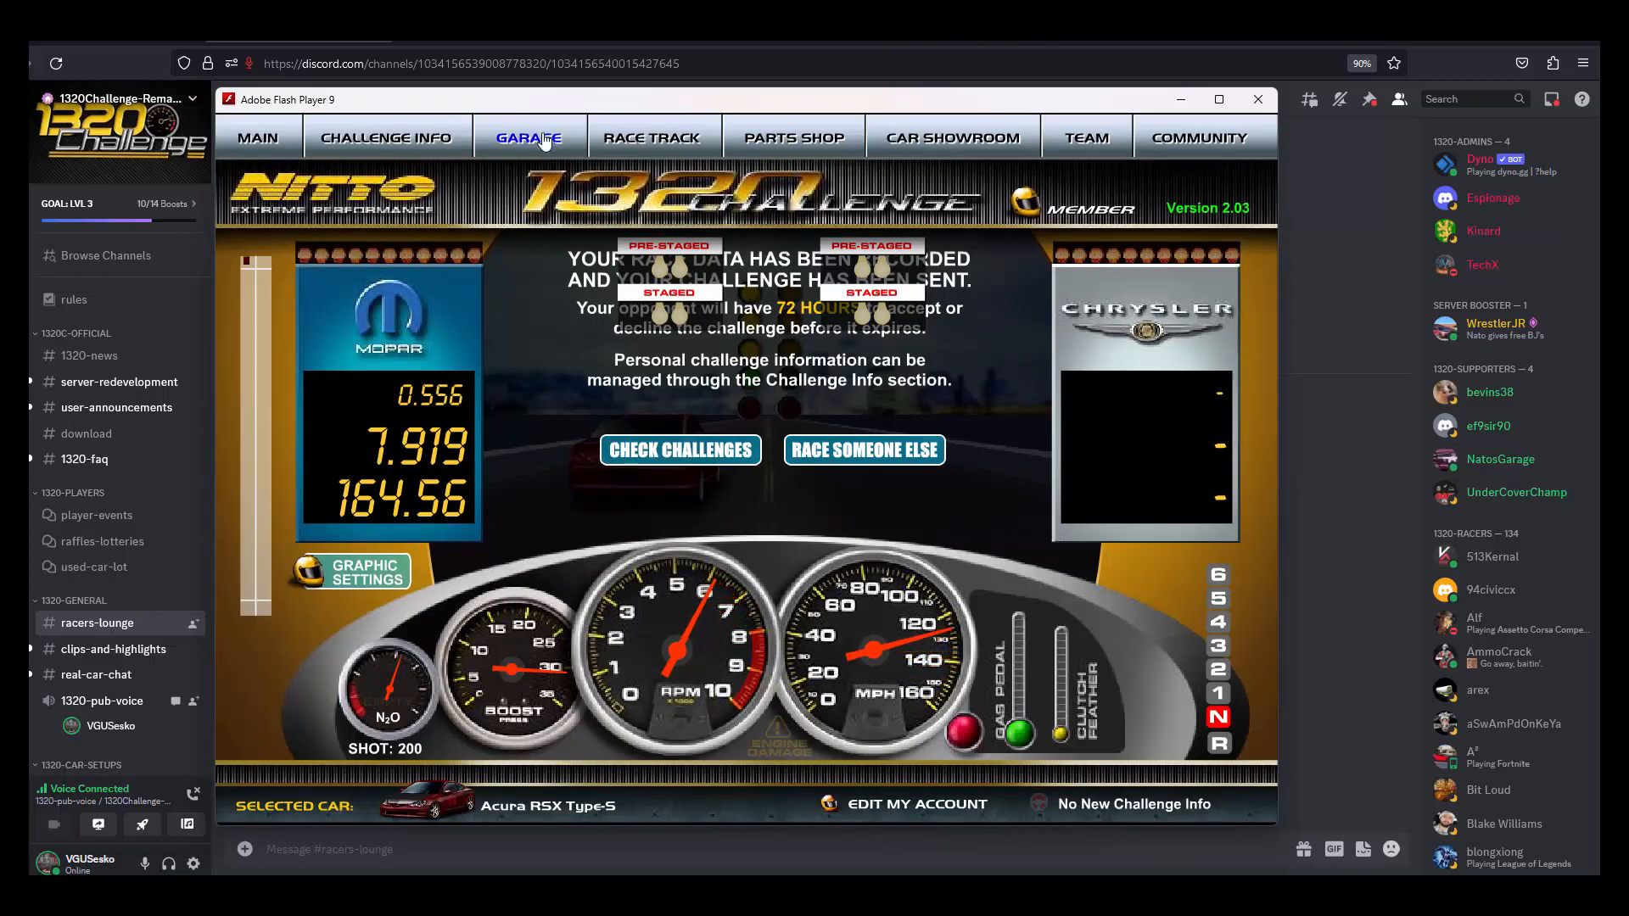
Step: In garage Maintenance, repair the Acura RSX's engine and change its oil to Racing oil
{"action": "left_click", "coordinate": [528, 138]}
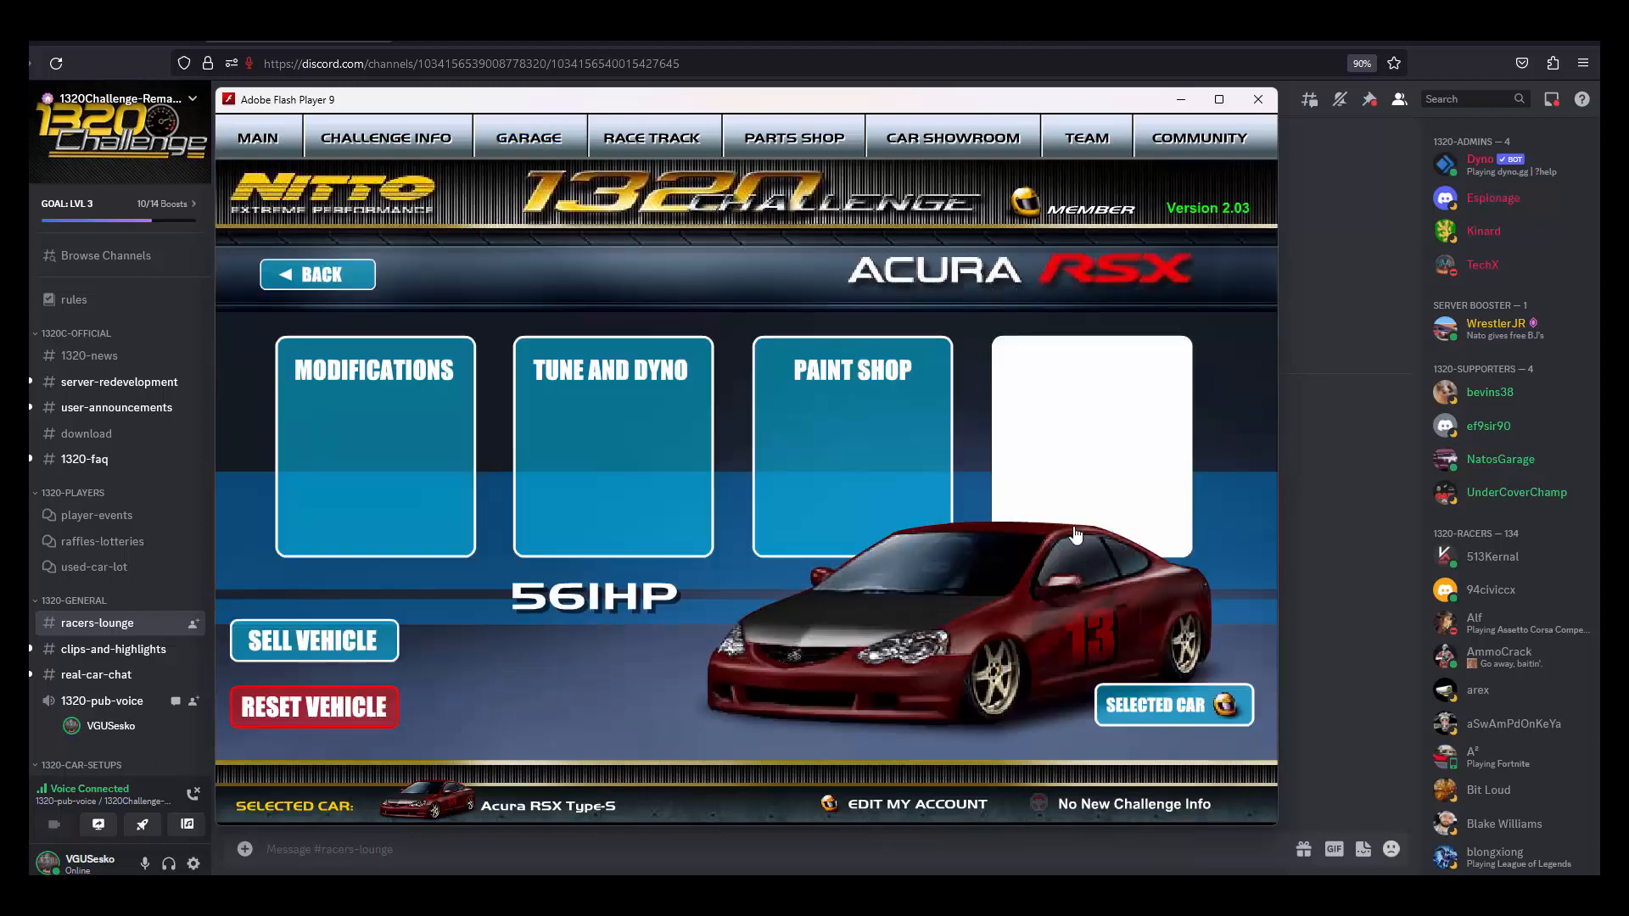
{"action": "left_click", "coordinate": [1091, 448]}
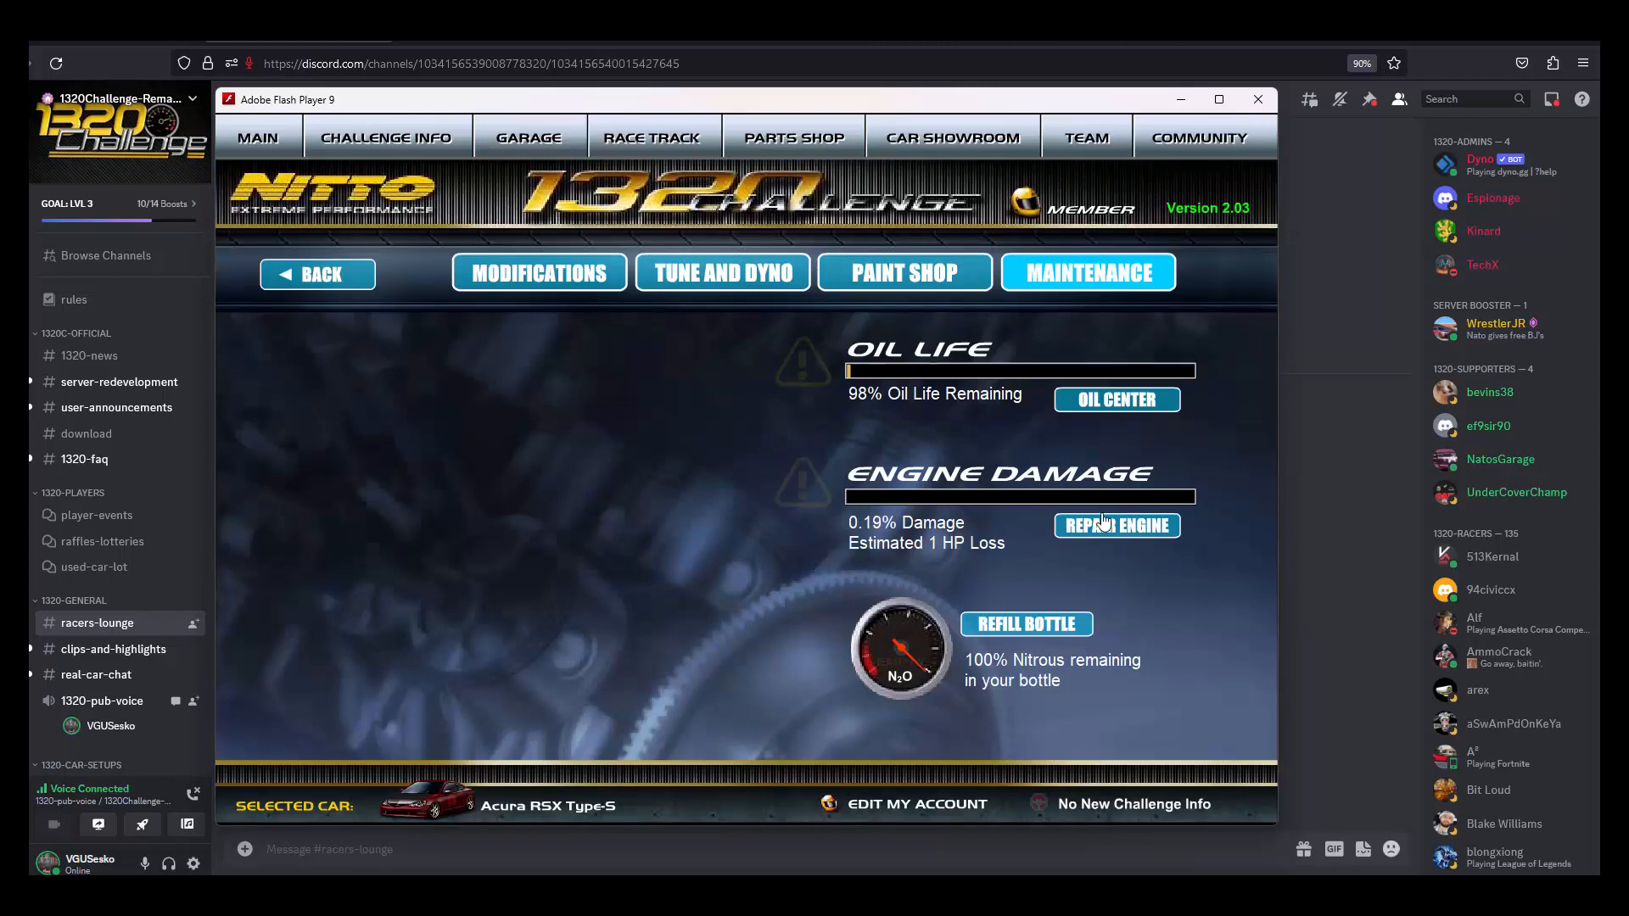
{"action": "left_click", "coordinate": [1117, 526]}
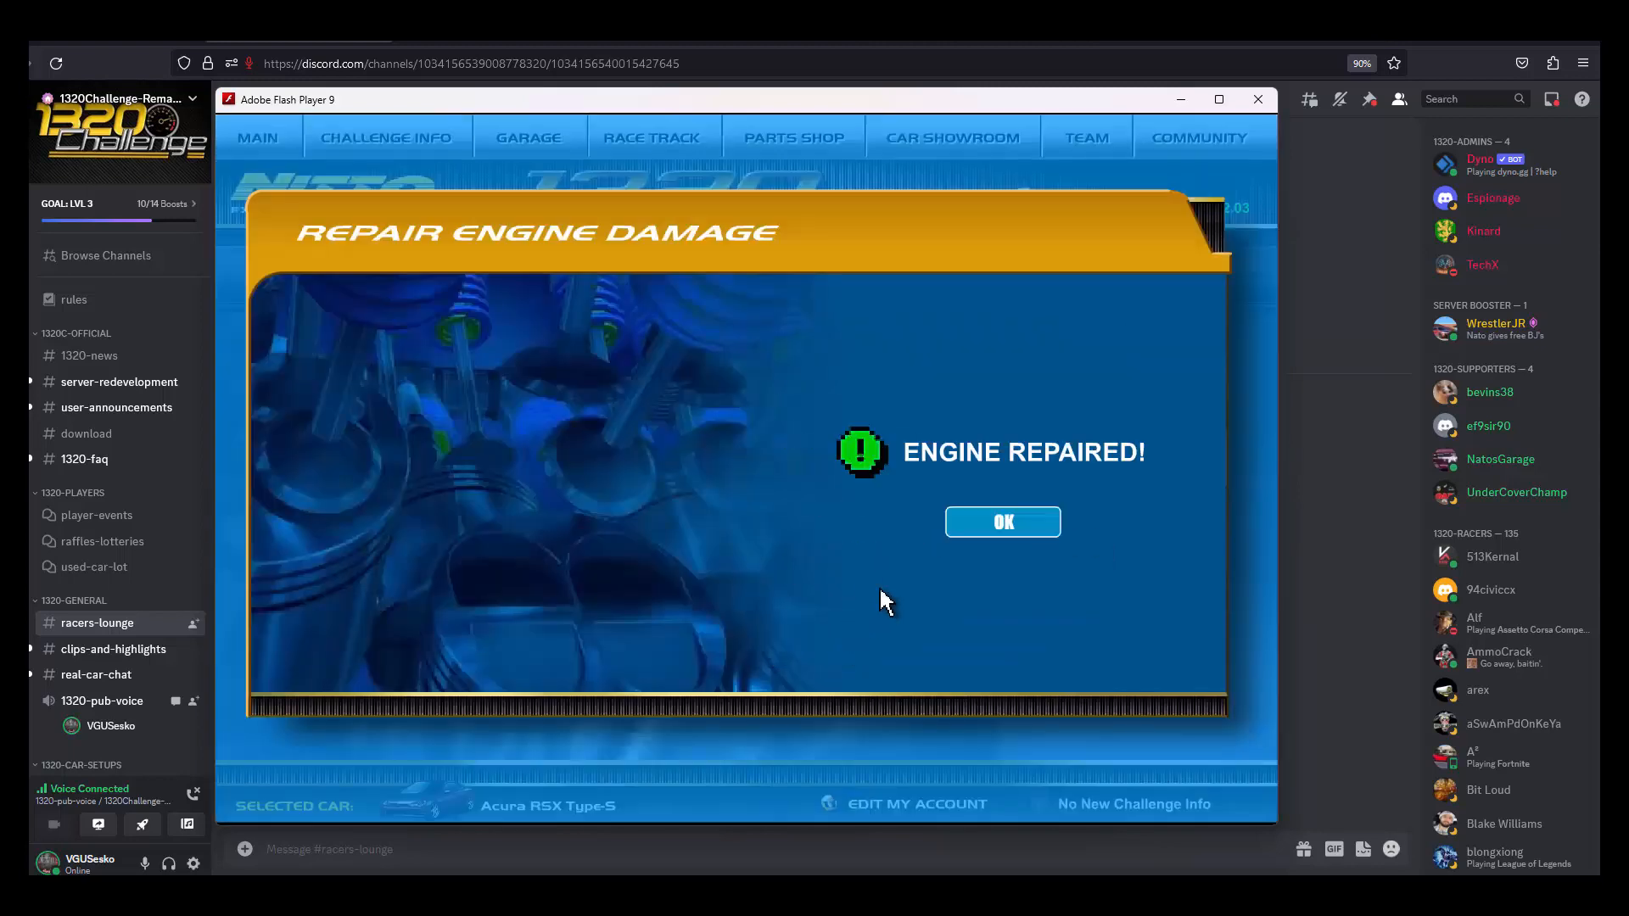
{"action": "left_click", "coordinate": [1001, 521]}
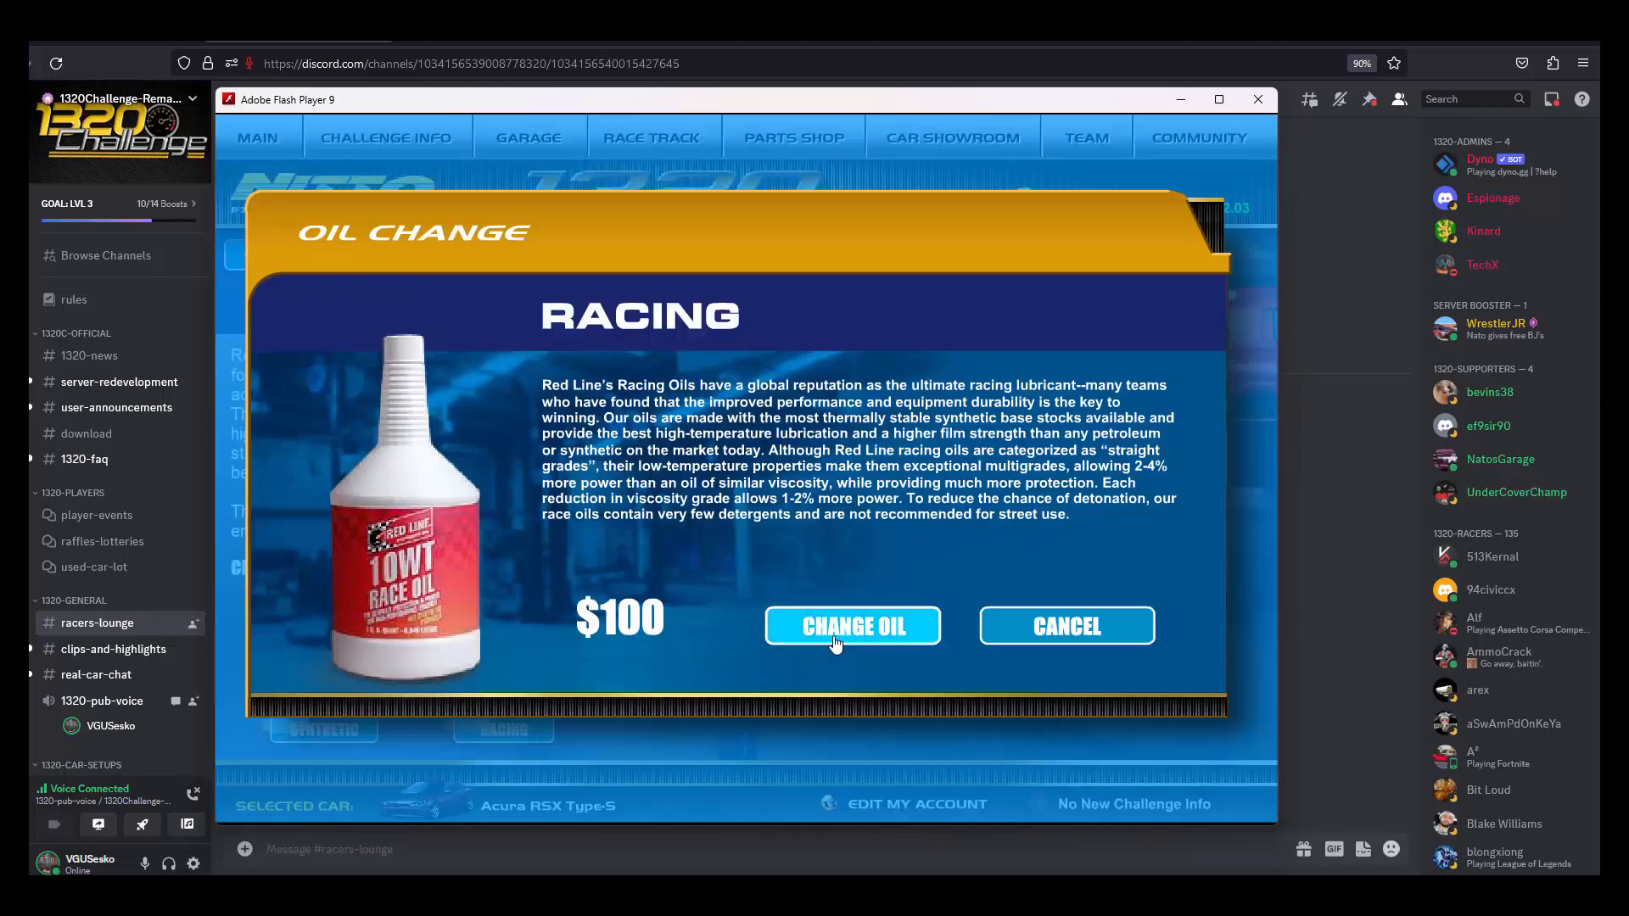
{"action": "left_click", "coordinate": [850, 626]}
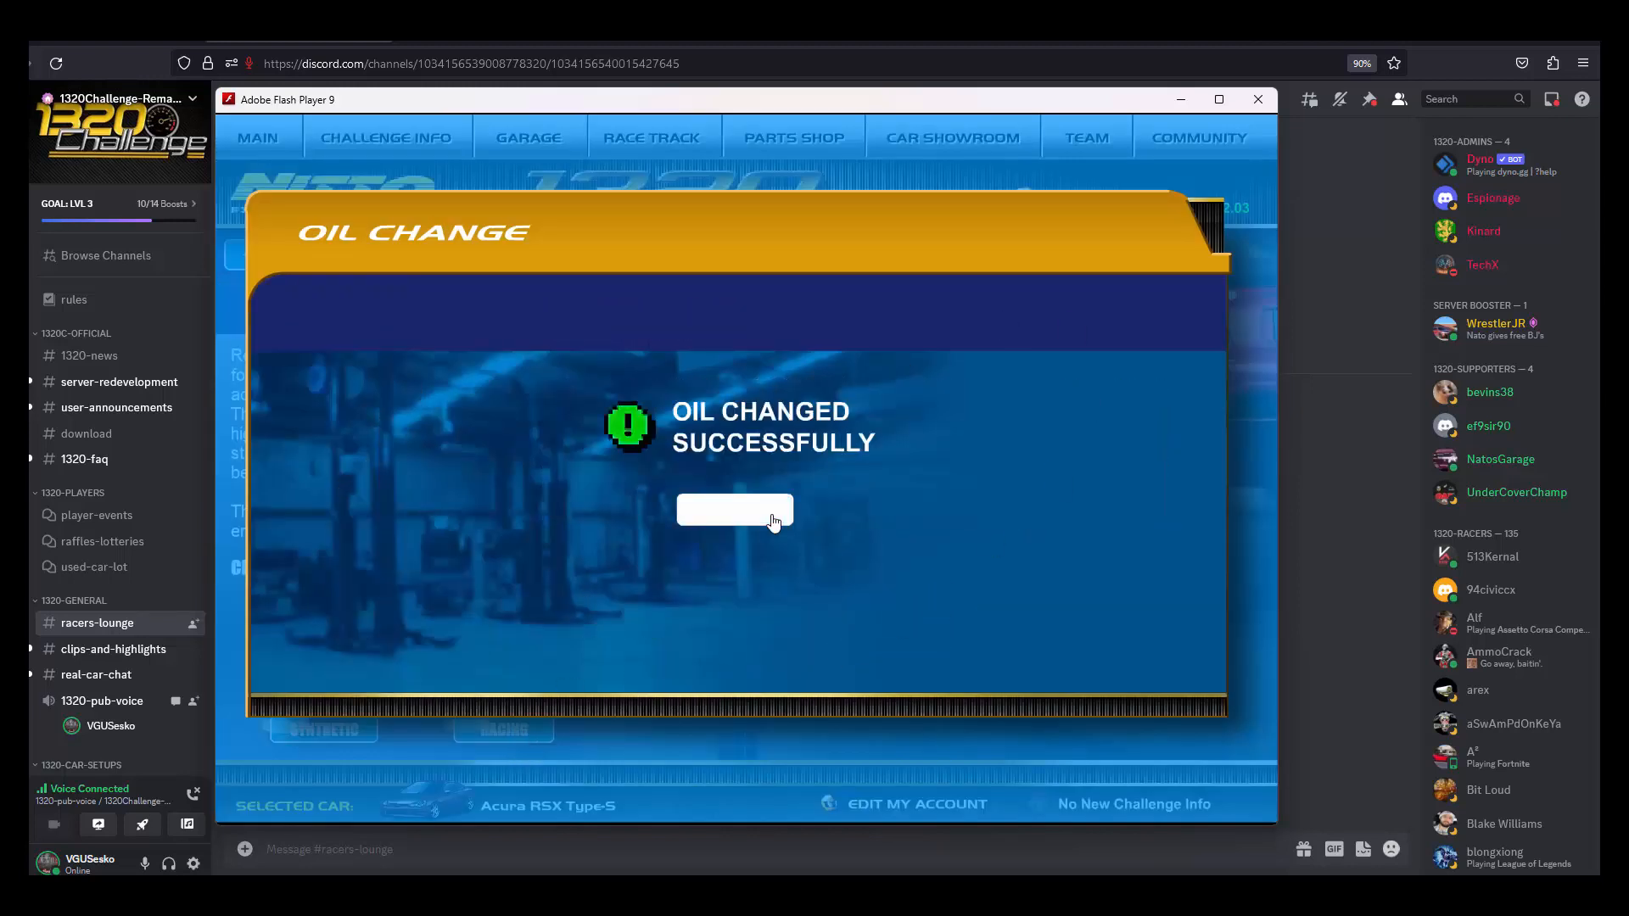
{"action": "left_click", "coordinate": [734, 511]}
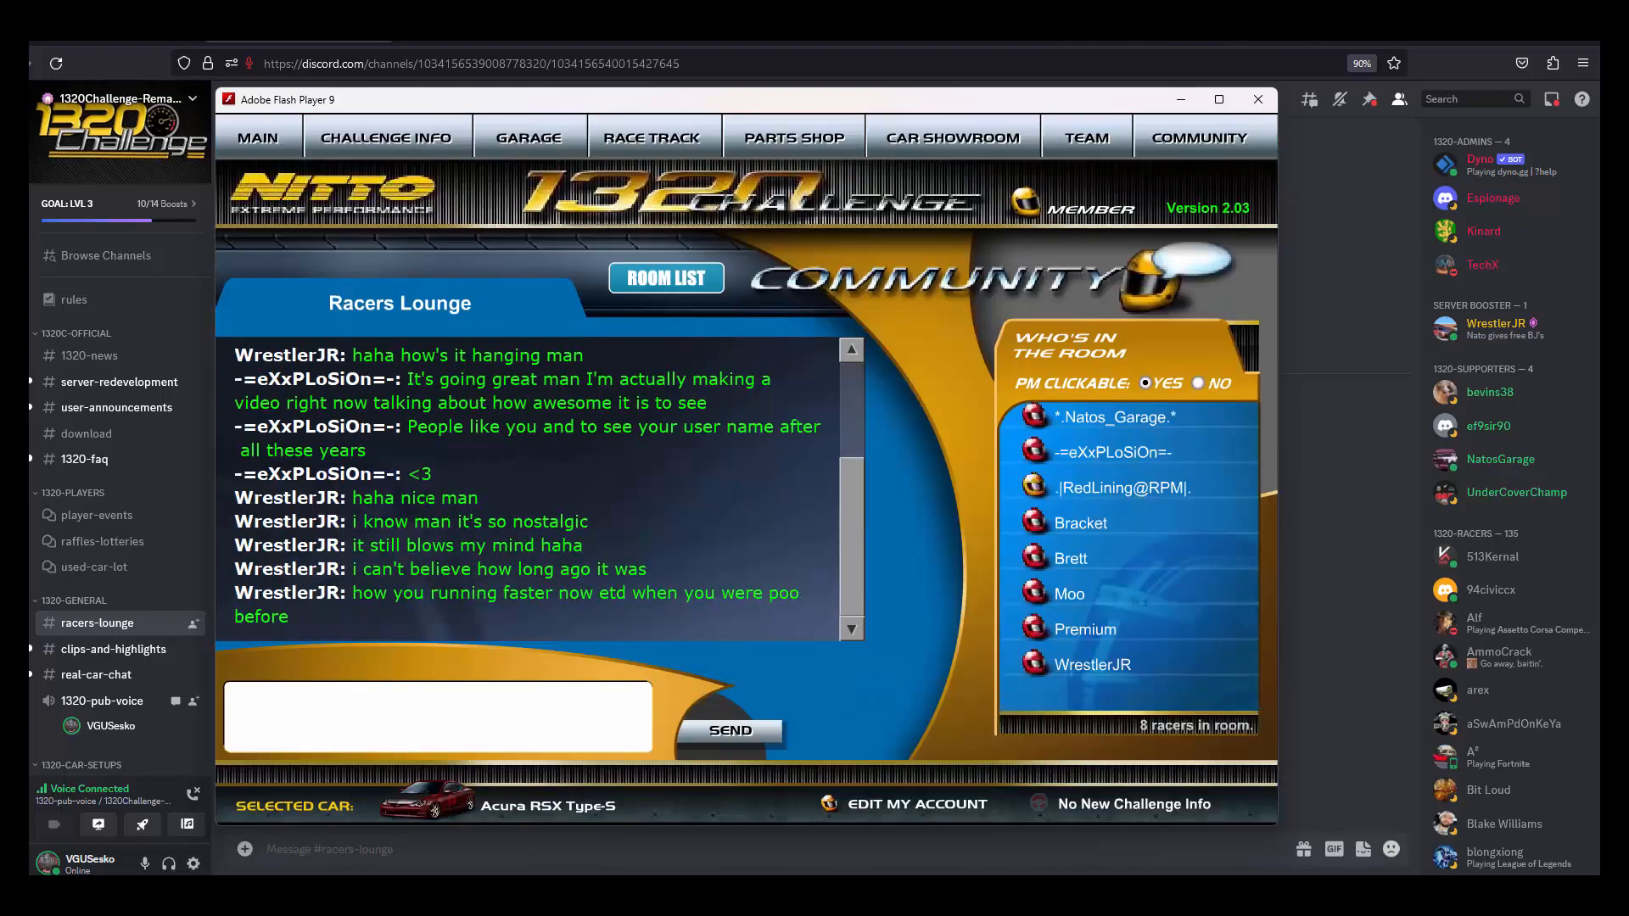
{"action": "mouse_move", "coordinate": [774, 360]}
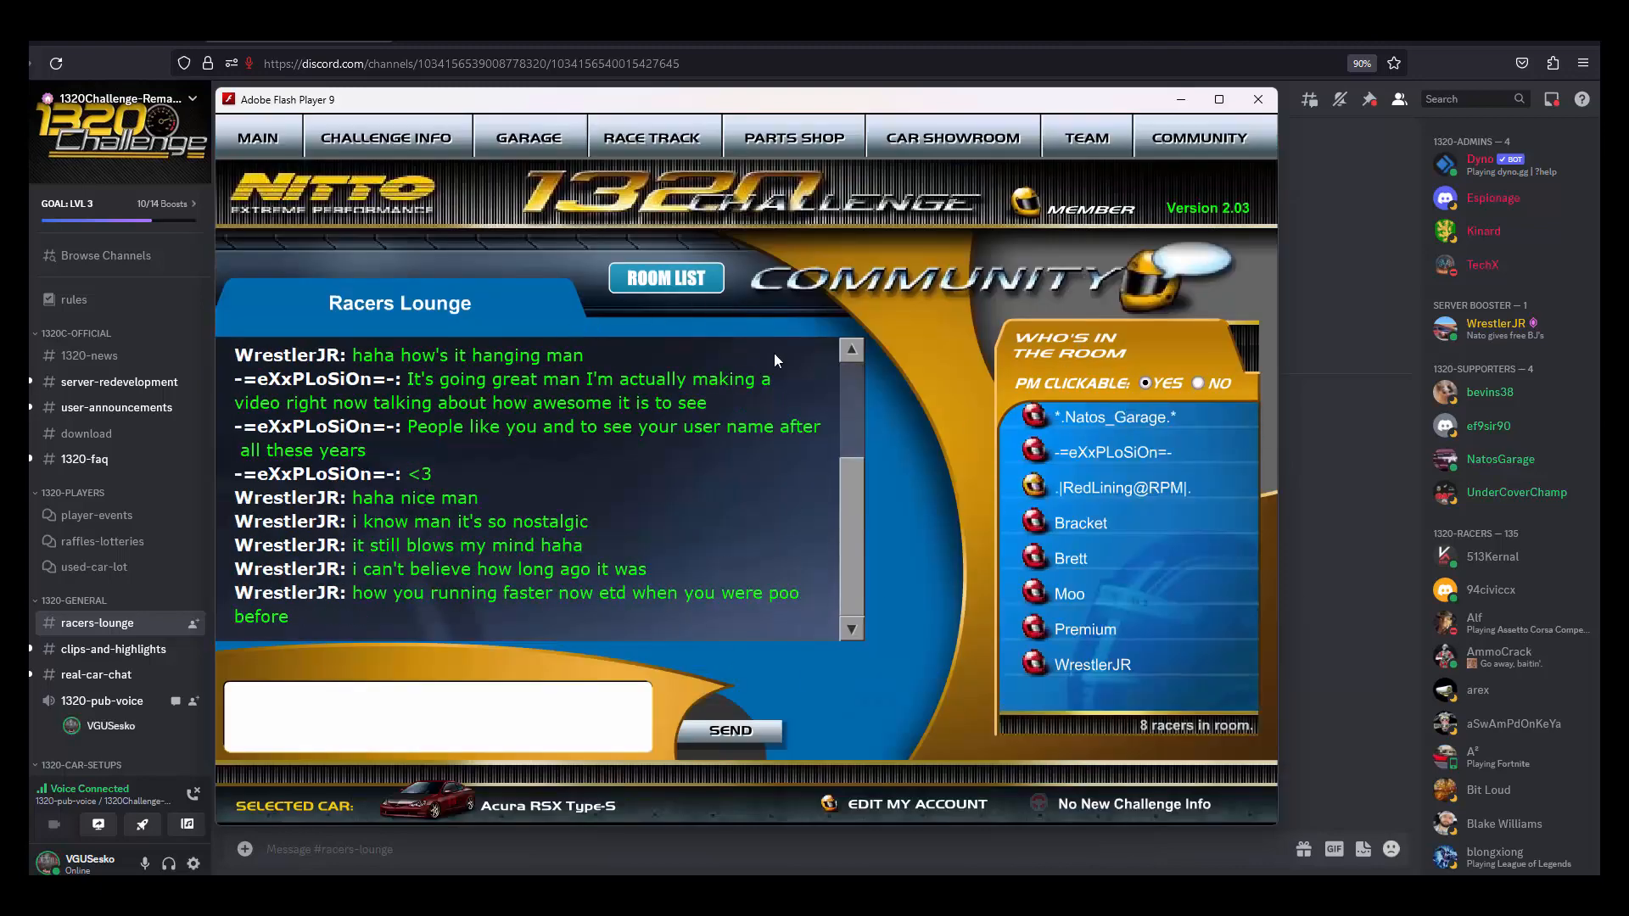
Step: Bring Discord forward and view the #download channel listing client zips and Flash player
{"action": "left_click", "coordinate": [1258, 99]}
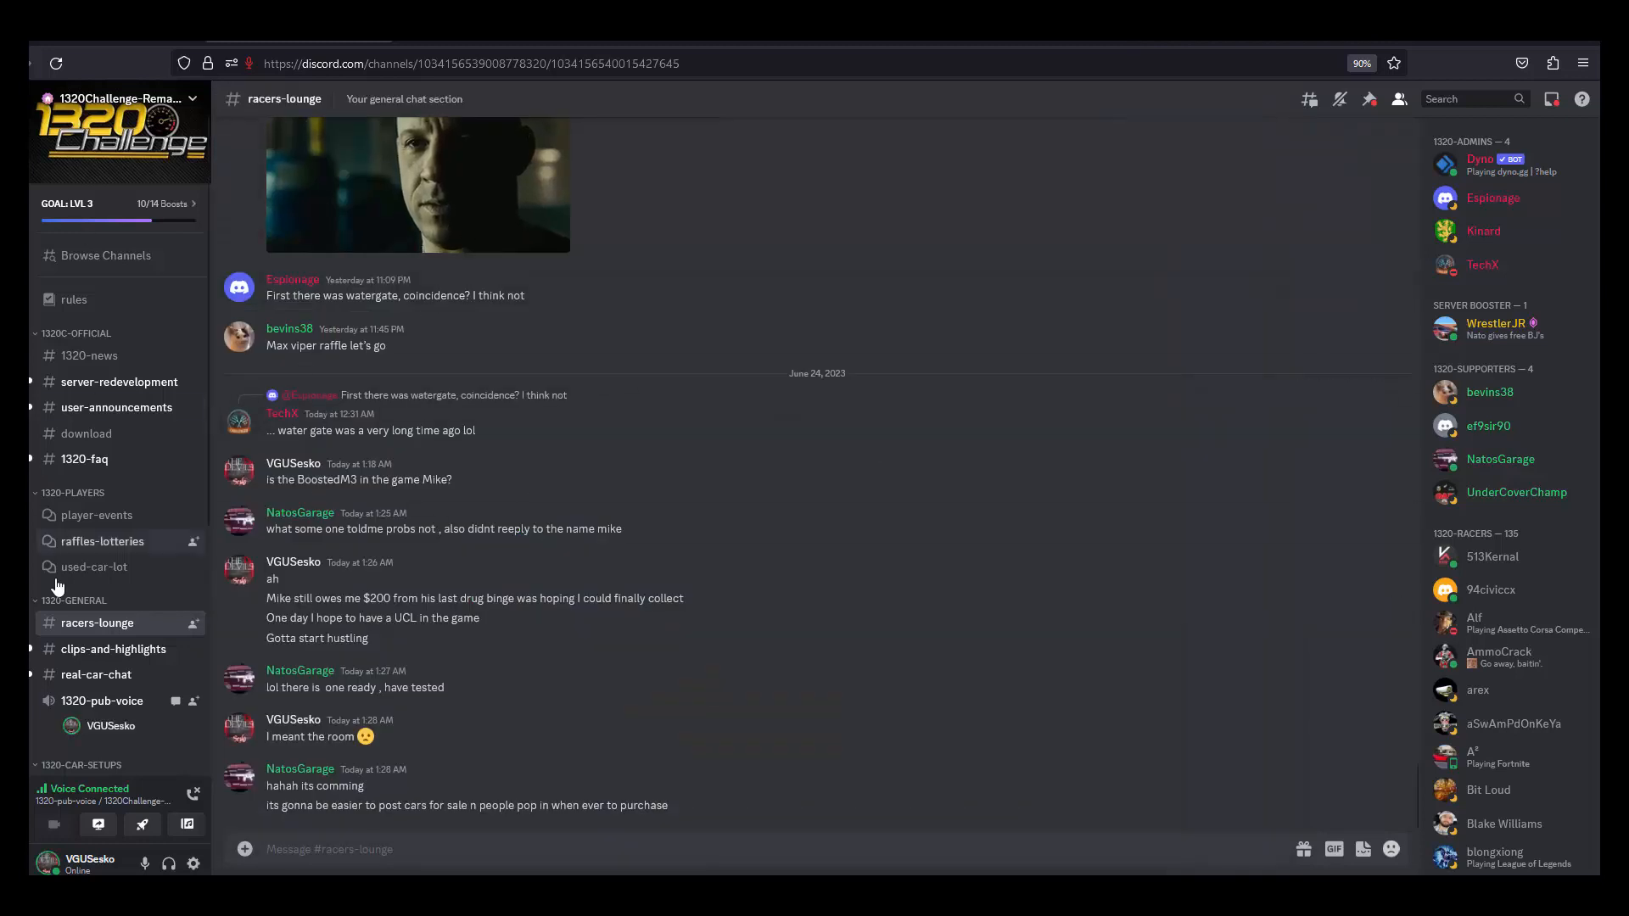
{"action": "mouse_move", "coordinate": [1502, 205]}
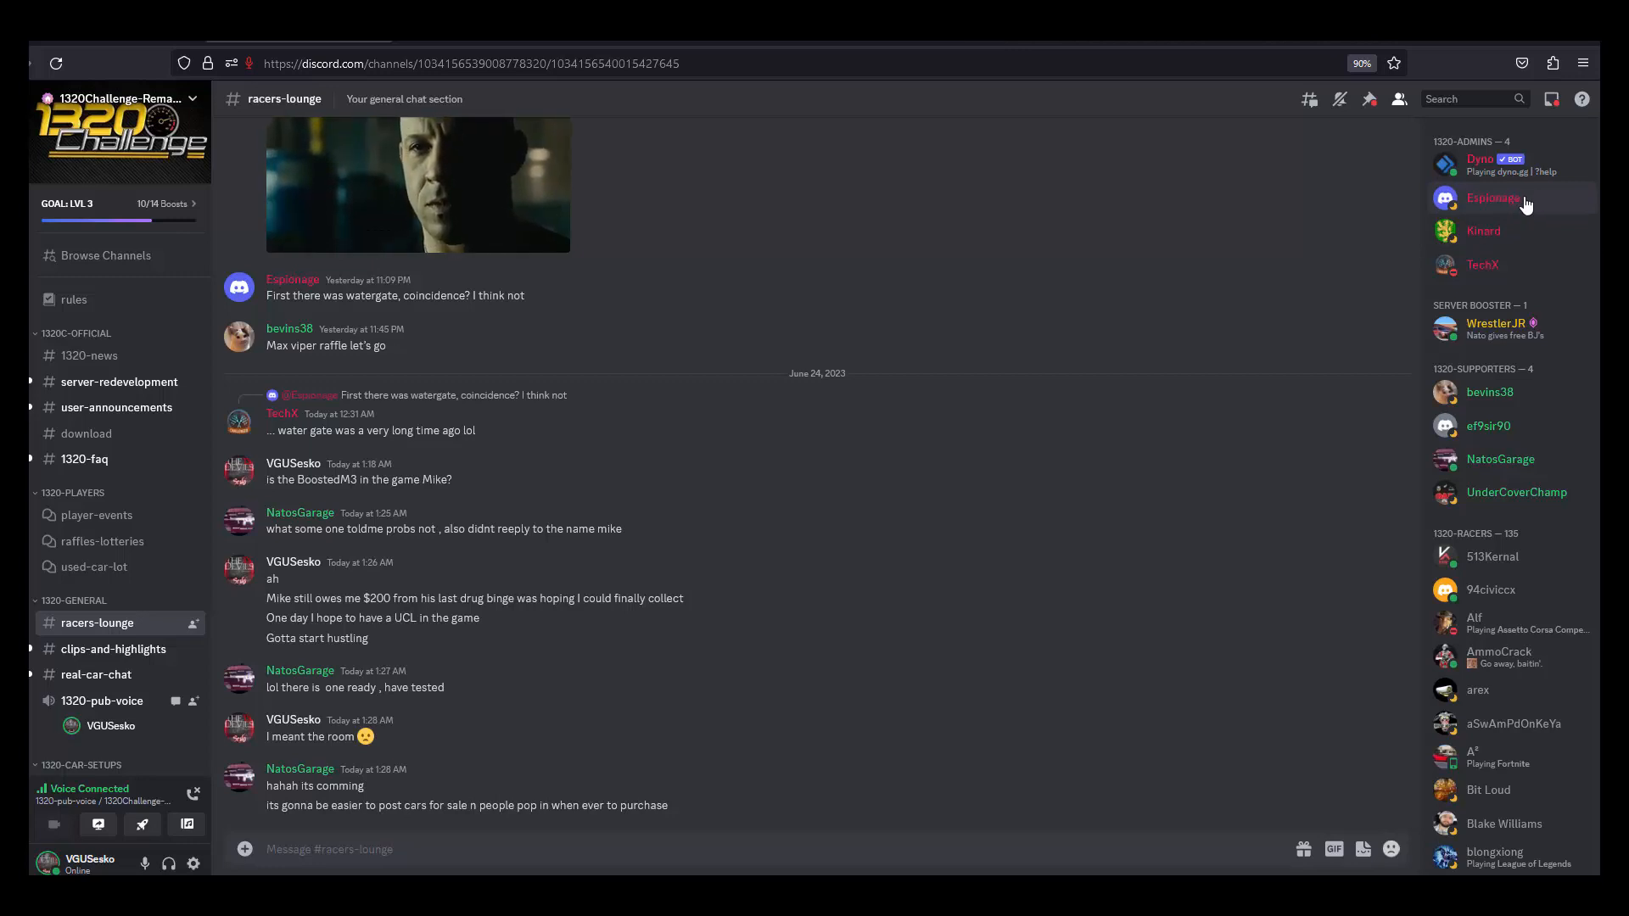
{"action": "mouse_move", "coordinate": [1325, 205]}
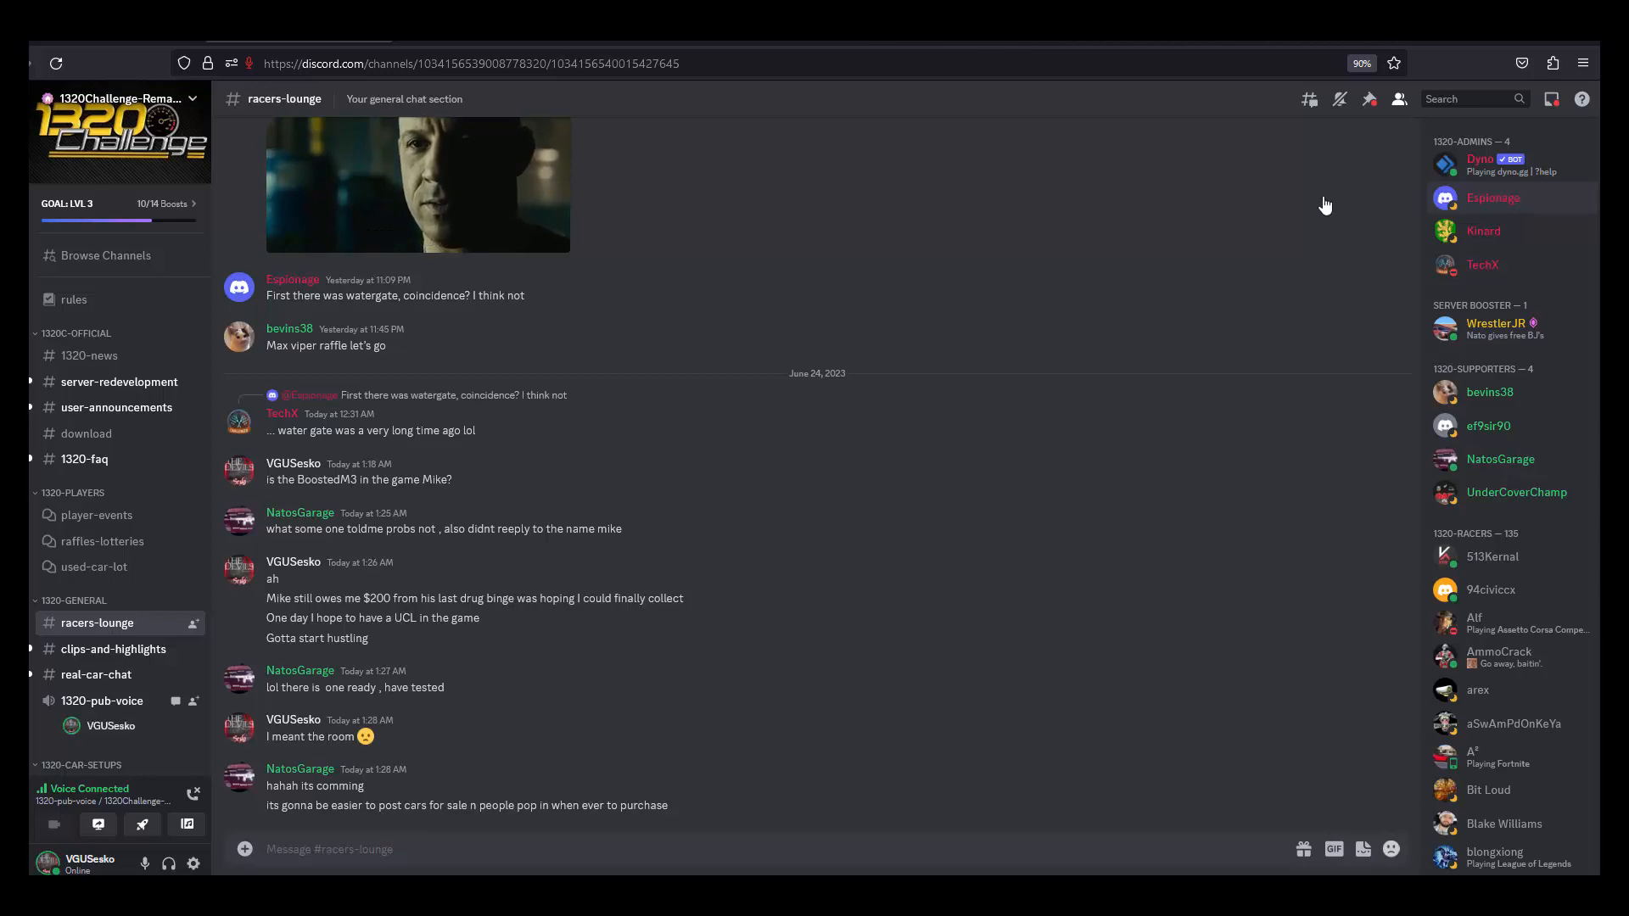
{"action": "mouse_move", "coordinate": [132, 399]}
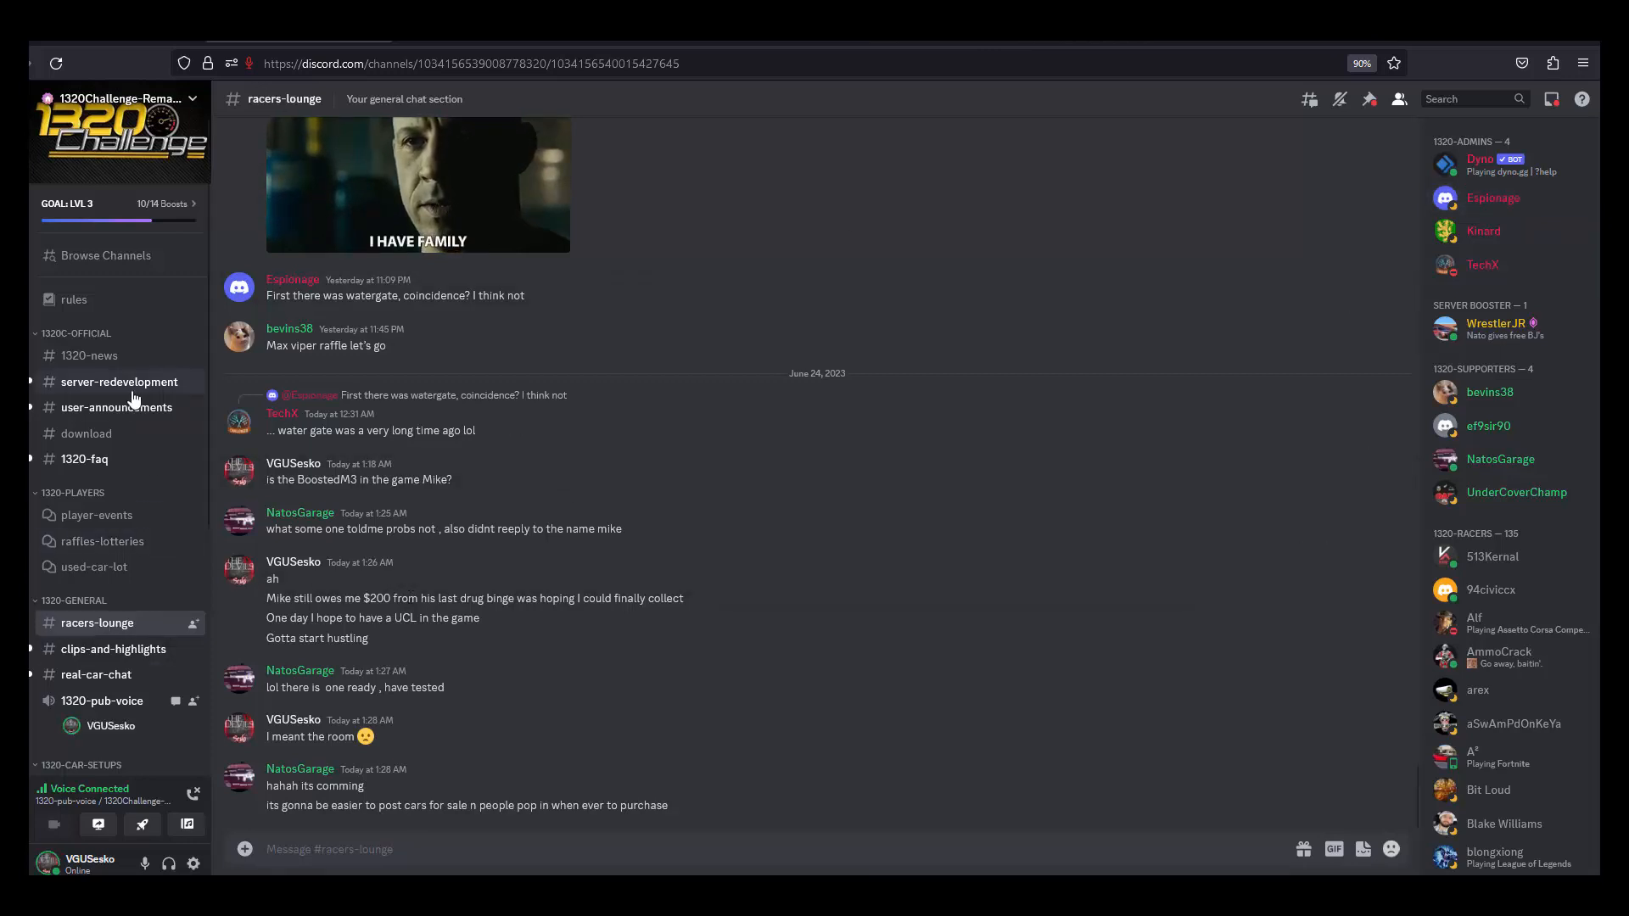
{"action": "left_click", "coordinate": [86, 432]}
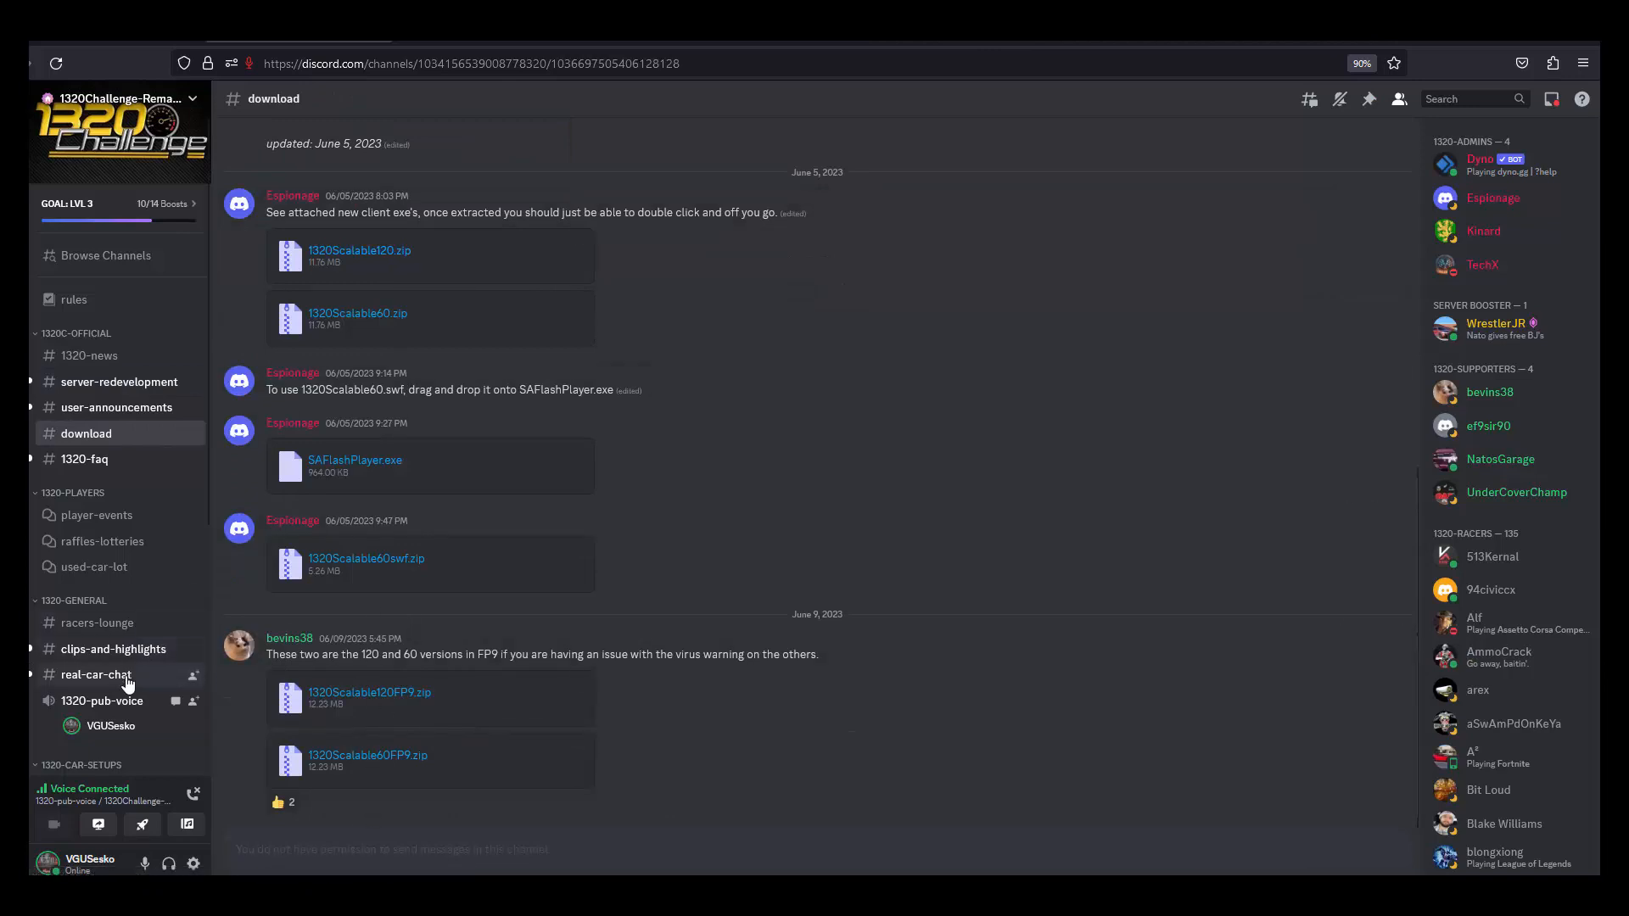
Step: Browse the used-car-lot forum, then the raffles-lotteries forum with Max HP Mustang and Max Viper posts
{"action": "left_click", "coordinate": [94, 567]}
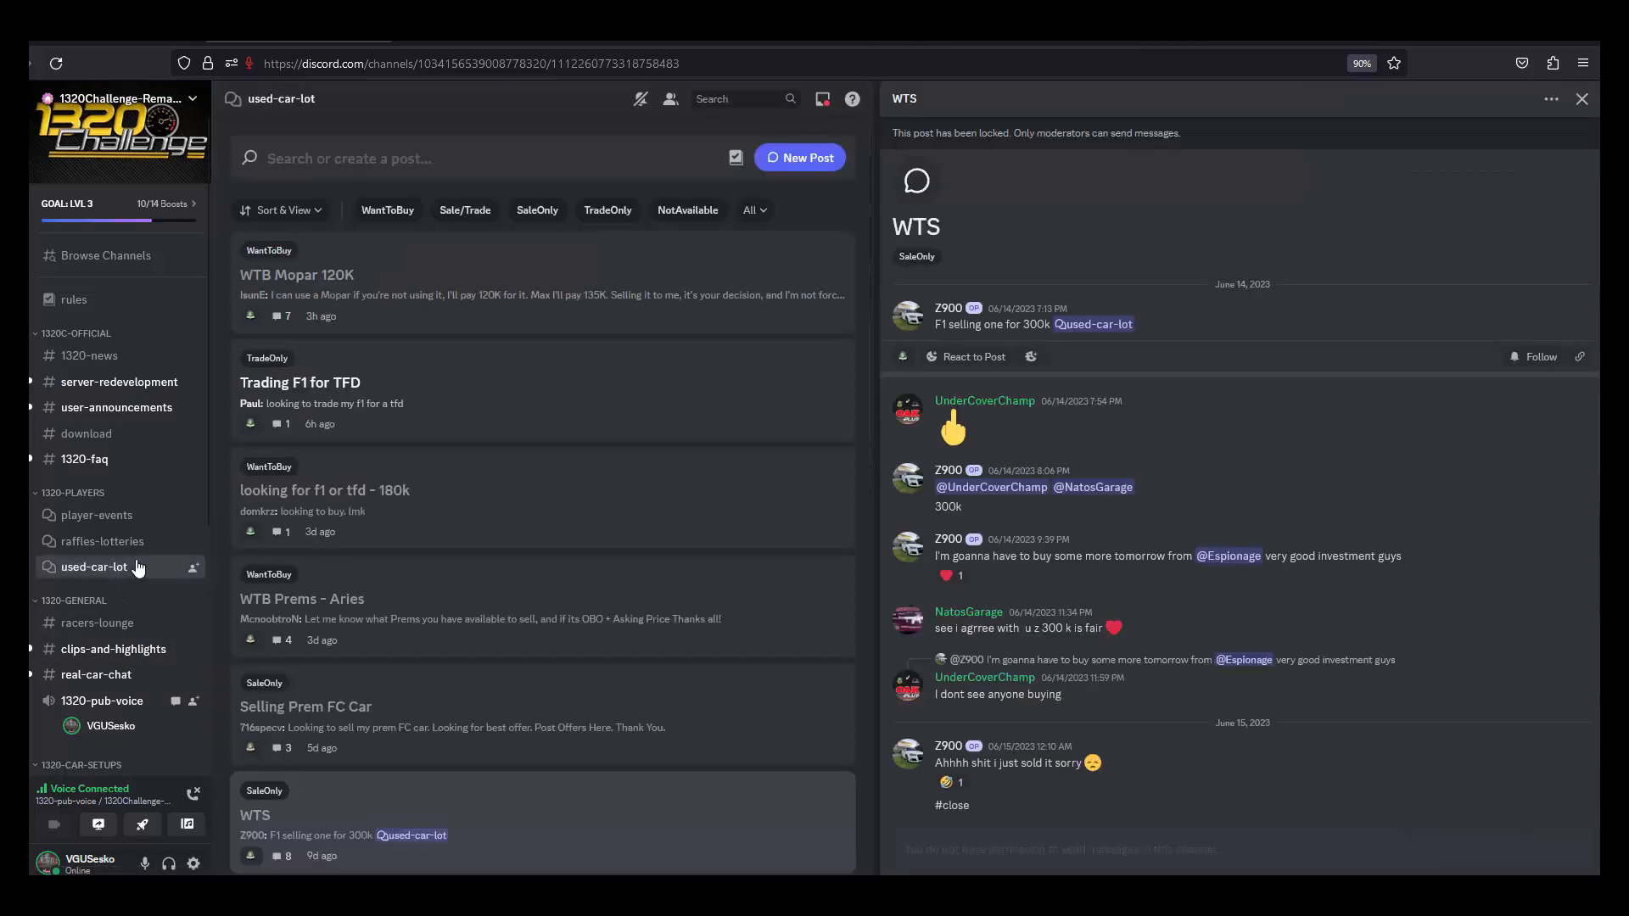
{"action": "mouse_move", "coordinate": [101, 542]}
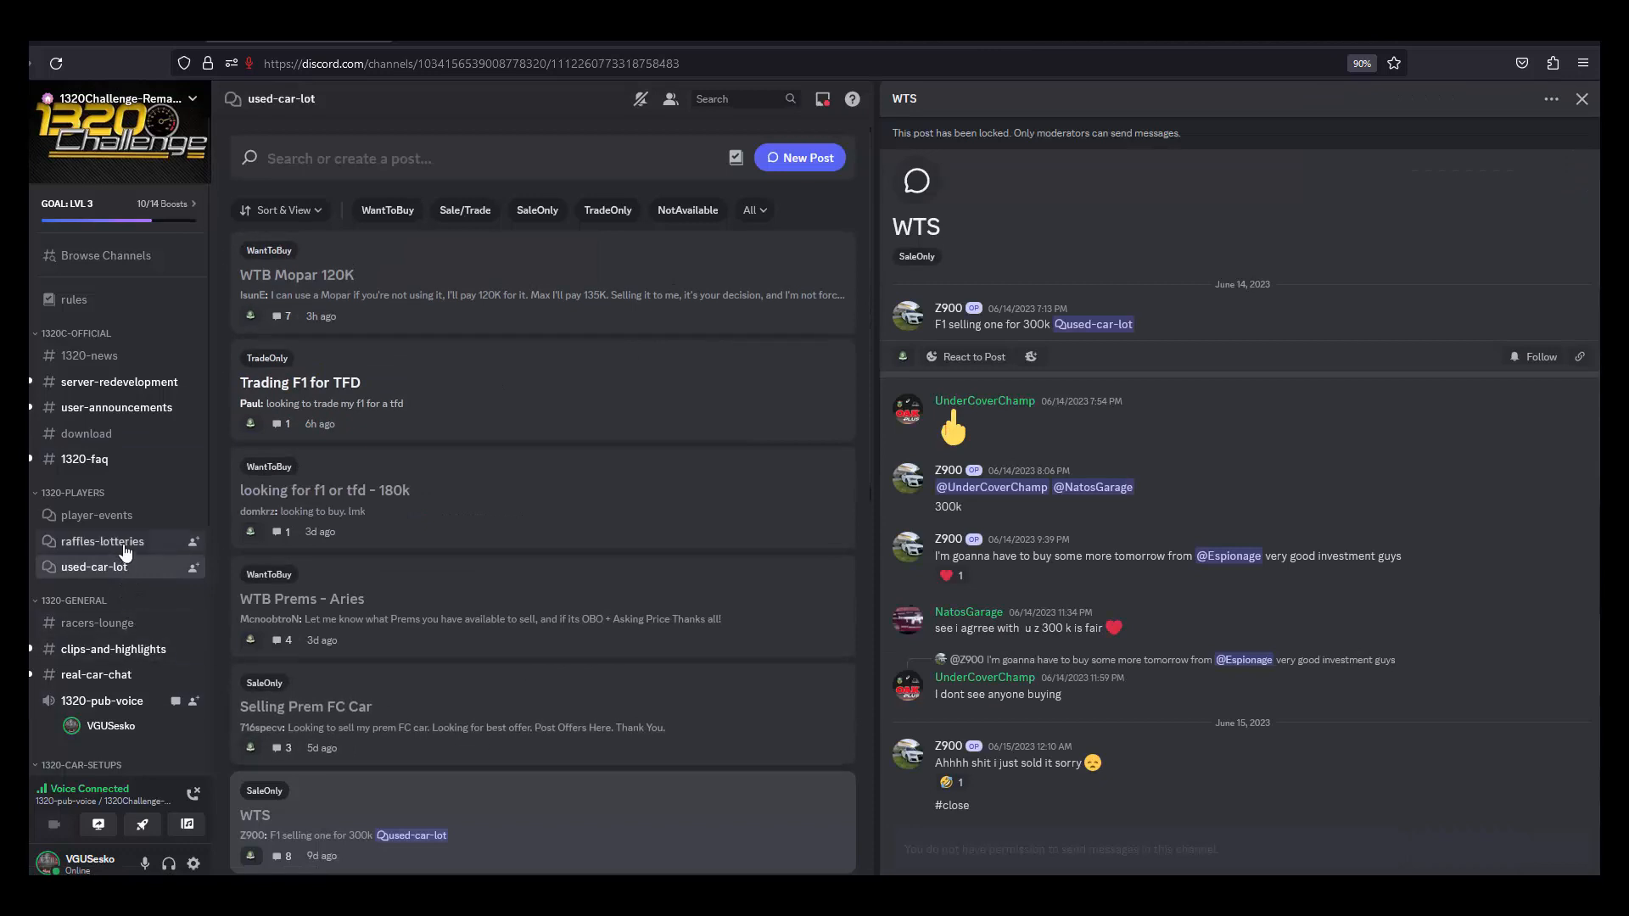
{"action": "left_click", "coordinate": [102, 540]}
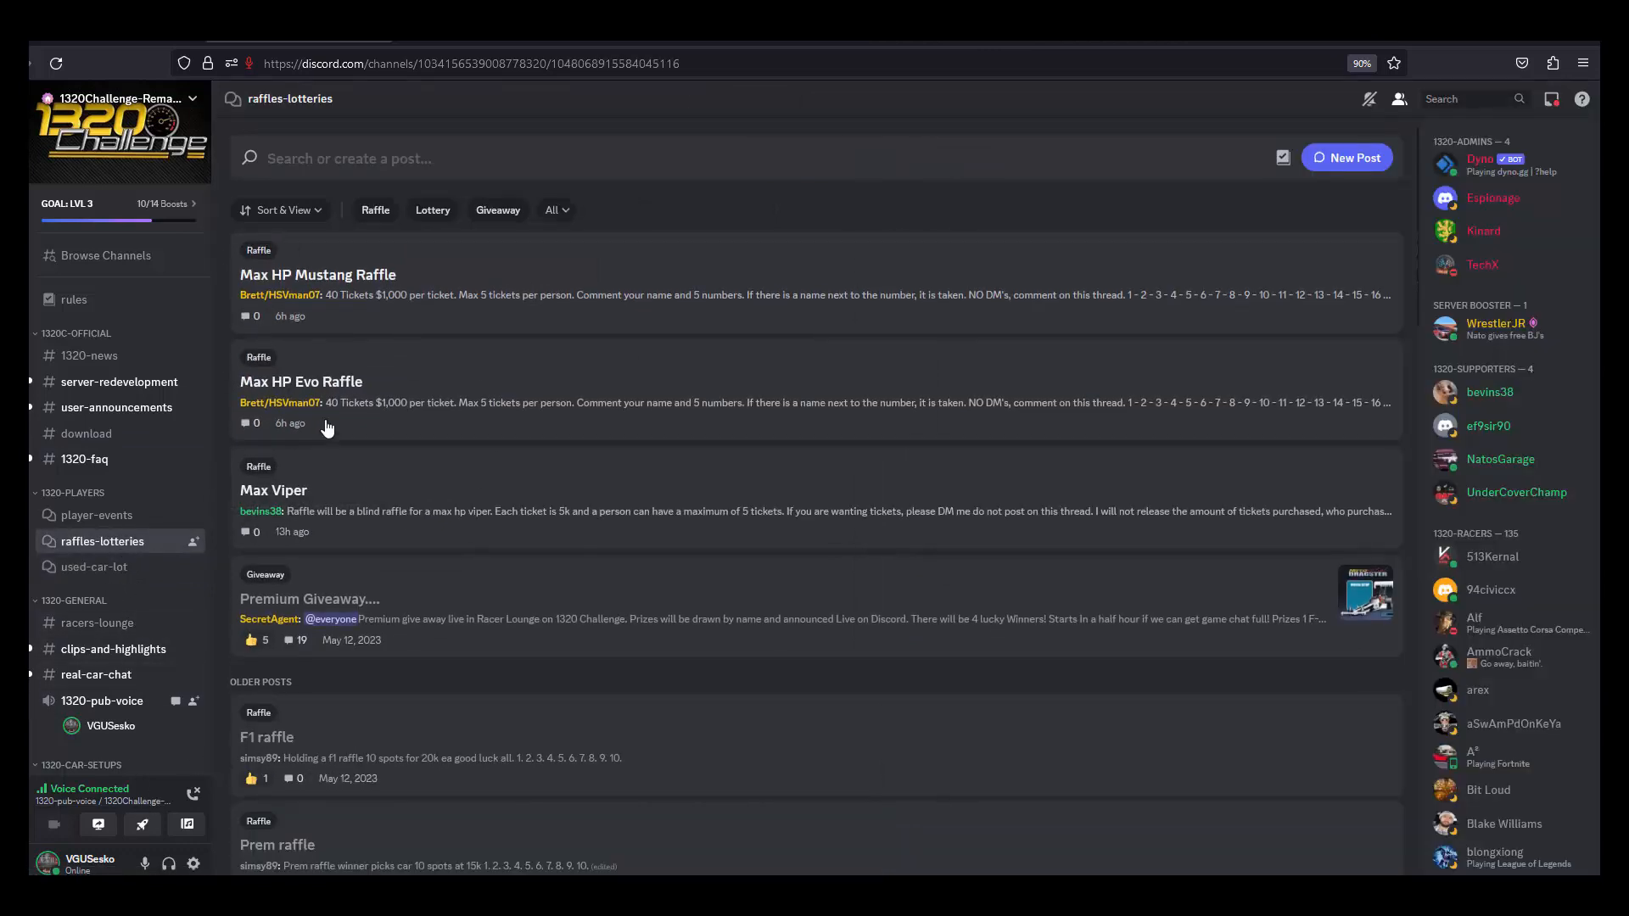
{"action": "mouse_move", "coordinate": [443, 273]}
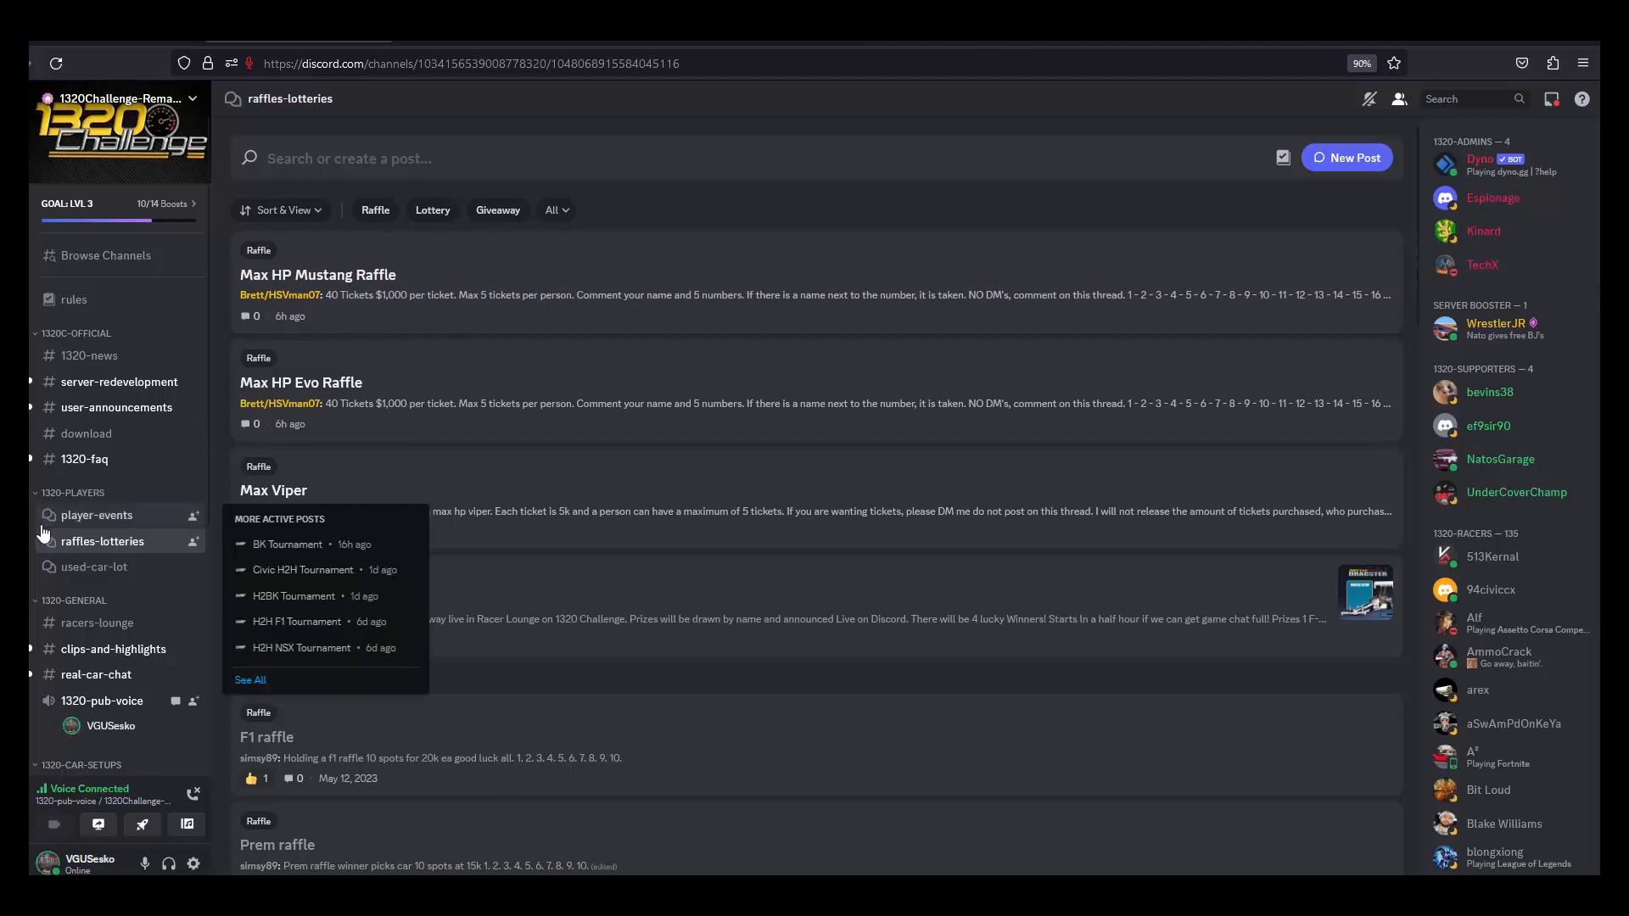
Step: View the player-events forum listing BK Tournament and Civic H2H Tournament posts
{"action": "left_click", "coordinate": [99, 516]}
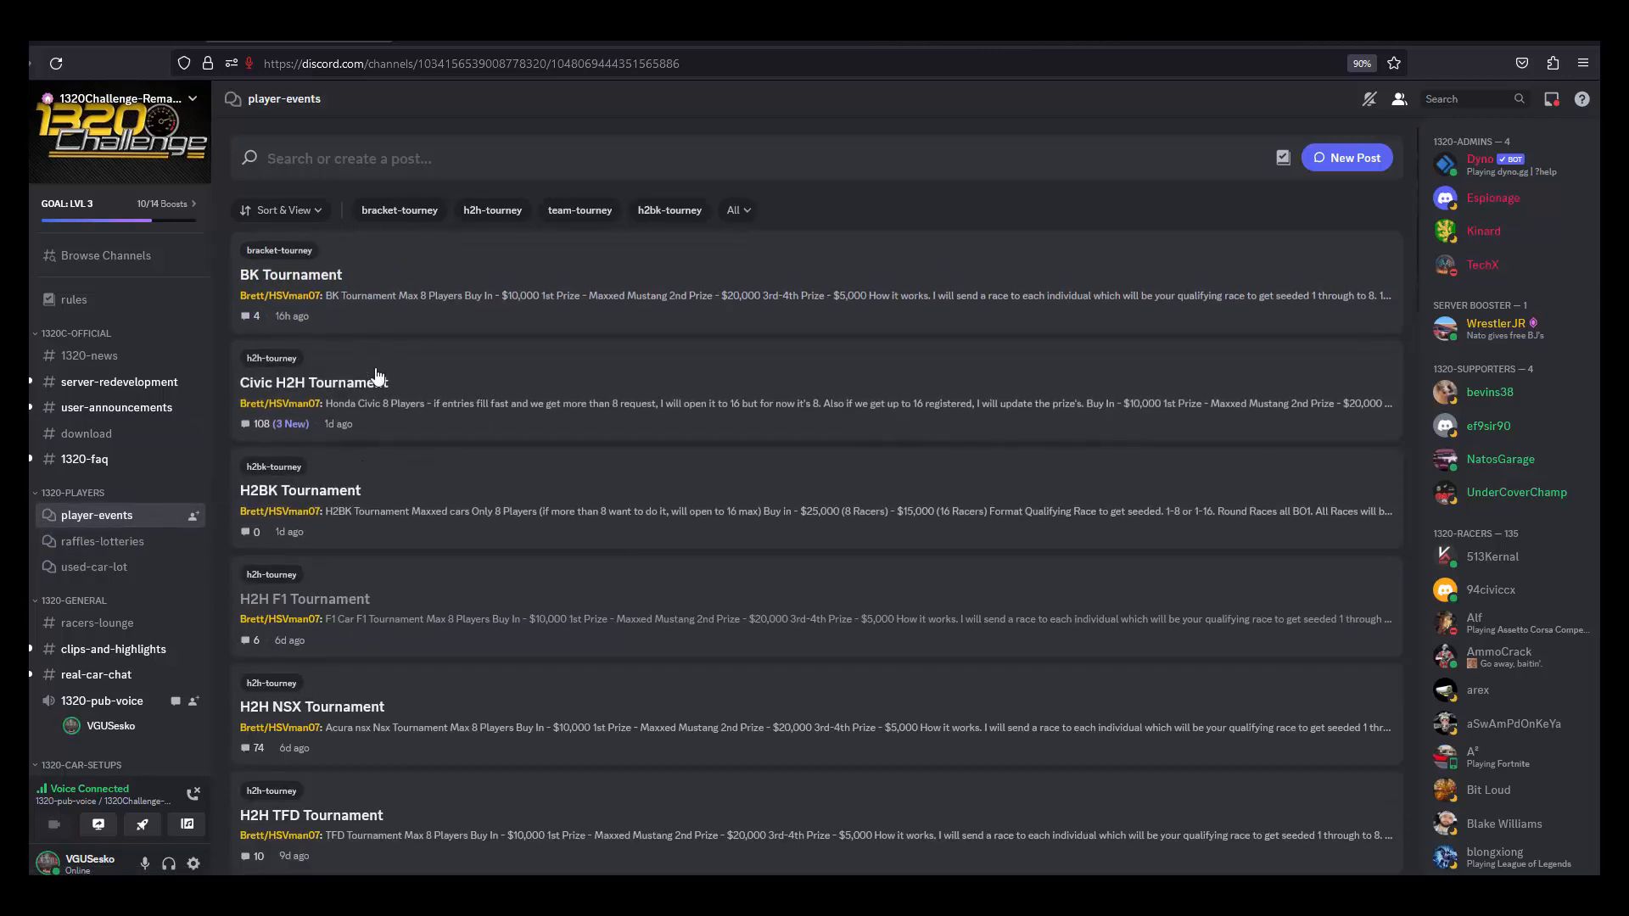
{"action": "mouse_move", "coordinate": [299, 495]}
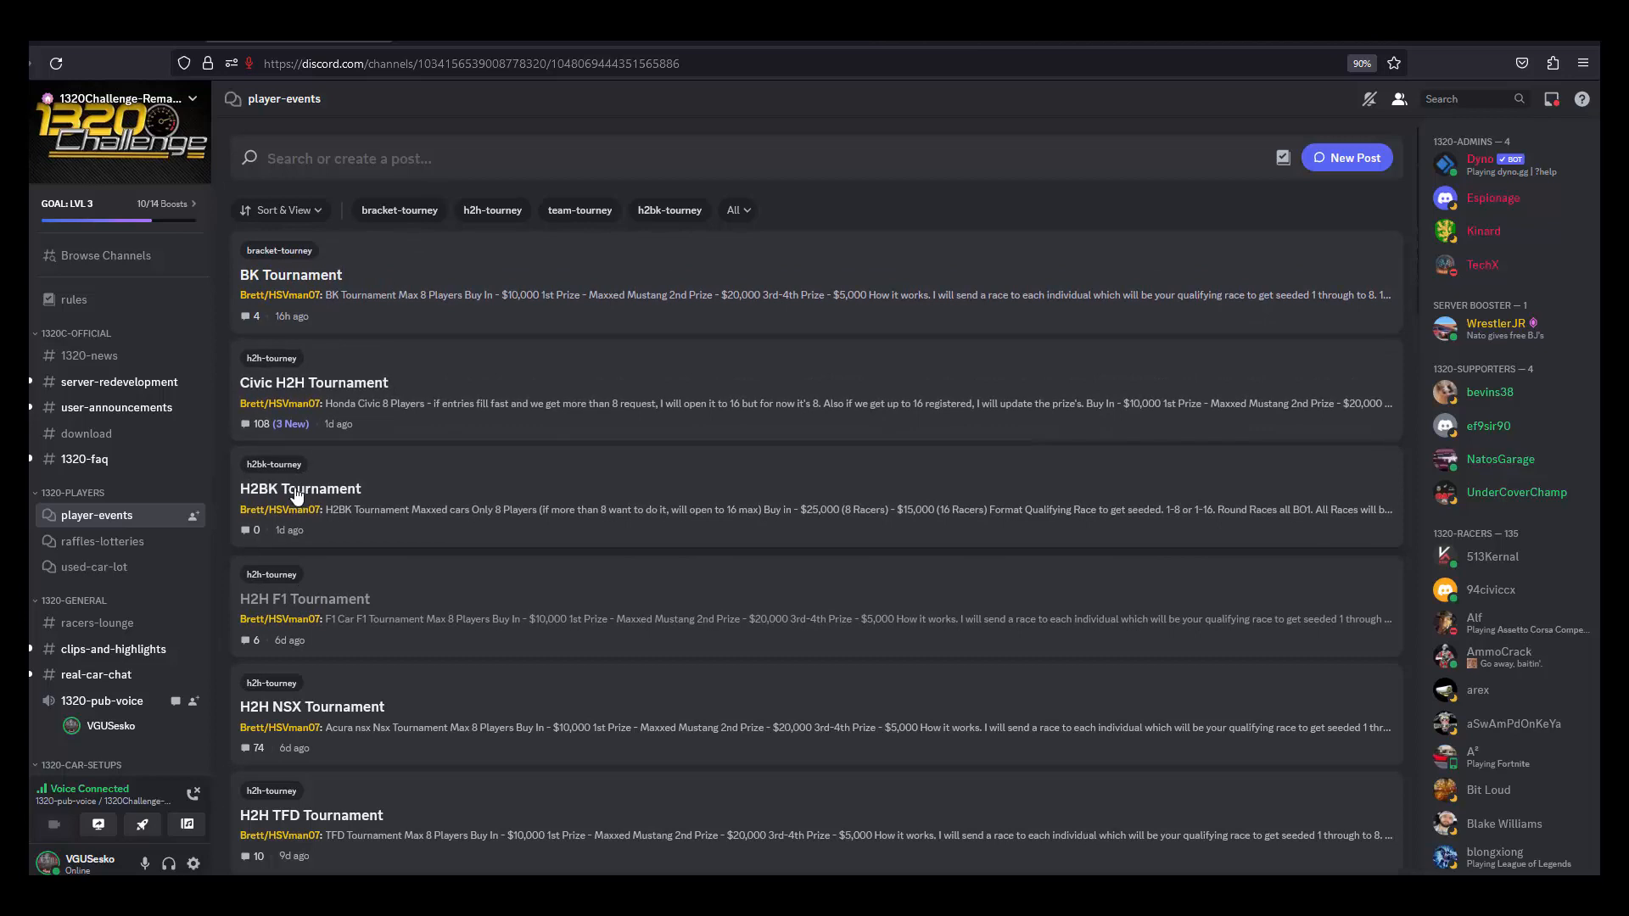
{"action": "mouse_move", "coordinate": [467, 272]}
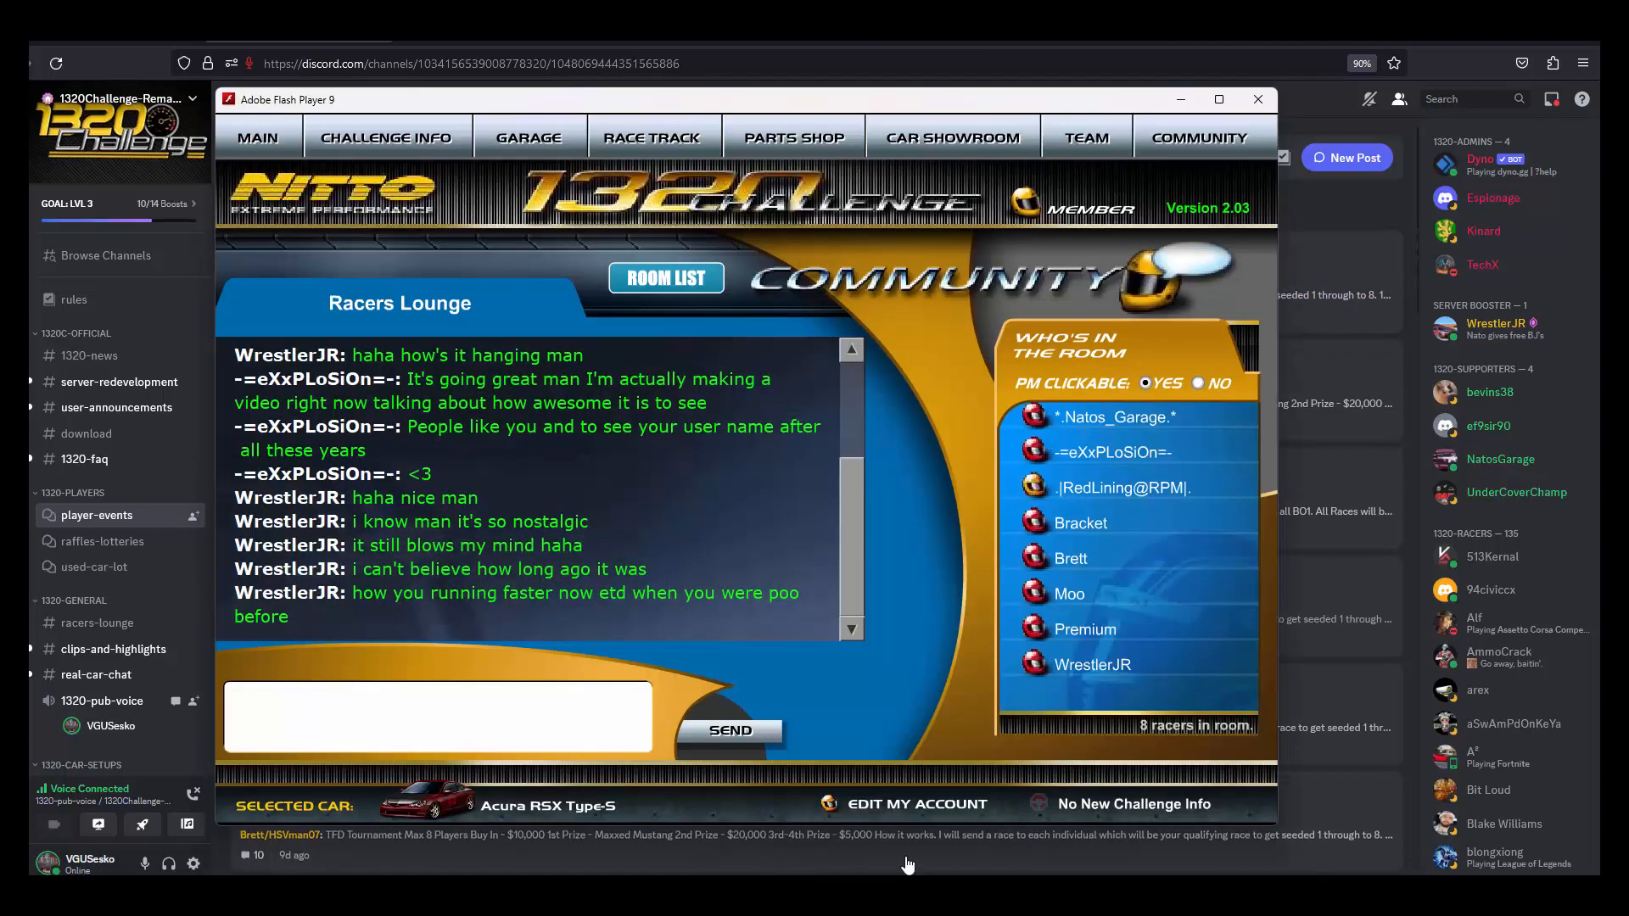
{"action": "mouse_move", "coordinate": [587, 112]}
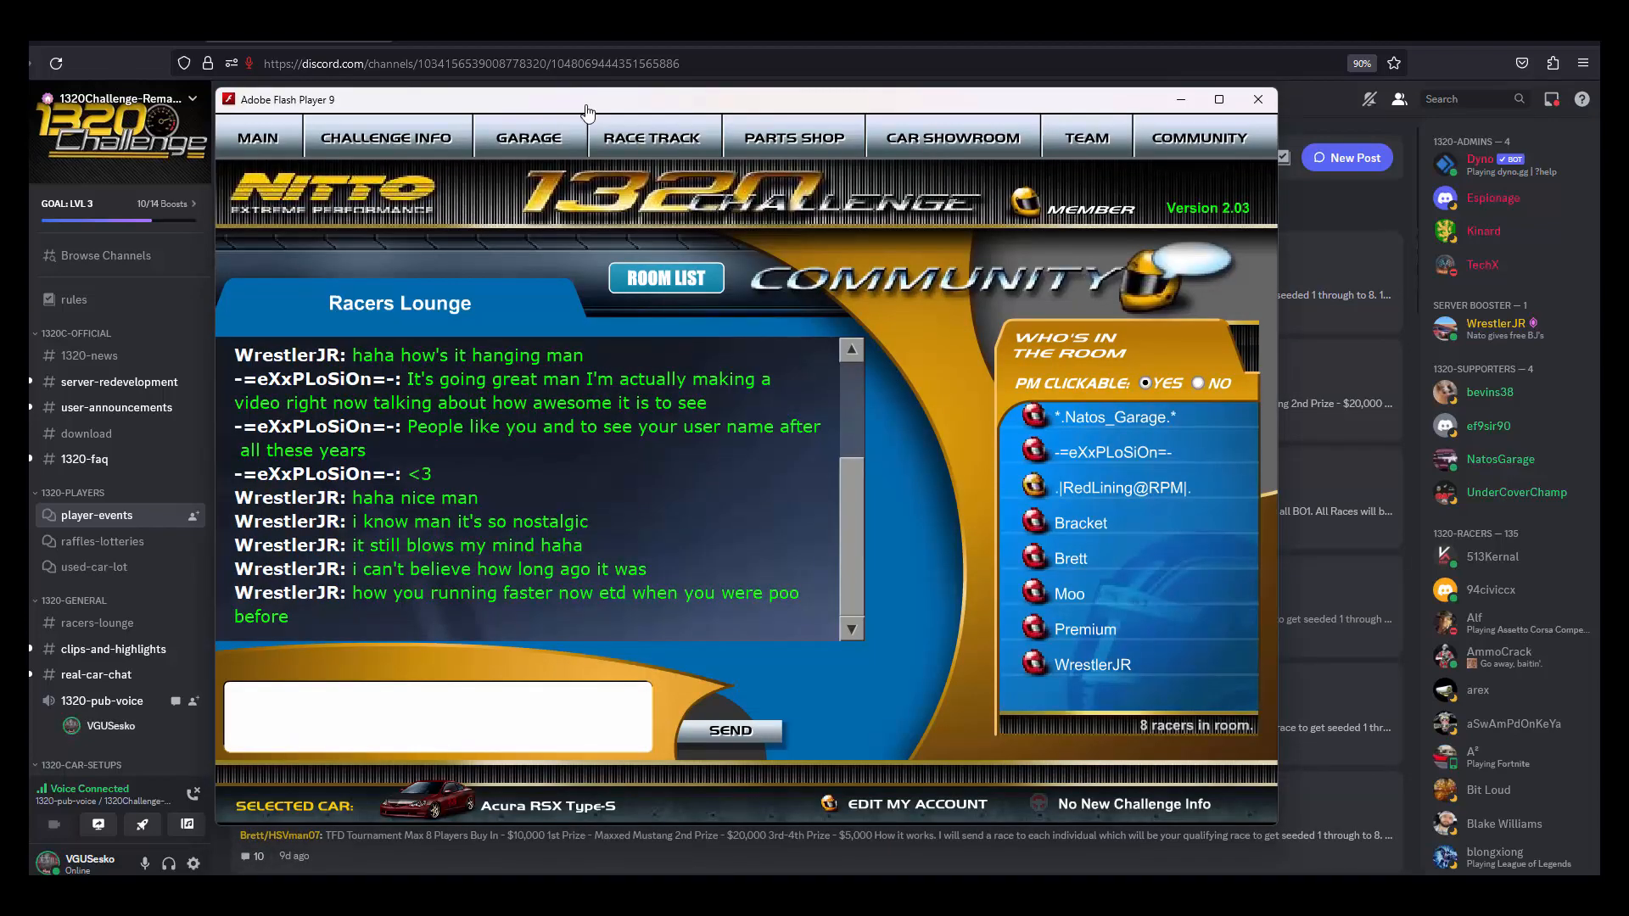
{"action": "mouse_move", "coordinate": [529, 146]}
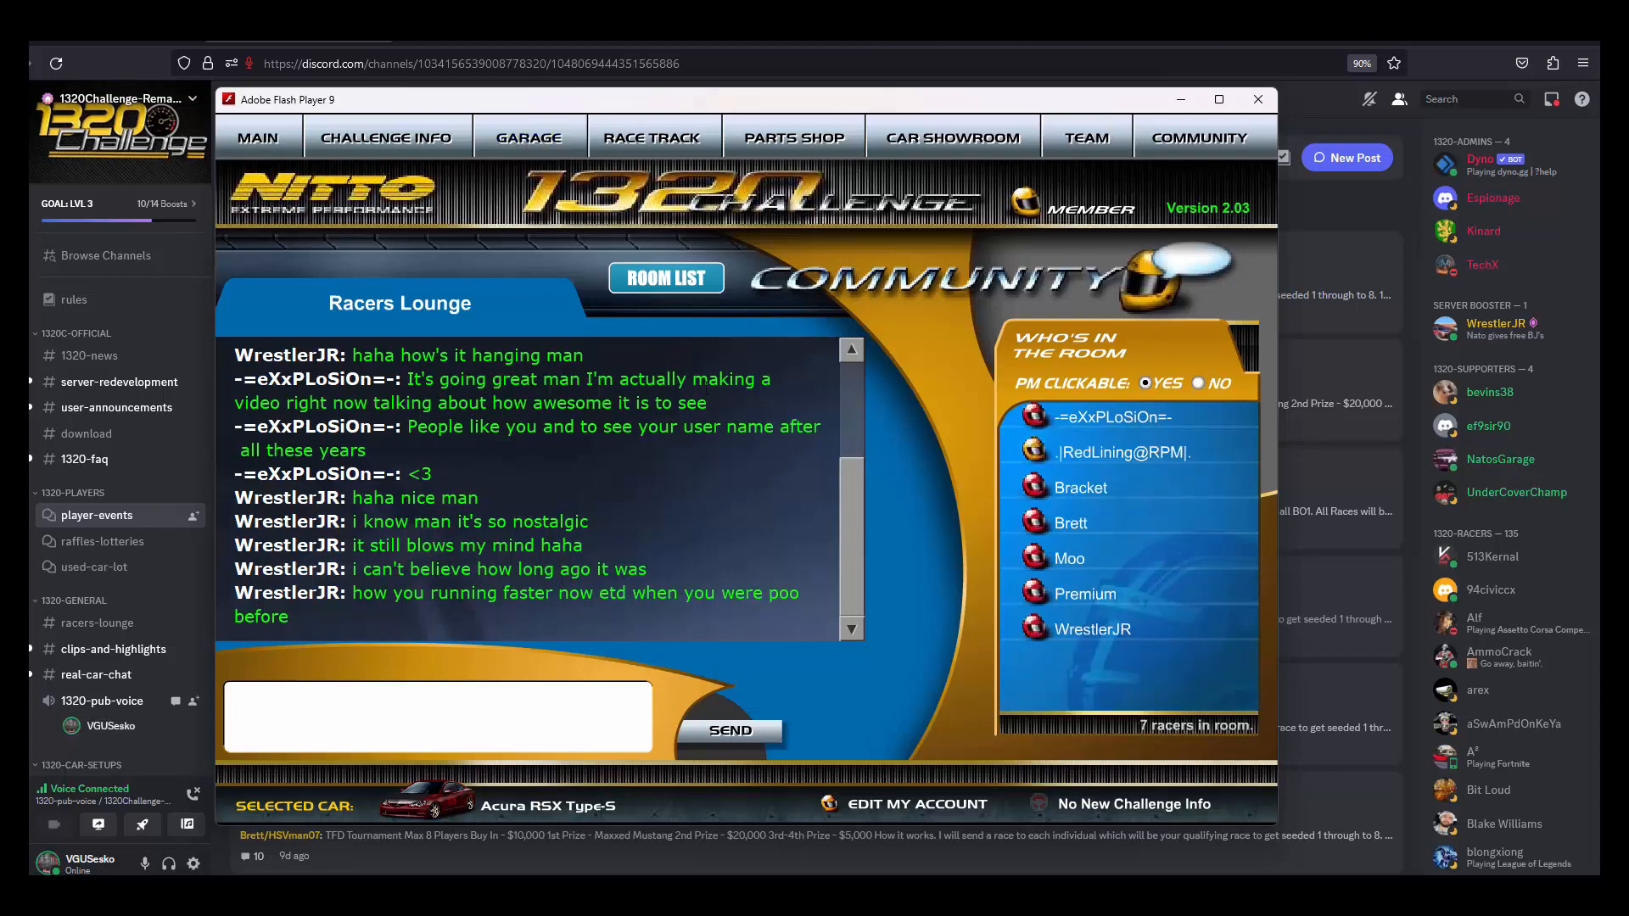
{"action": "mouse_move", "coordinate": [1117, 424]}
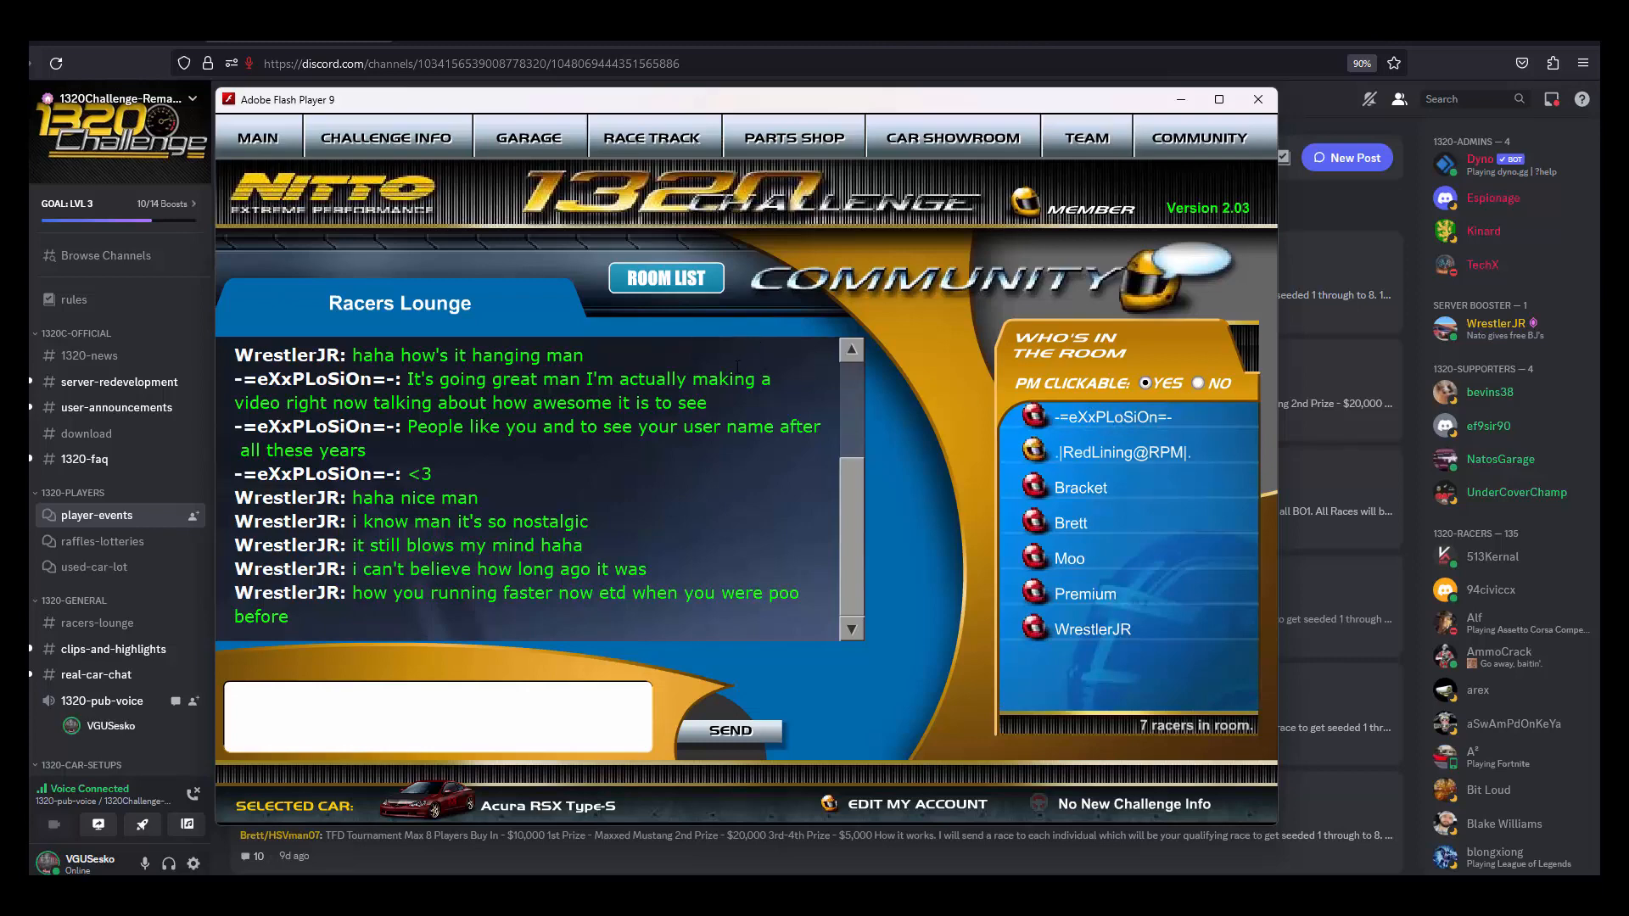
{"action": "mouse_move", "coordinate": [528, 136]}
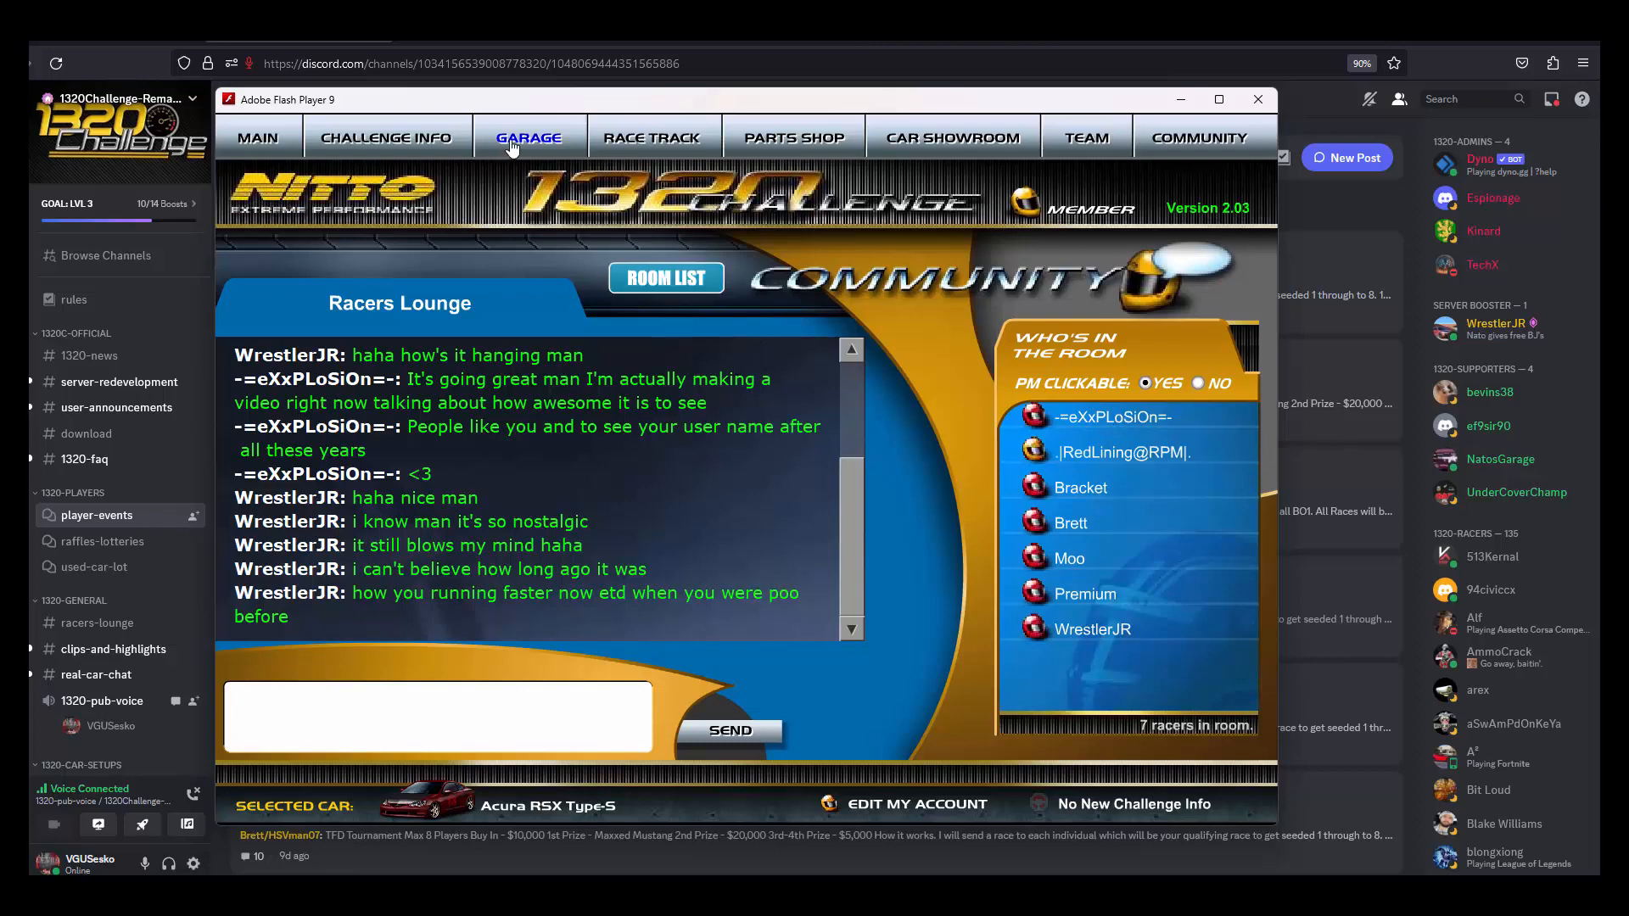
{"action": "mouse_move", "coordinate": [395, 232]}
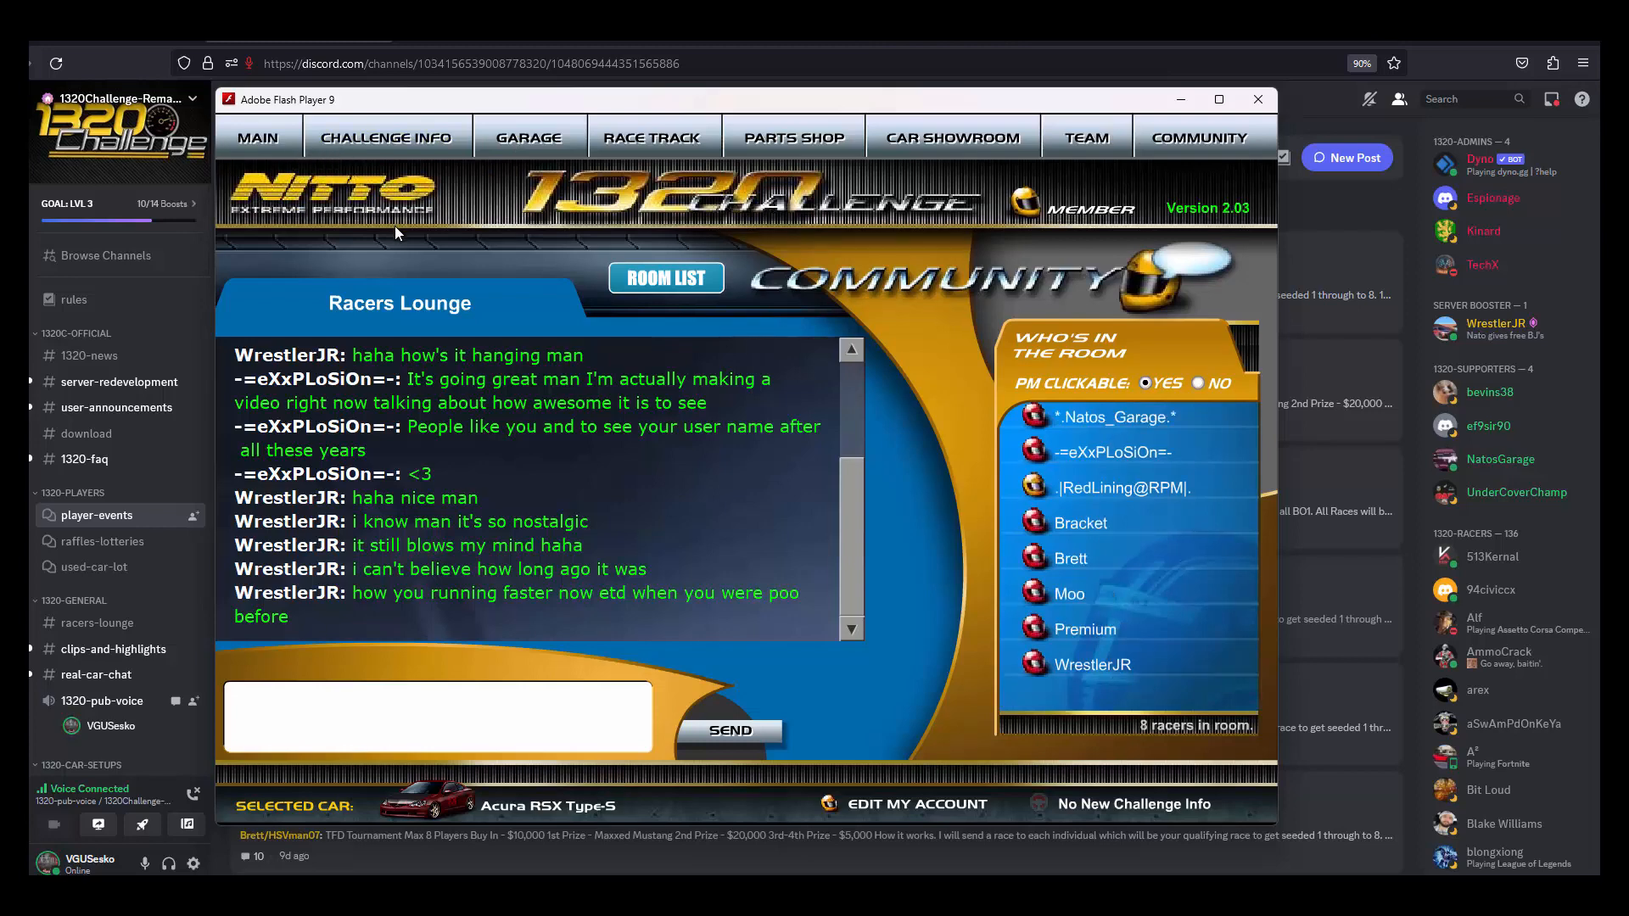
{"action": "mouse_move", "coordinate": [706, 231]}
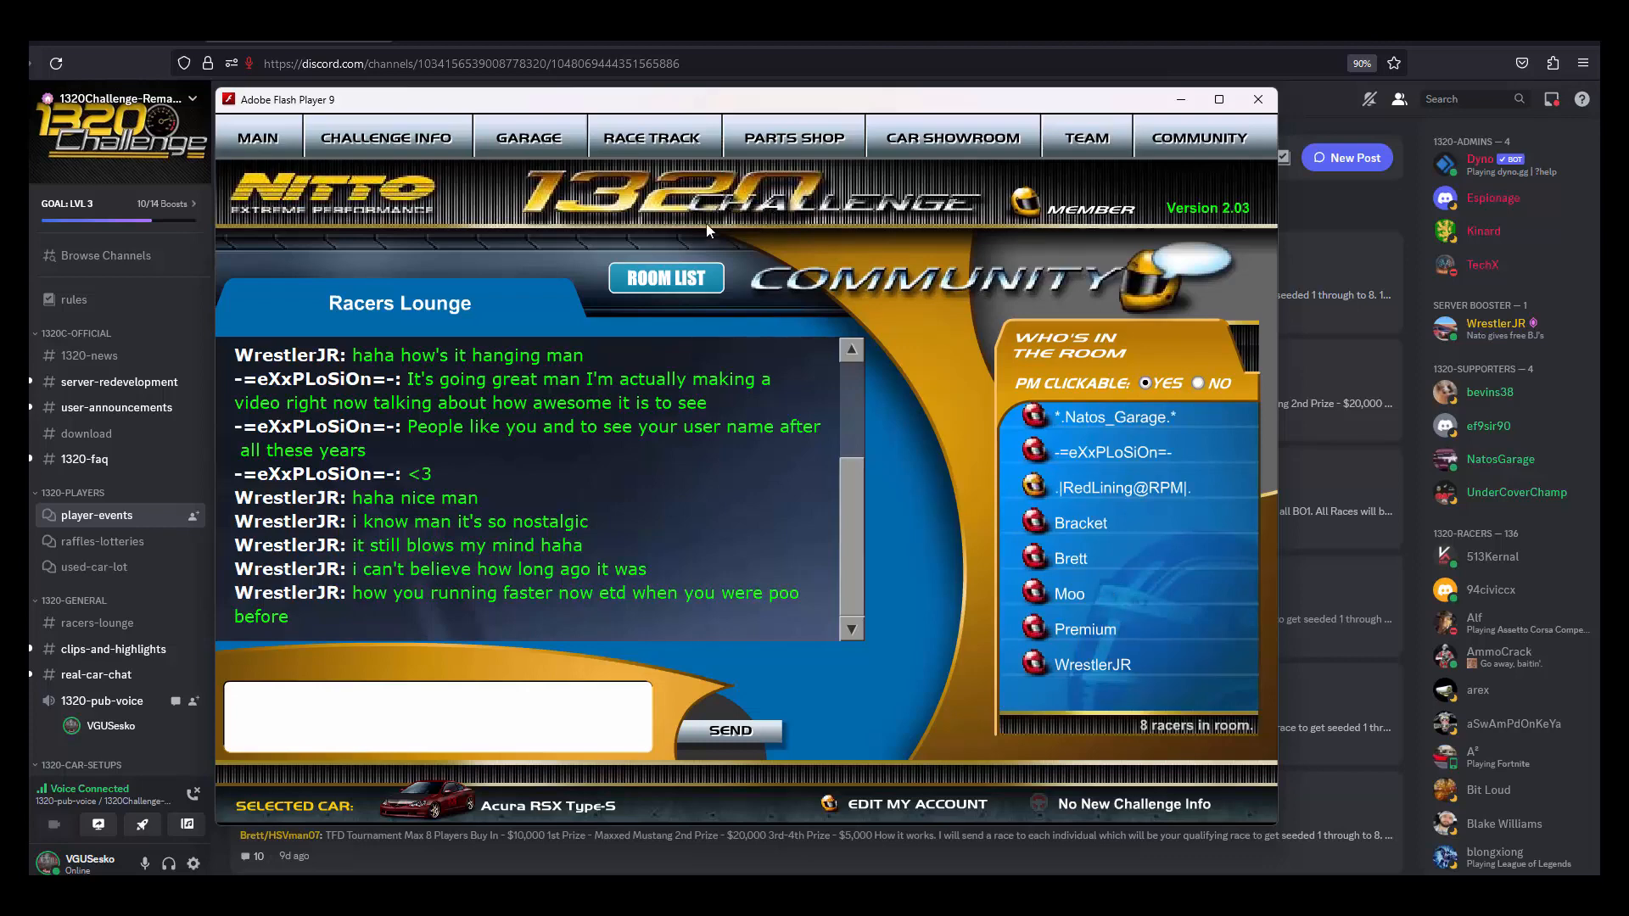
{"action": "mouse_move", "coordinate": [633, 239]}
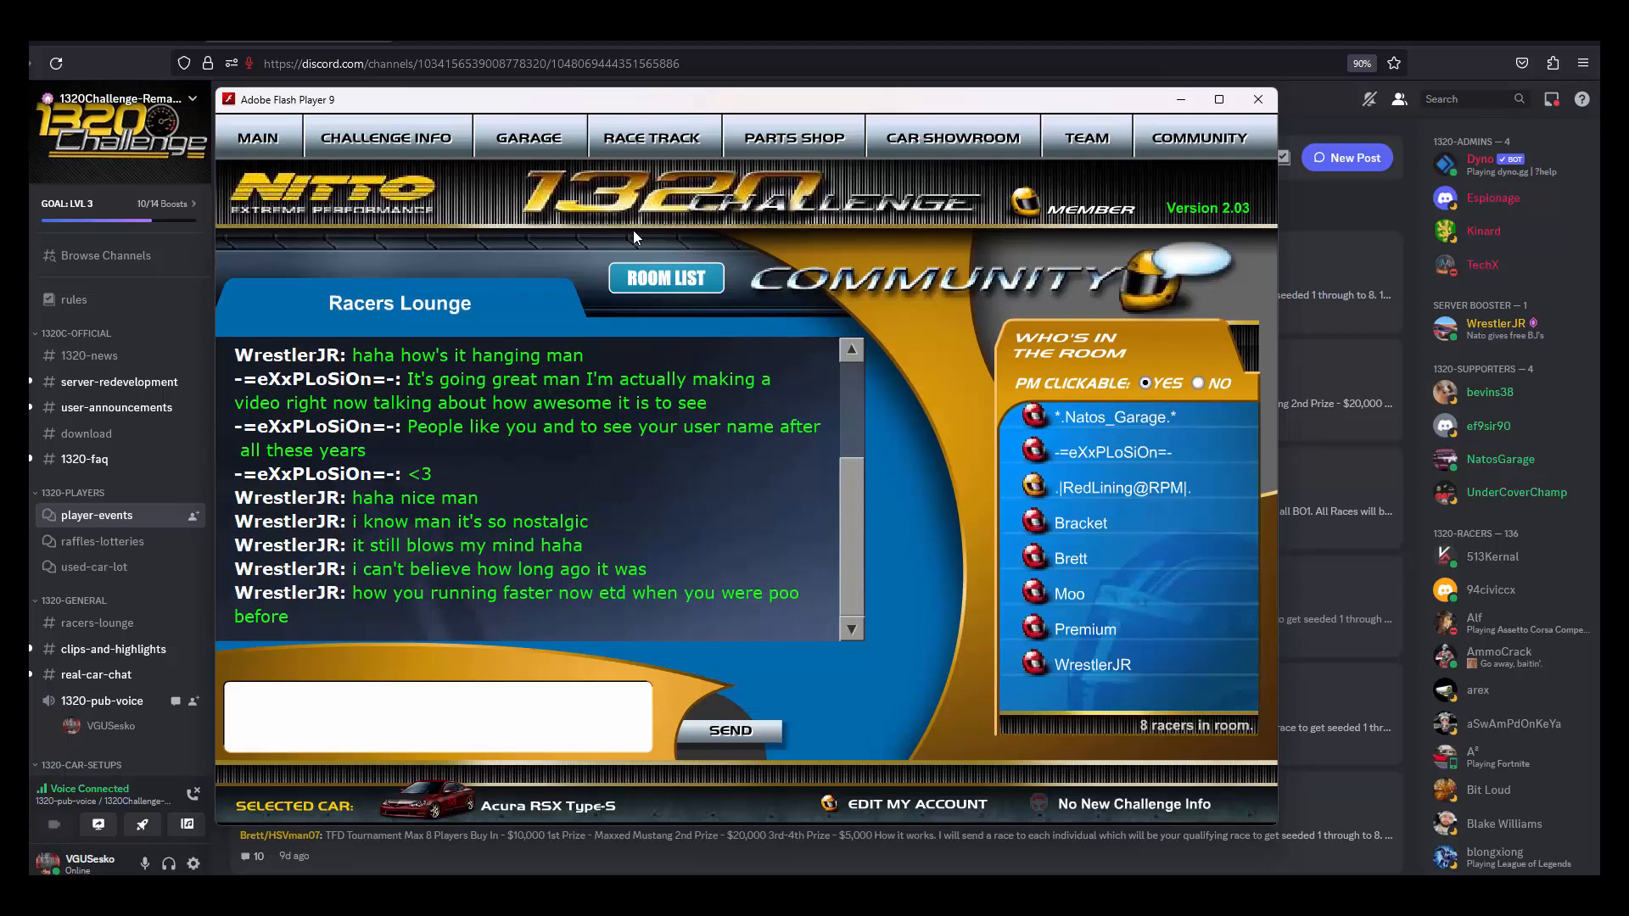
{"action": "mouse_move", "coordinate": [899, 257]}
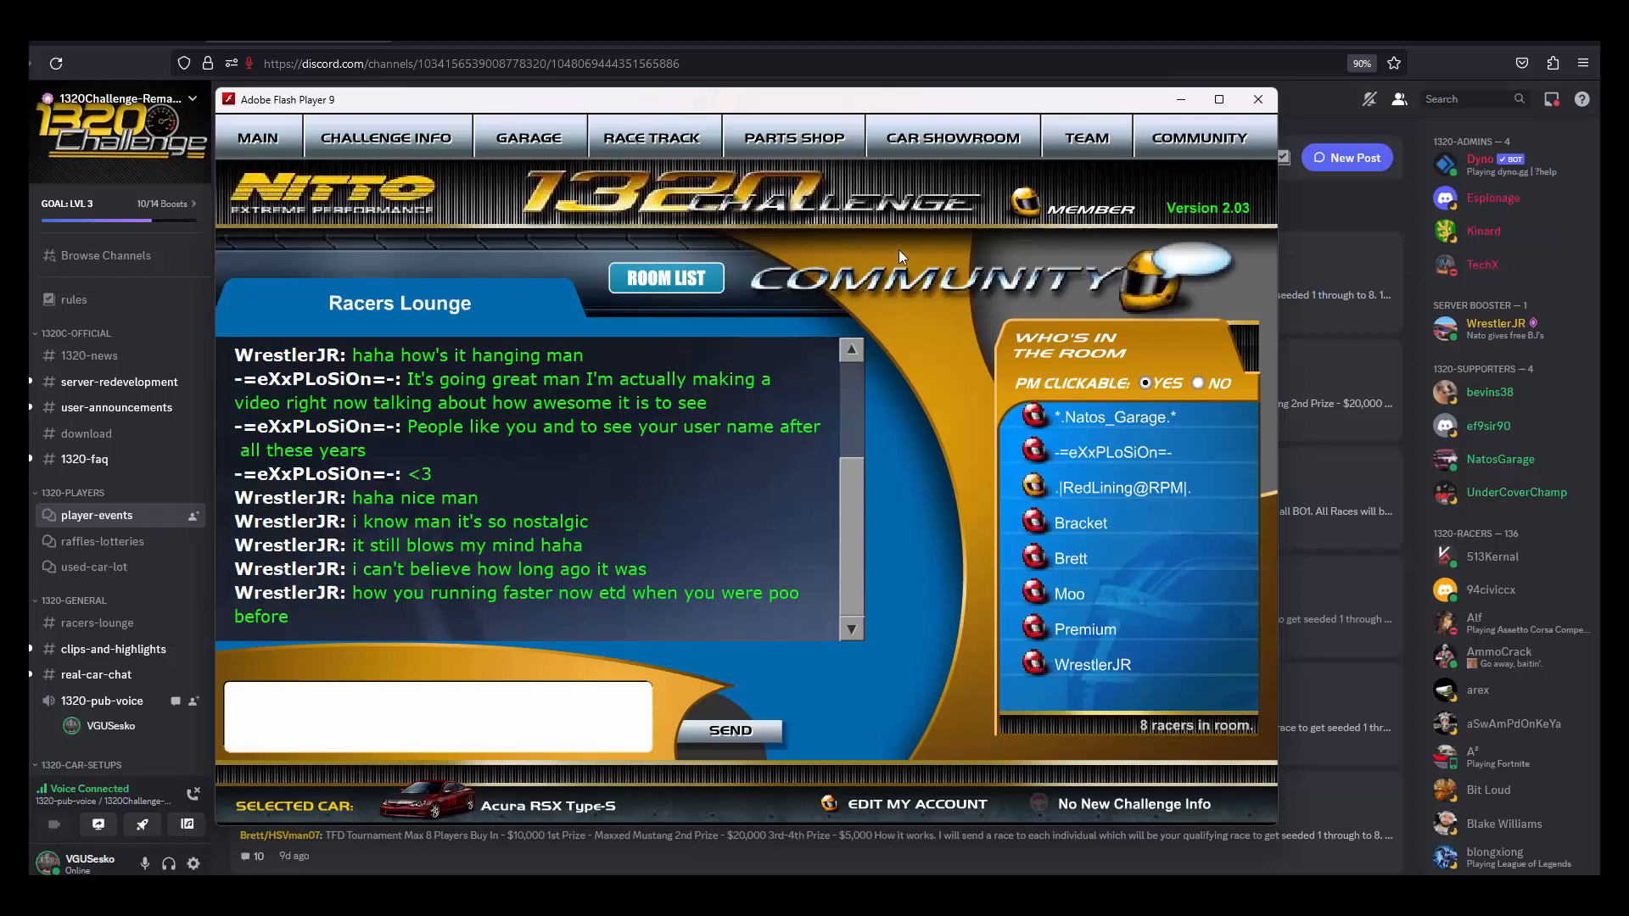
{"action": "mouse_move", "coordinate": [862, 251]}
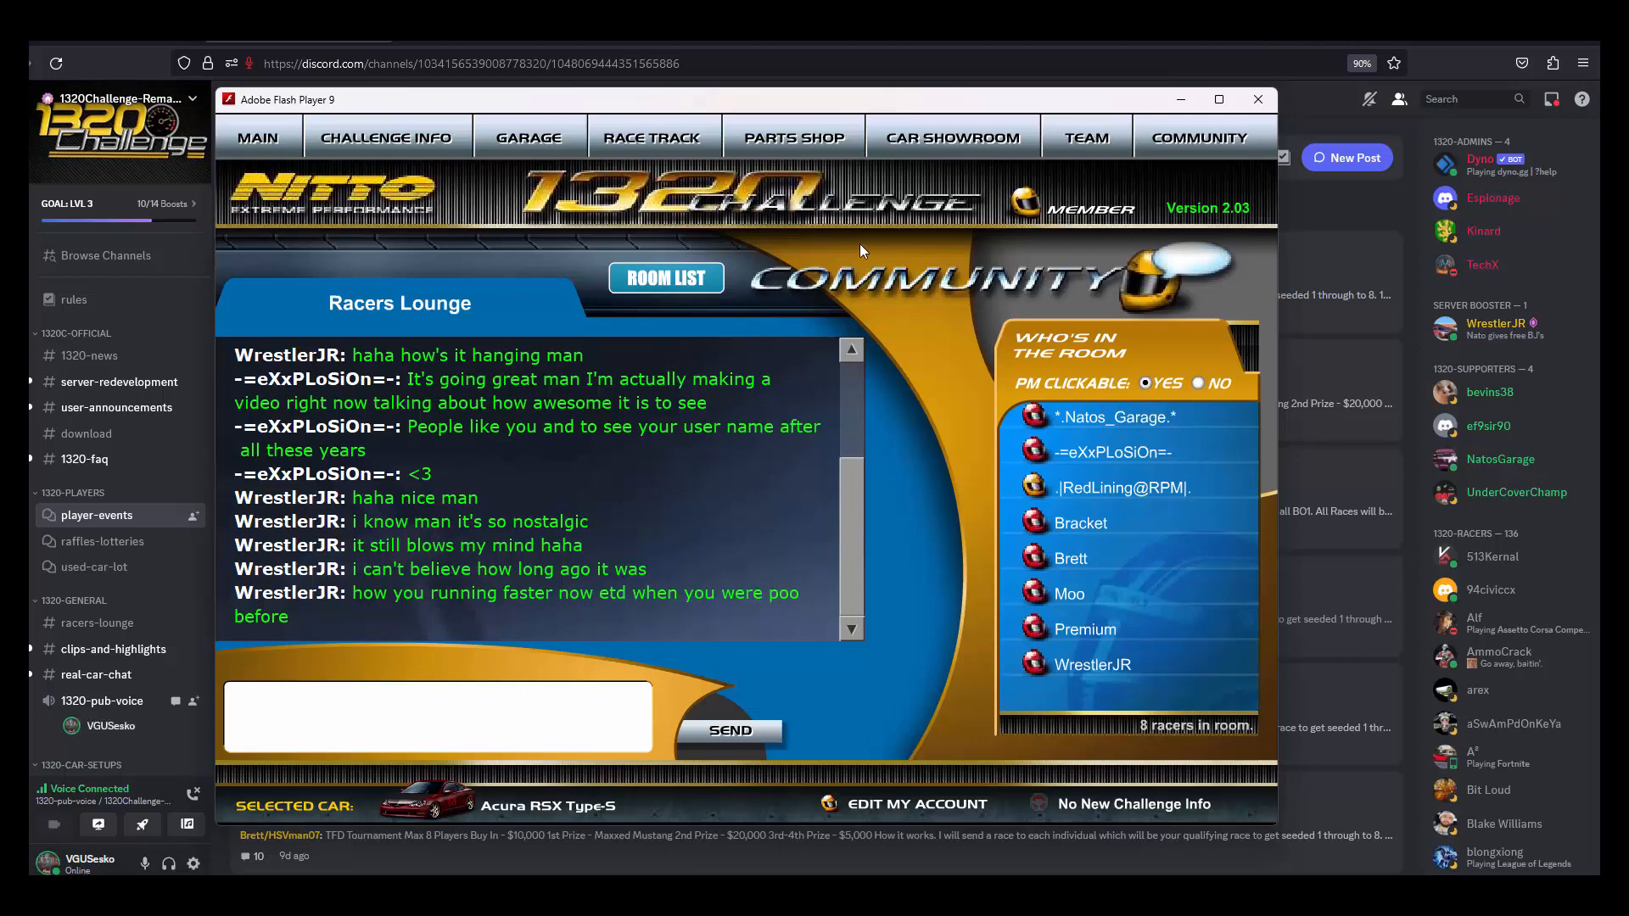
{"action": "mouse_move", "coordinate": [831, 237]}
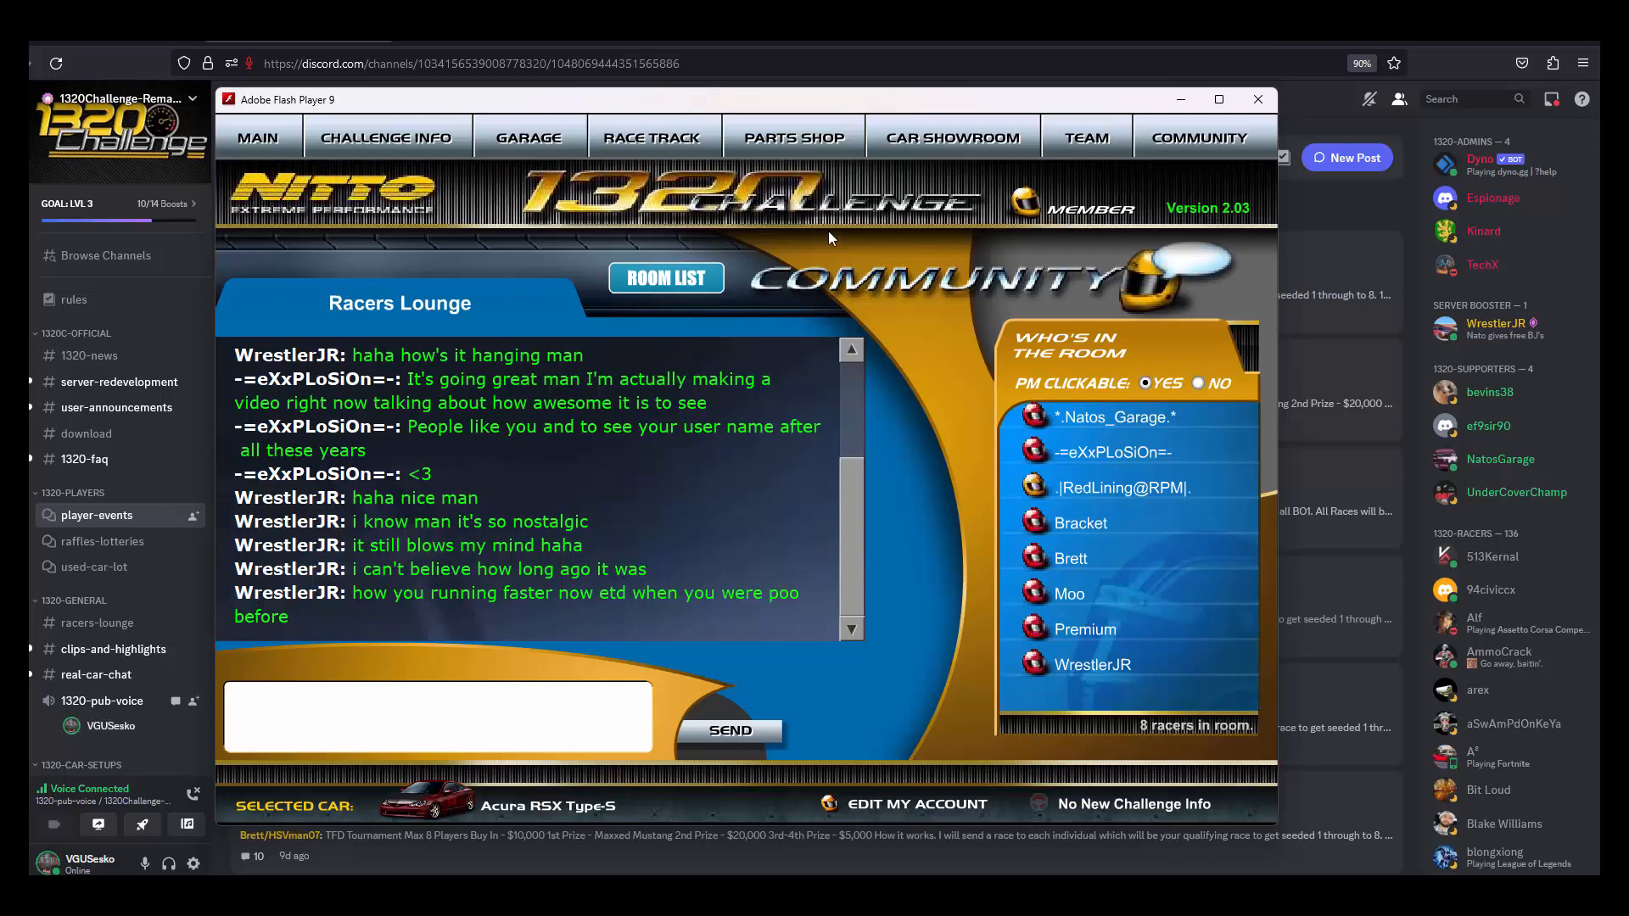
{"action": "mouse_move", "coordinate": [738, 285]}
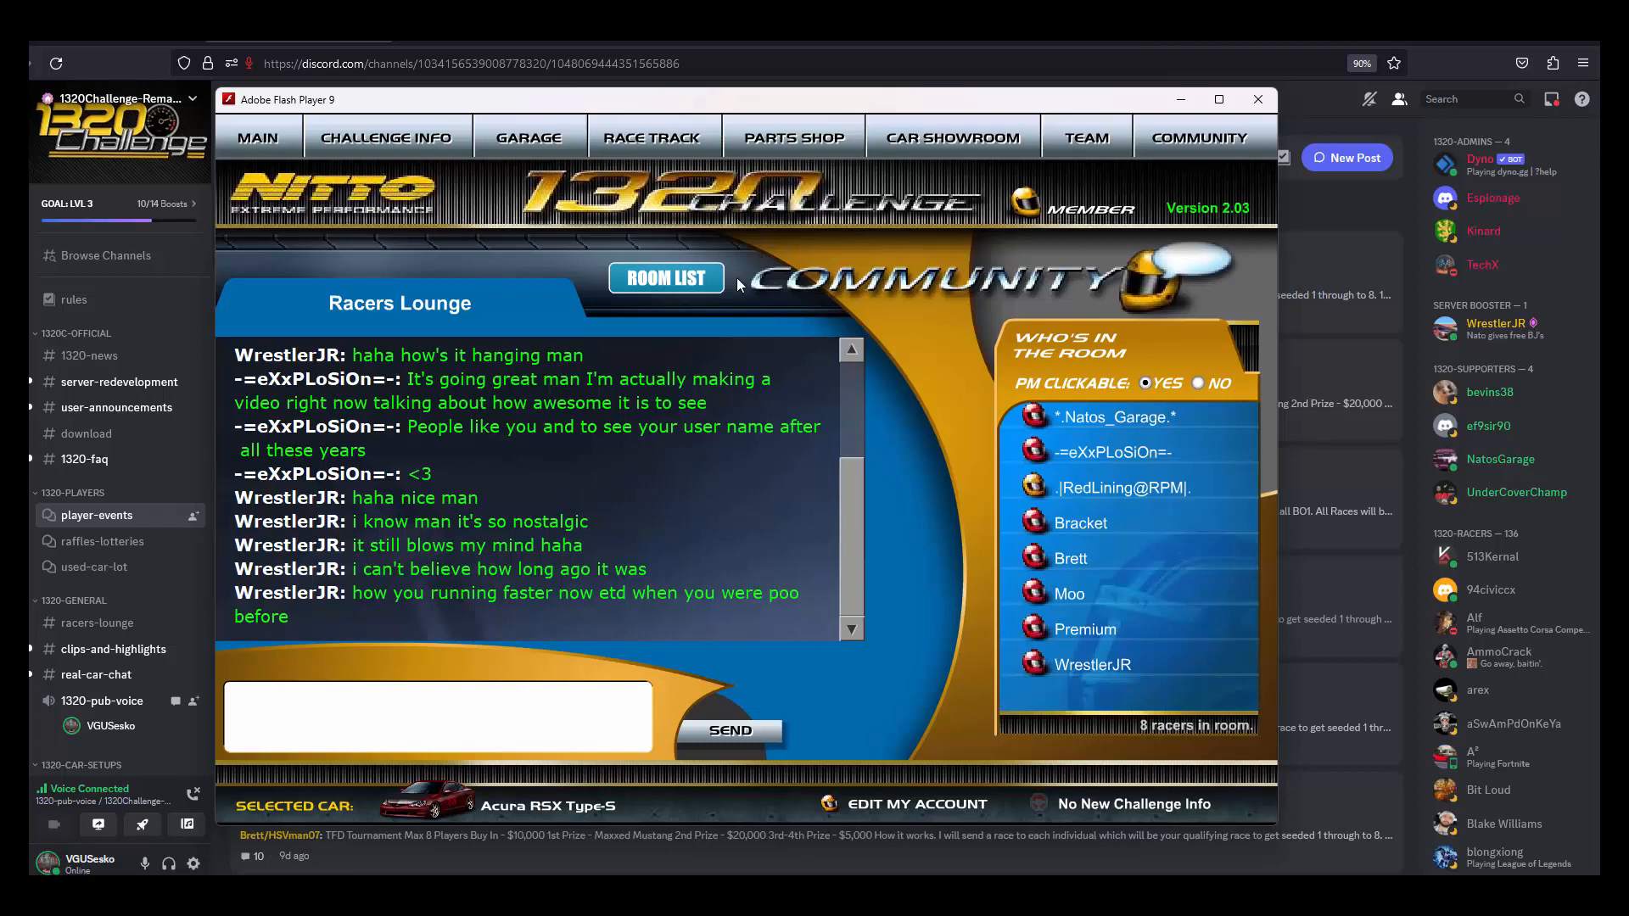
{"action": "mouse_move", "coordinate": [608, 317]}
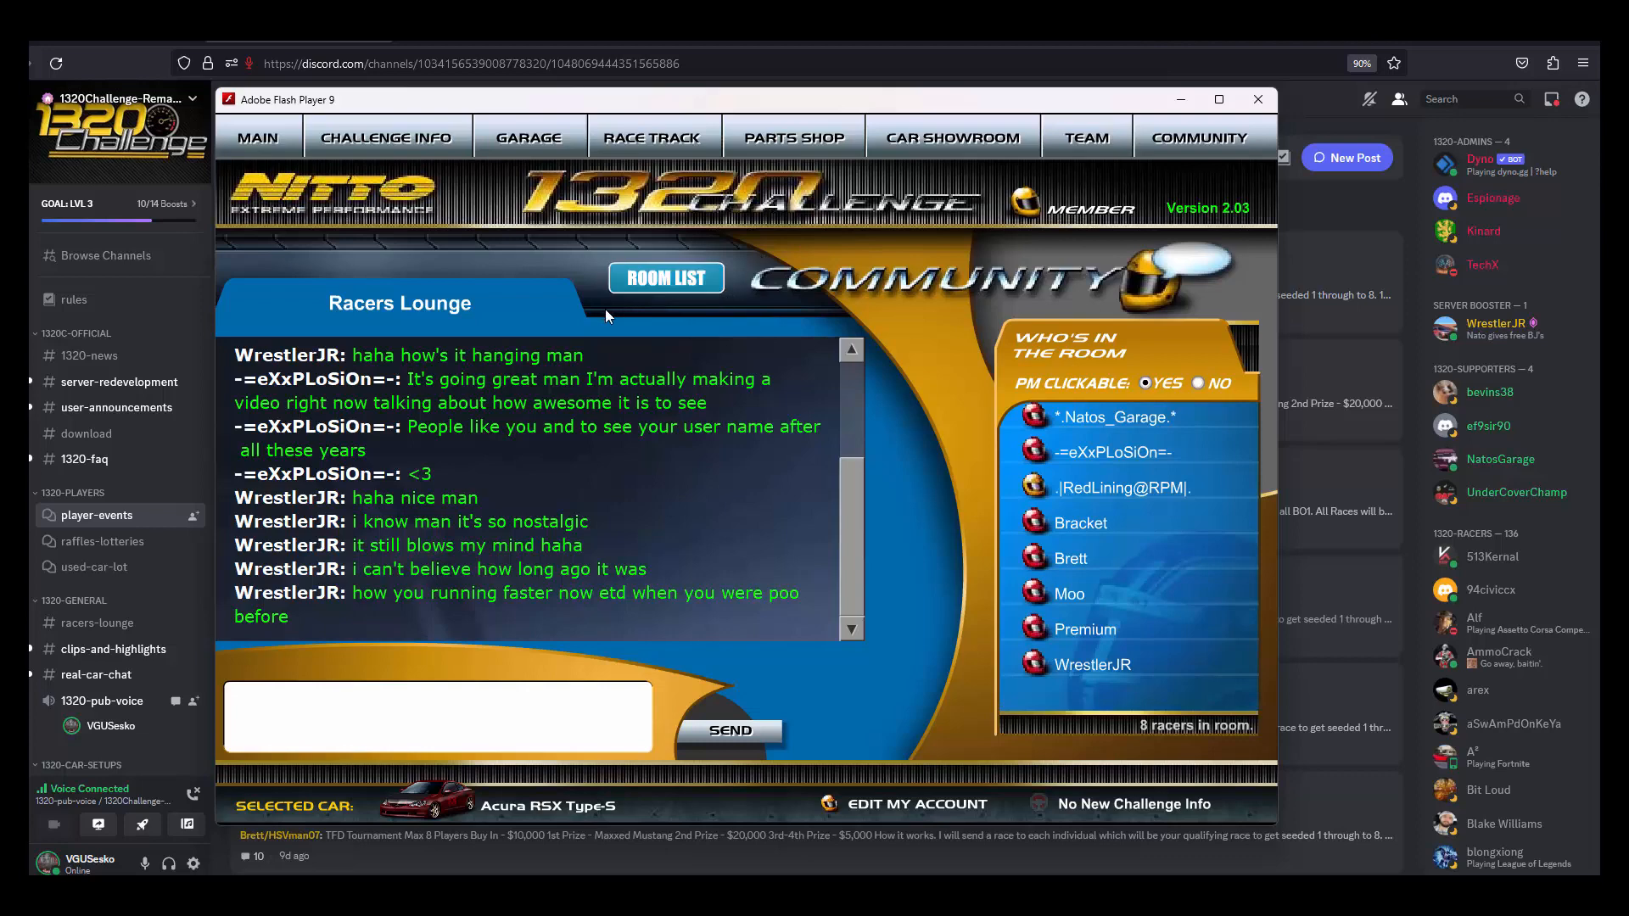
{"action": "mouse_move", "coordinate": [556, 334]}
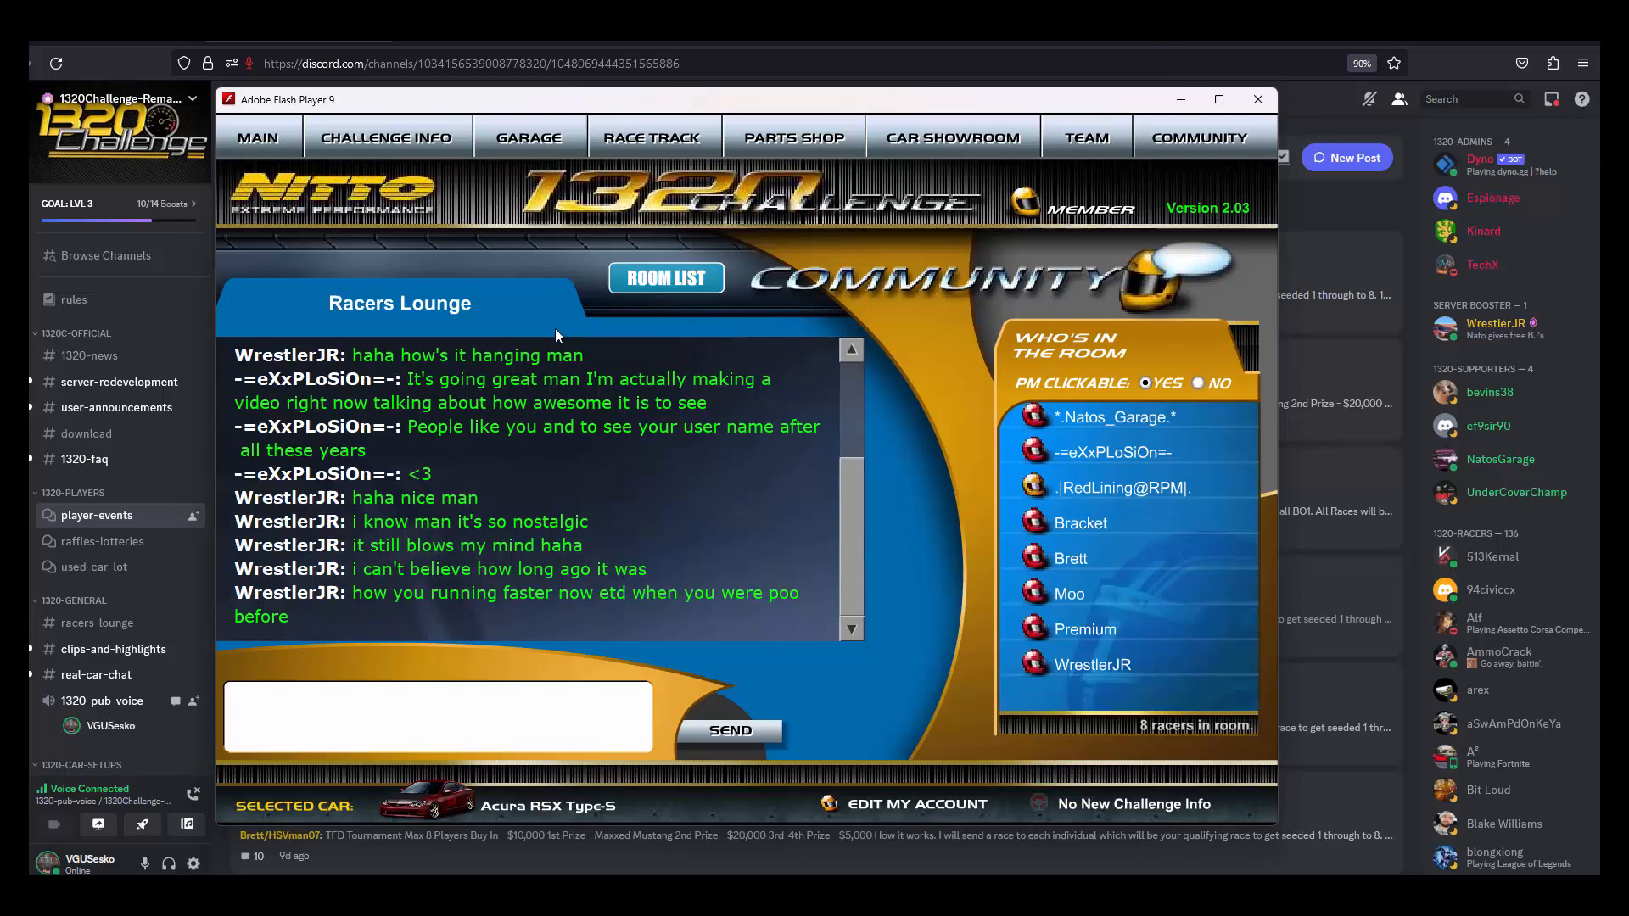